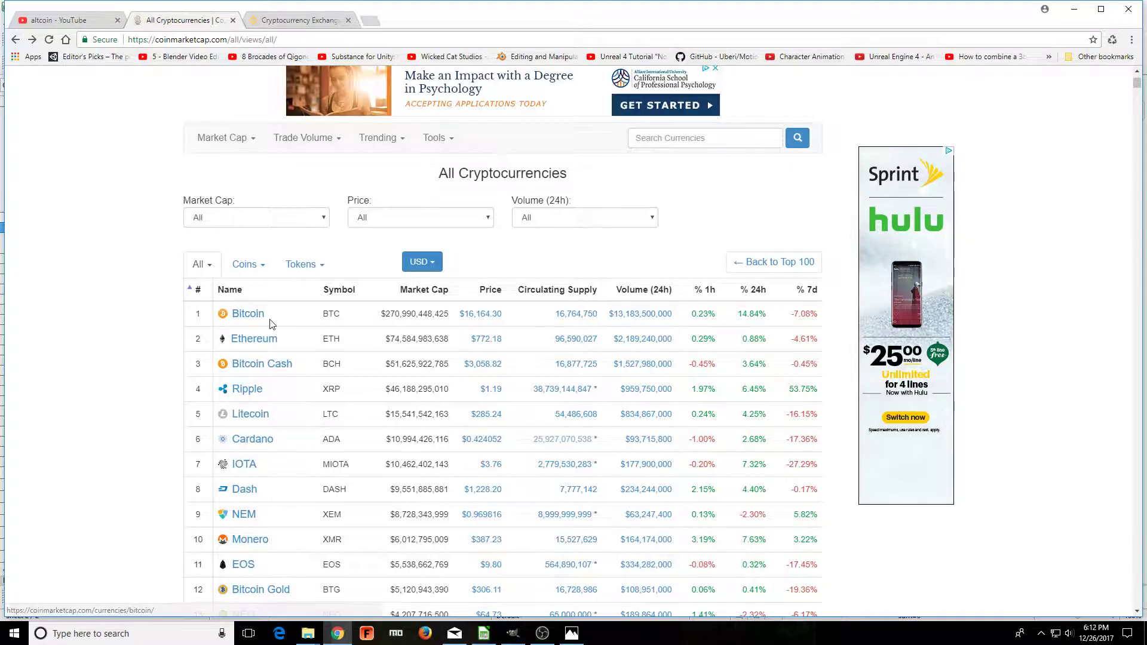
mouse_move(266, 448)
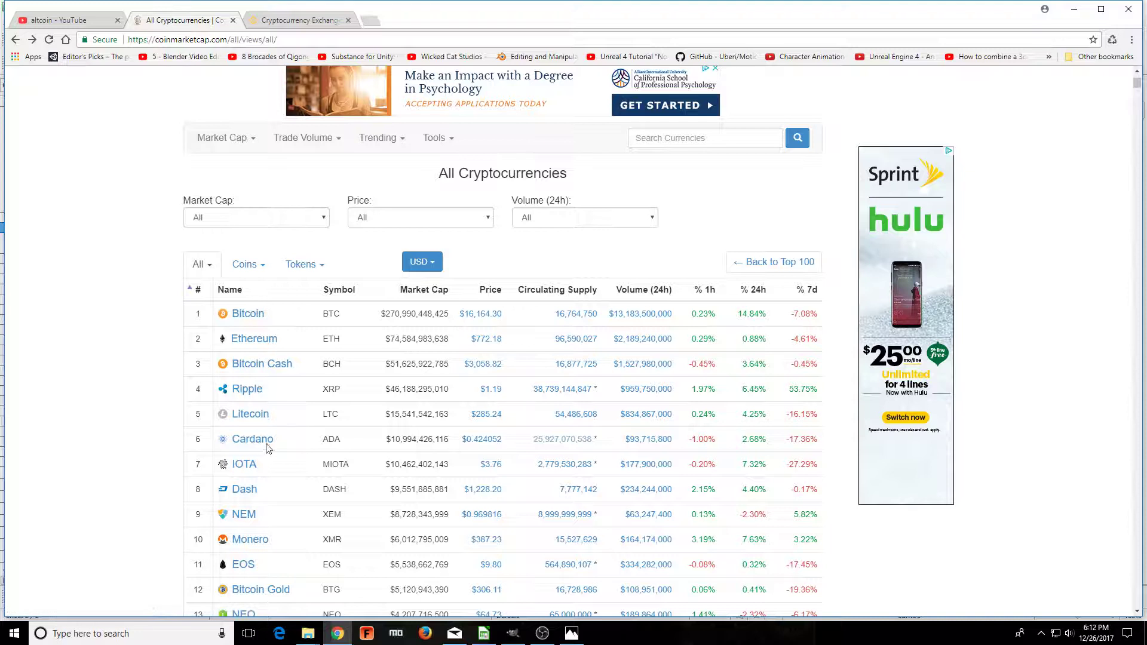
mouse_move(382, 344)
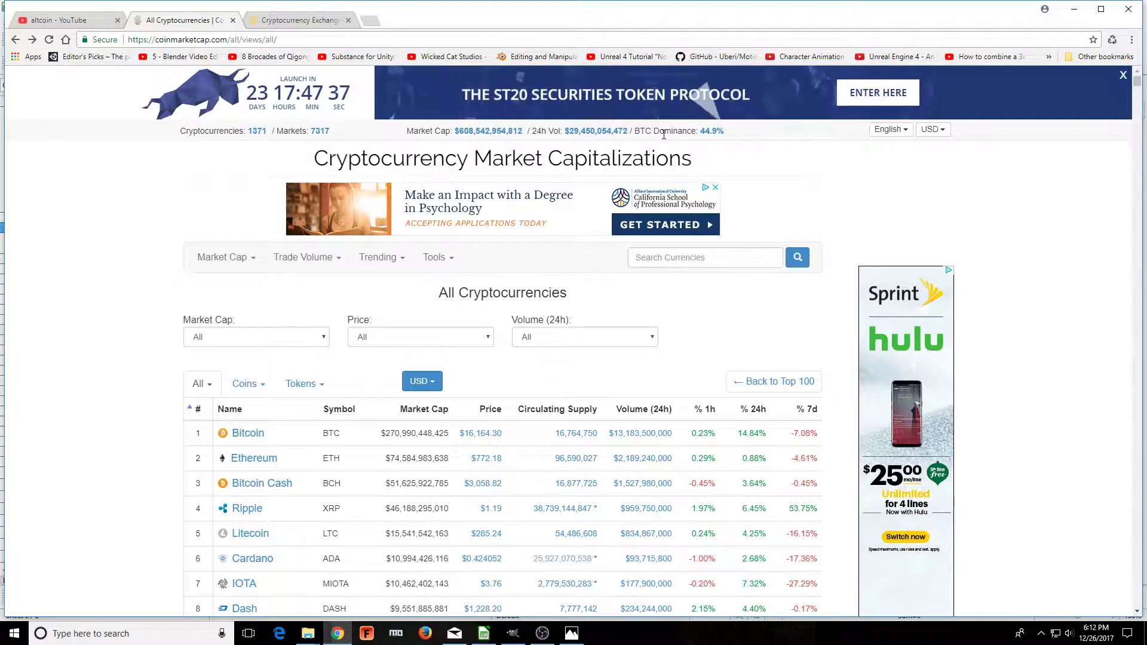
- Widen column F so the weights total in F18 displays 100.00%
scroll(down, 3)
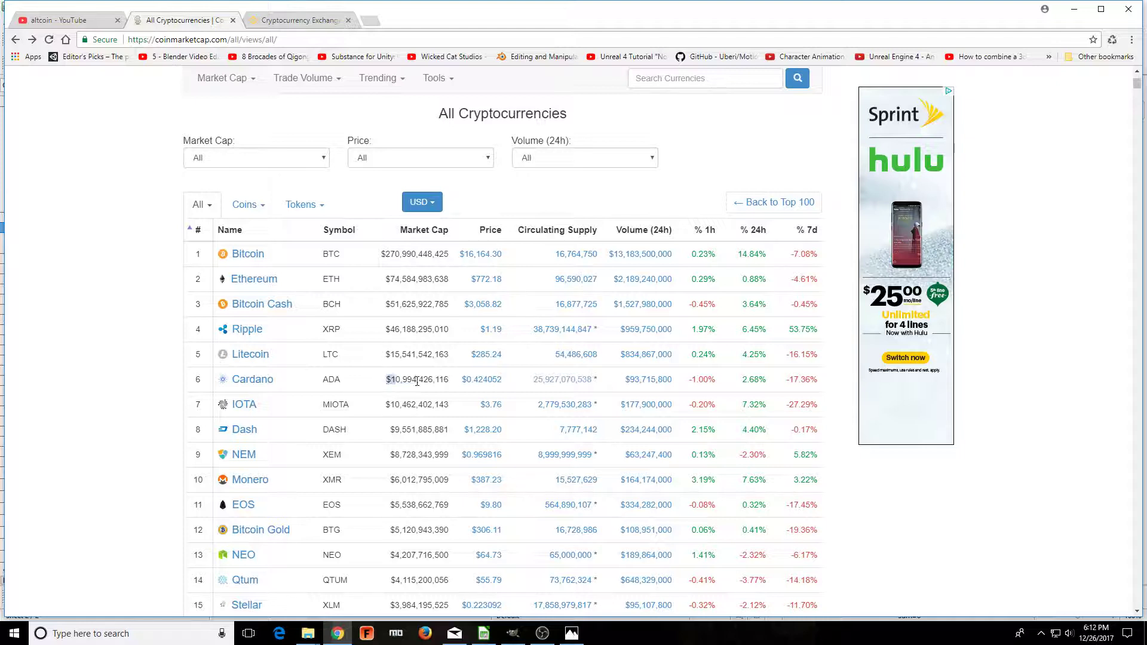
double_click(416, 379)
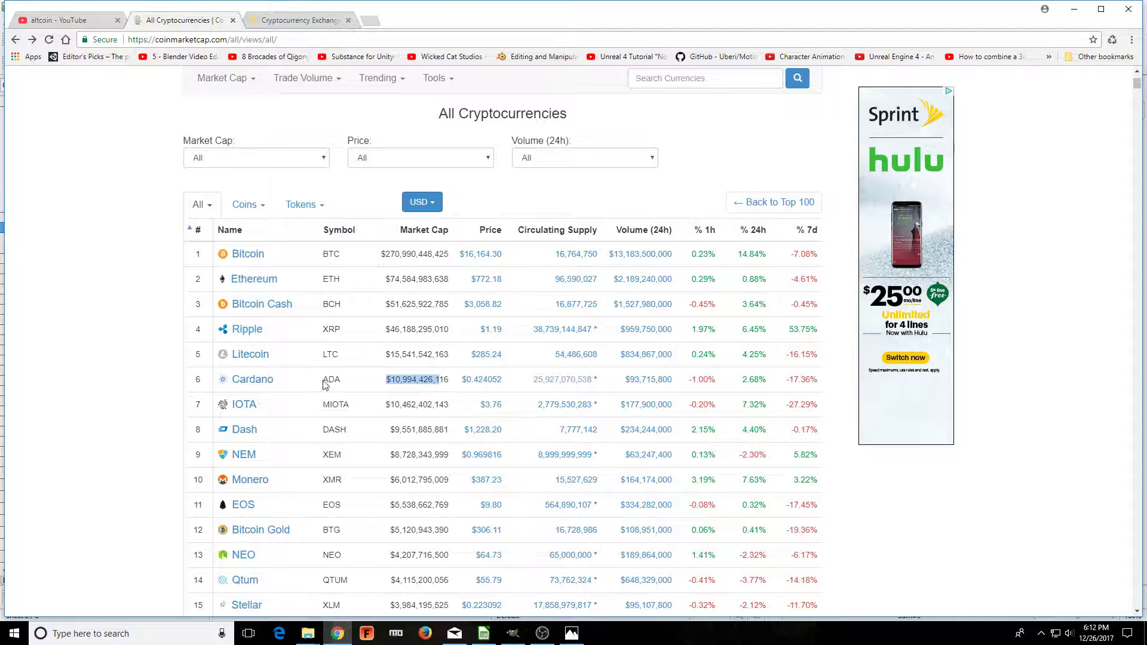
mouse_move(427, 351)
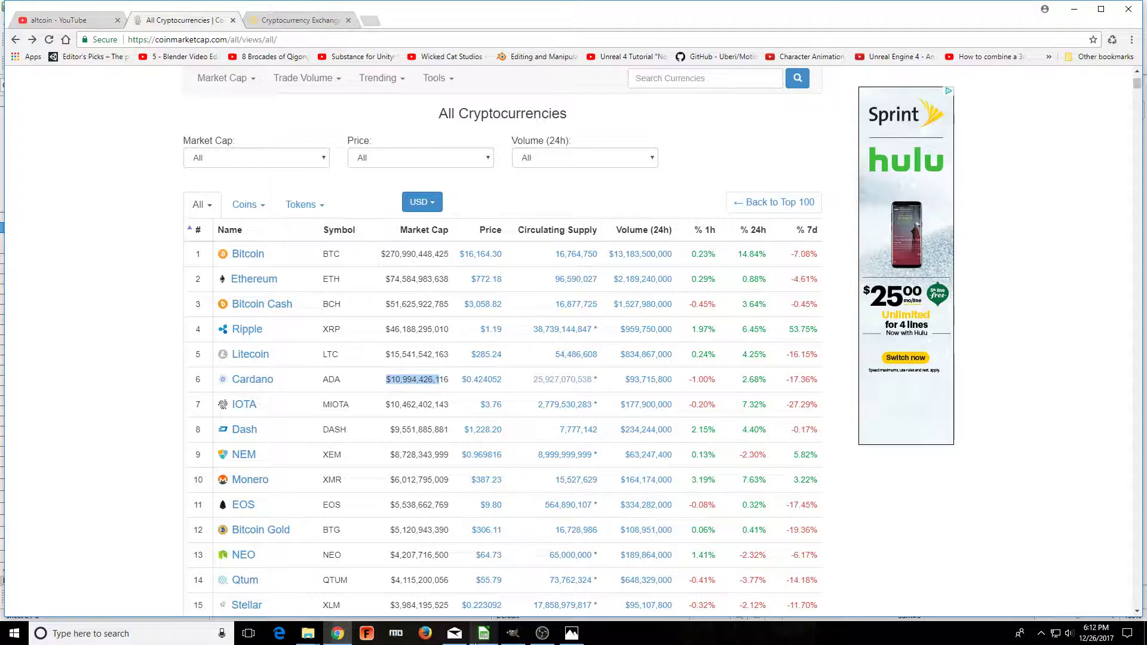
click(482, 633)
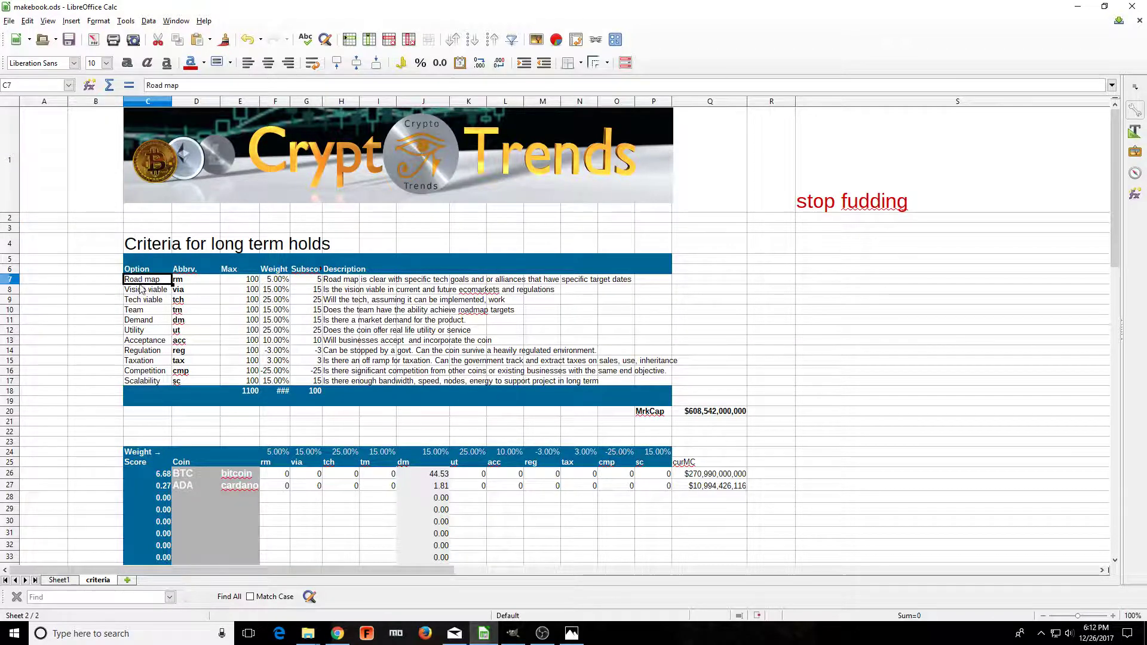
drag(142, 280, 142, 380)
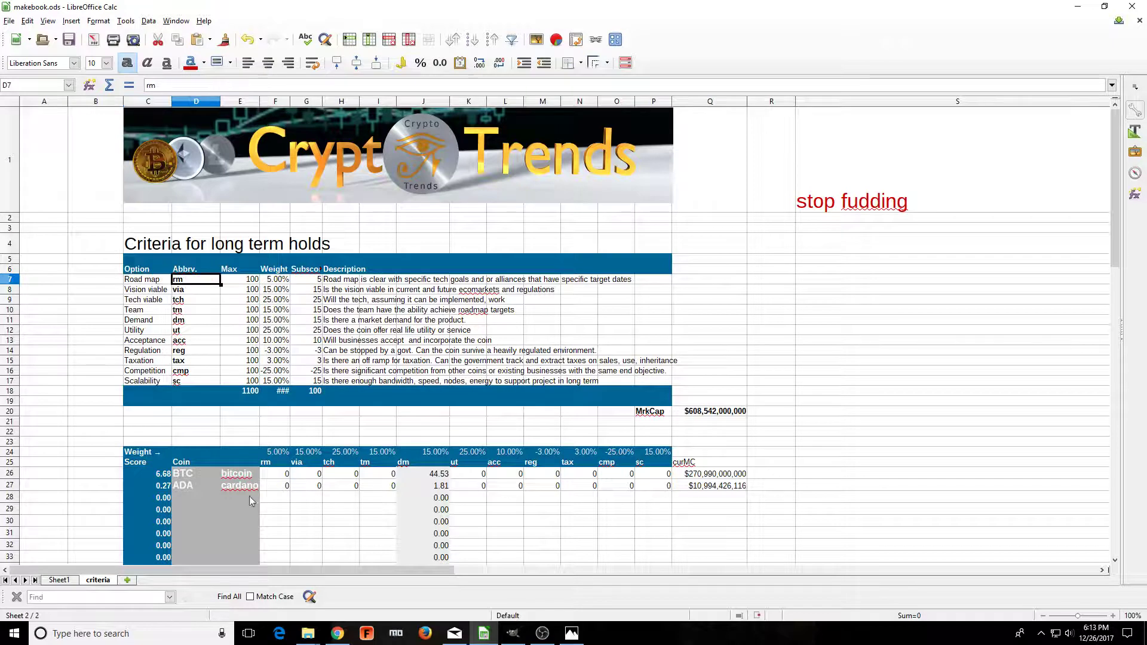
- Inspect the Road map maximum, its 5% weight, and the weight and subscore total formulas
click(274, 462)
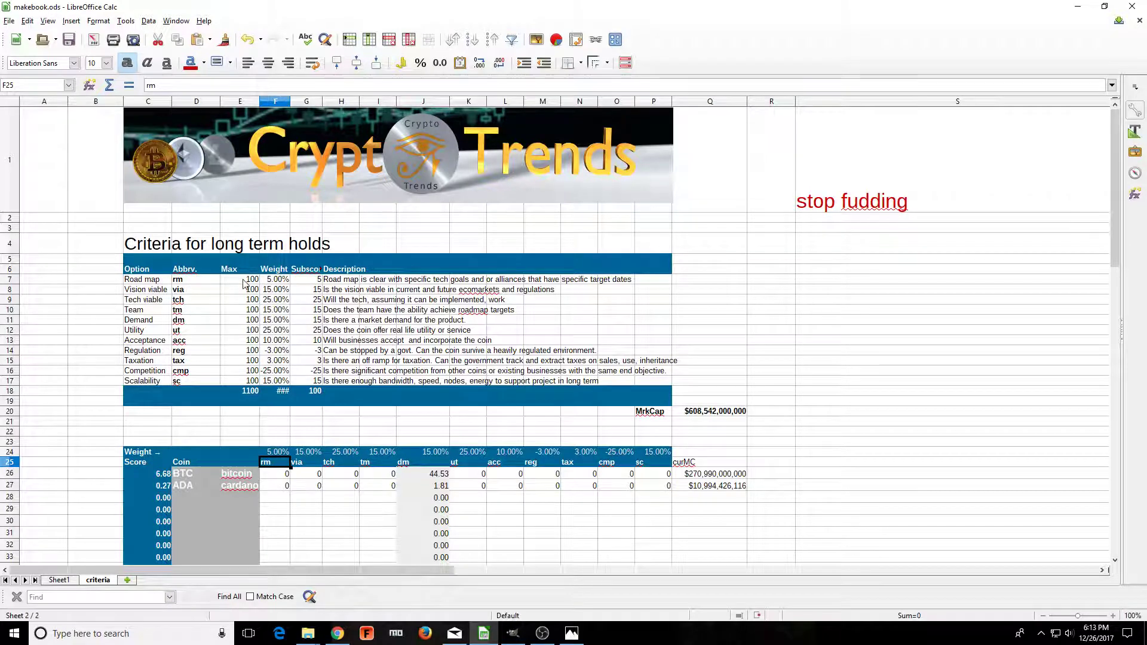
click(240, 280)
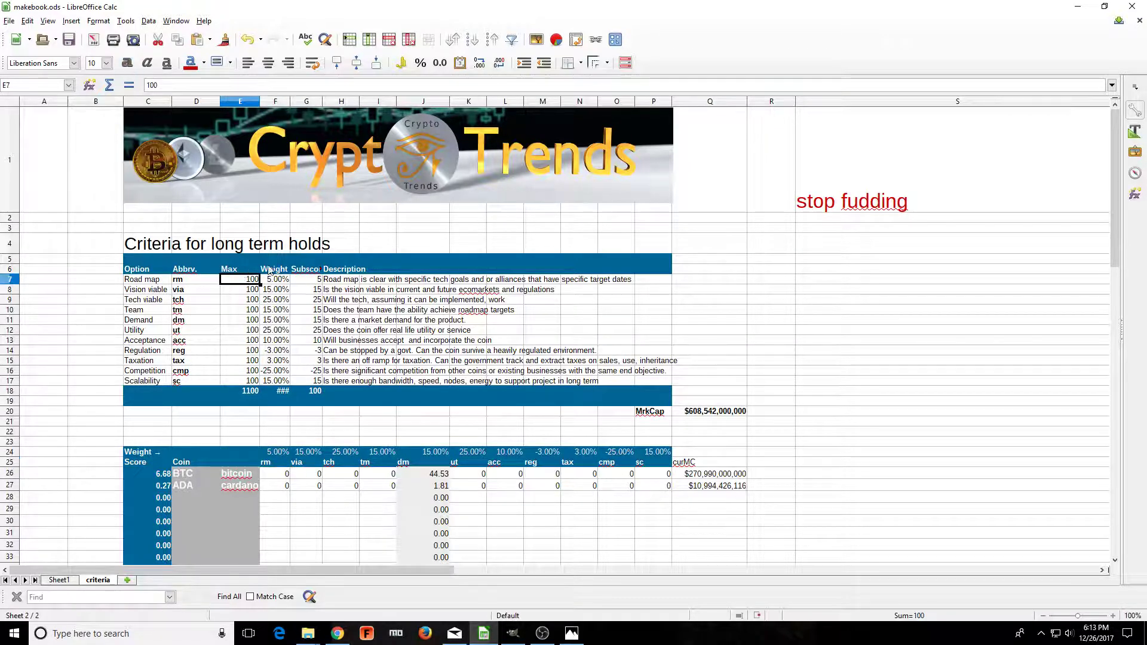
click(274, 279)
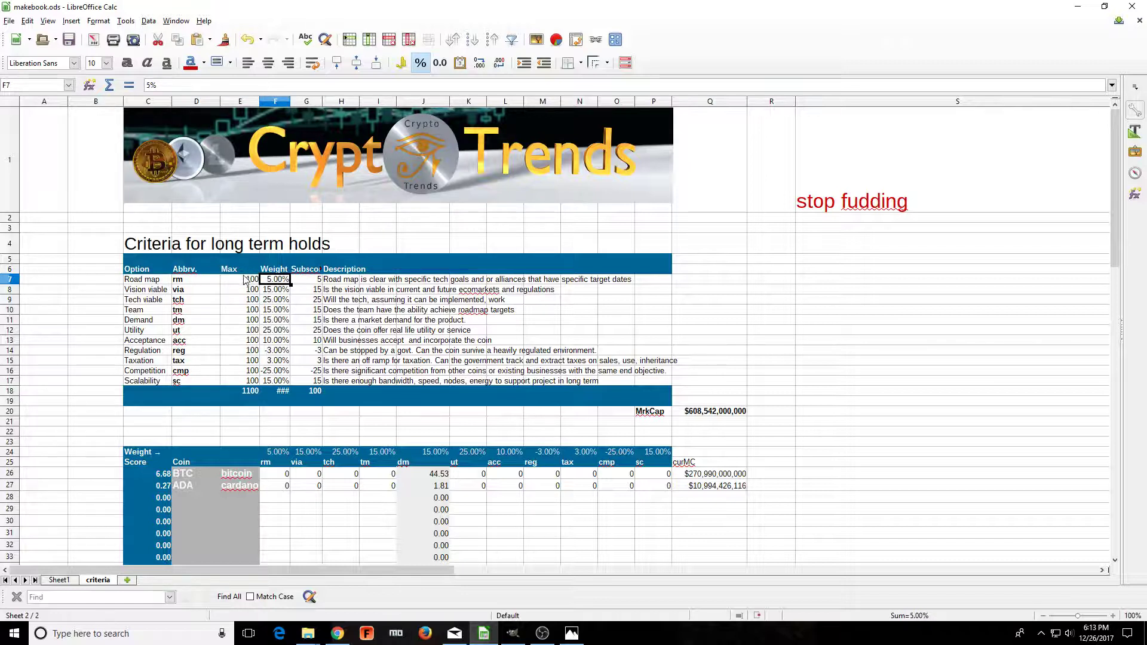
mouse_move(201, 344)
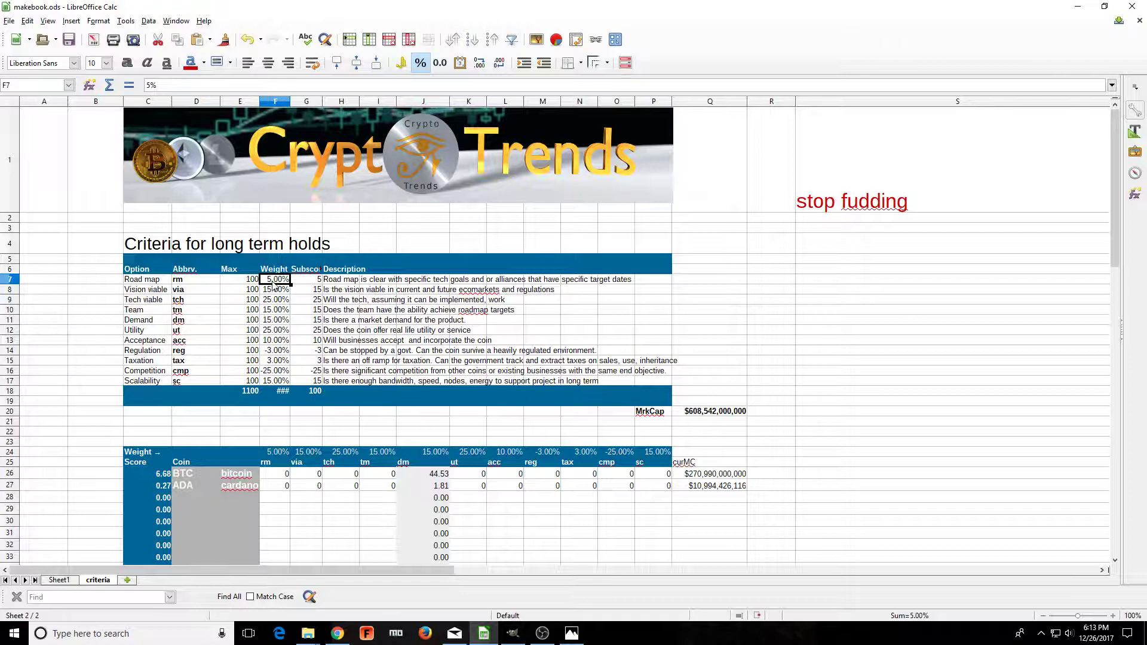
mouse_move(288, 104)
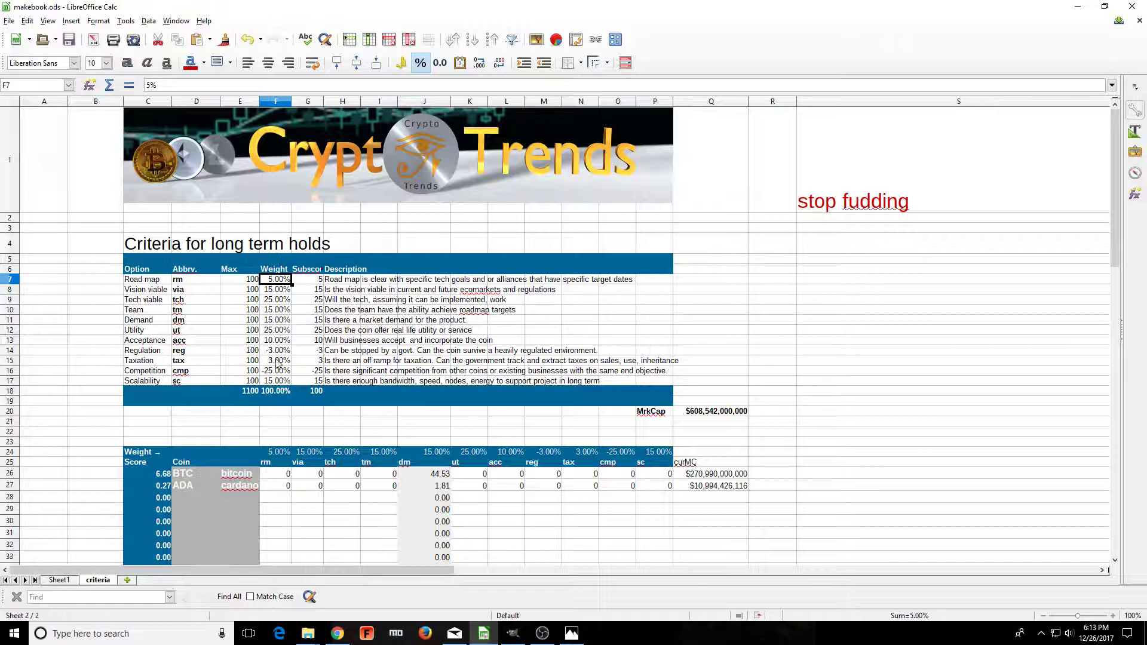
click(274, 390)
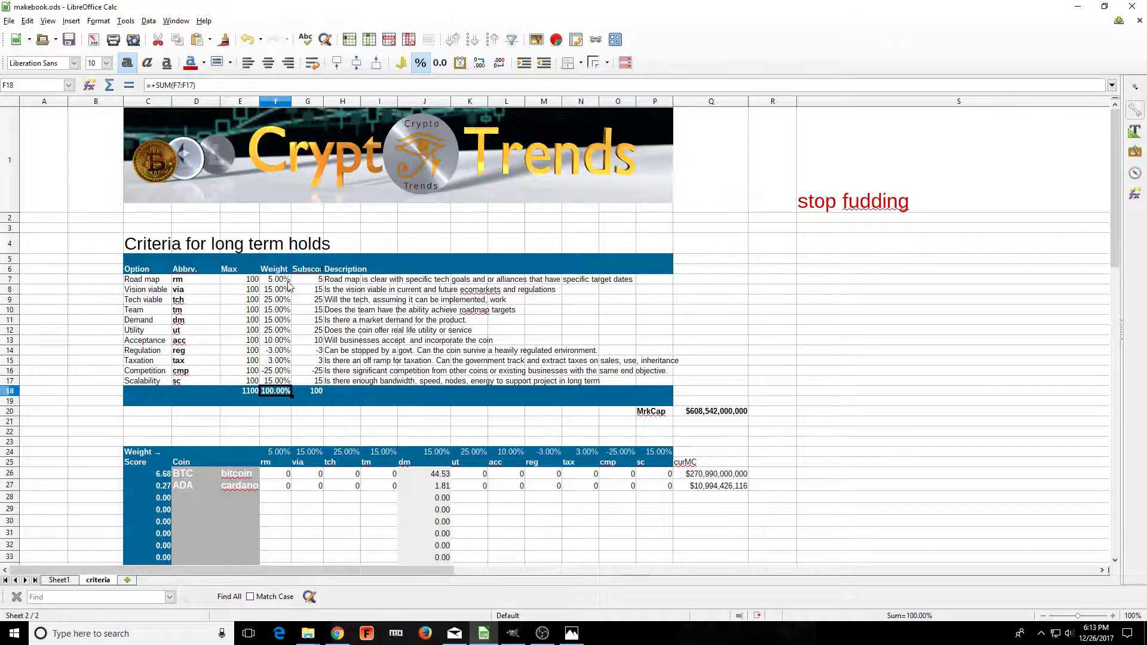
mouse_move(309, 275)
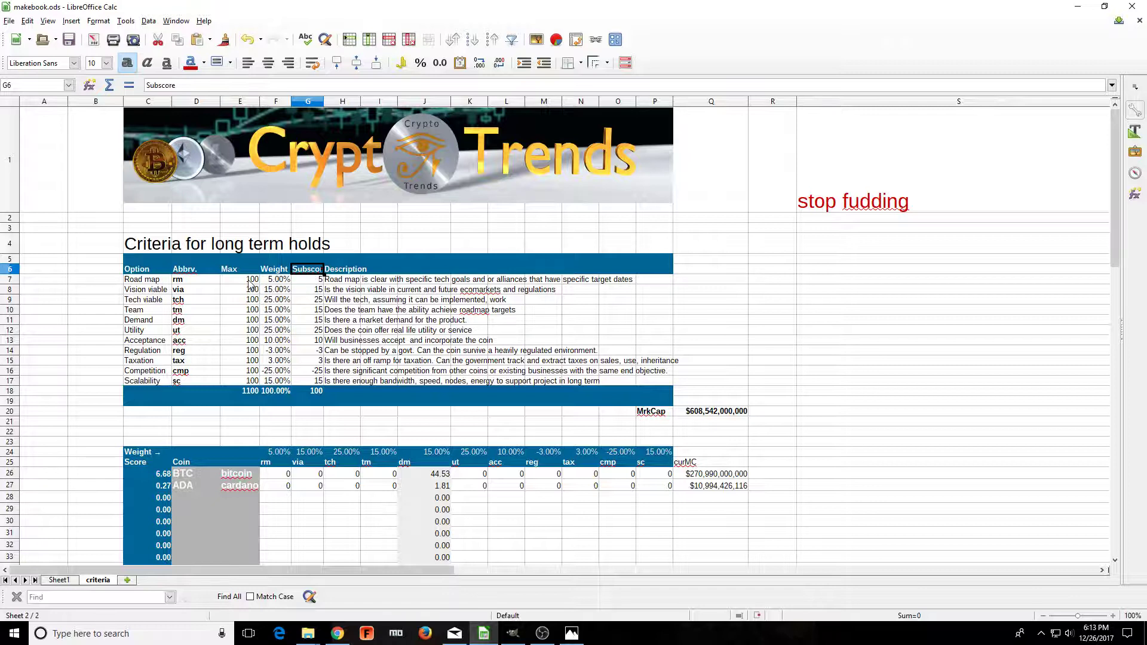
click(276, 279)
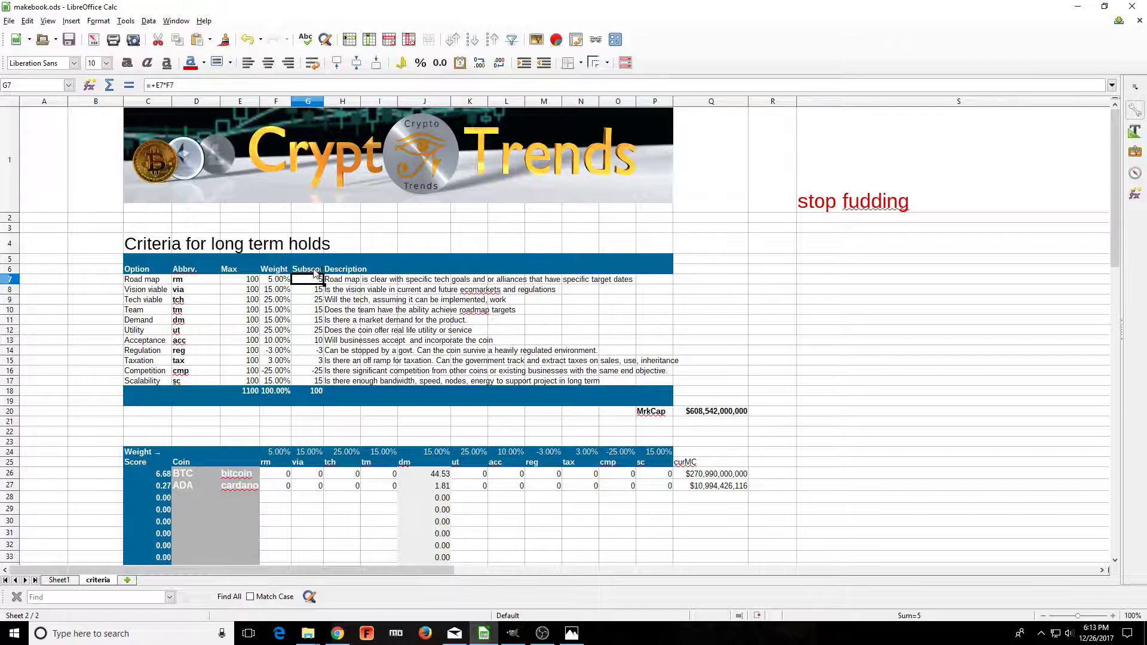
mouse_move(319, 397)
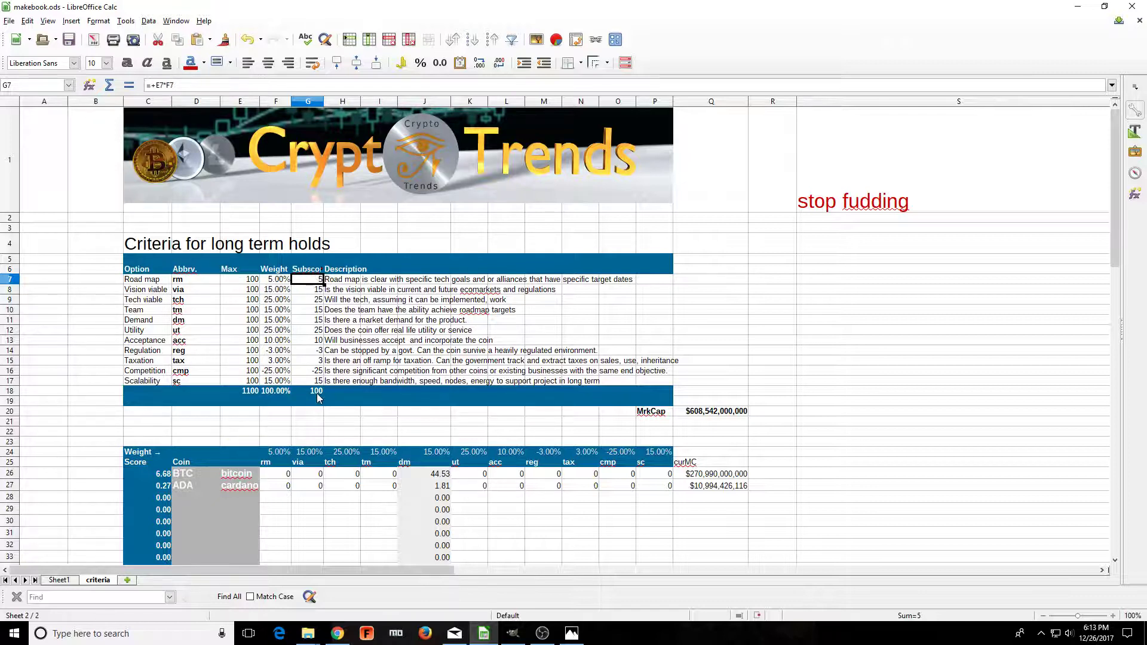
click(316, 390)
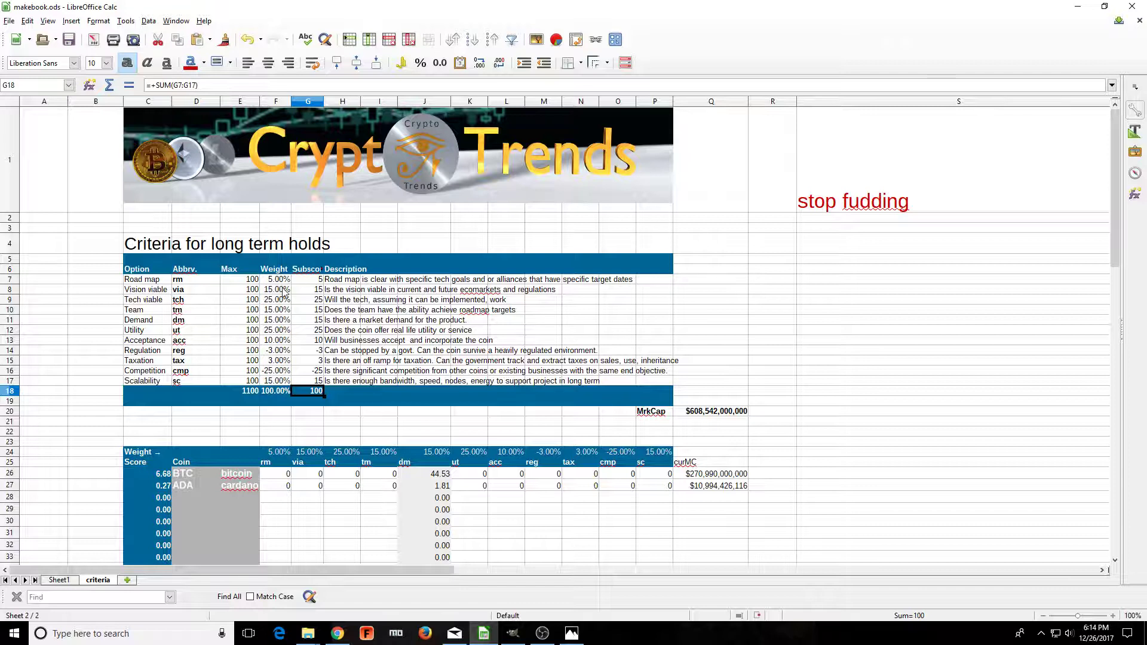
mouse_move(153, 287)
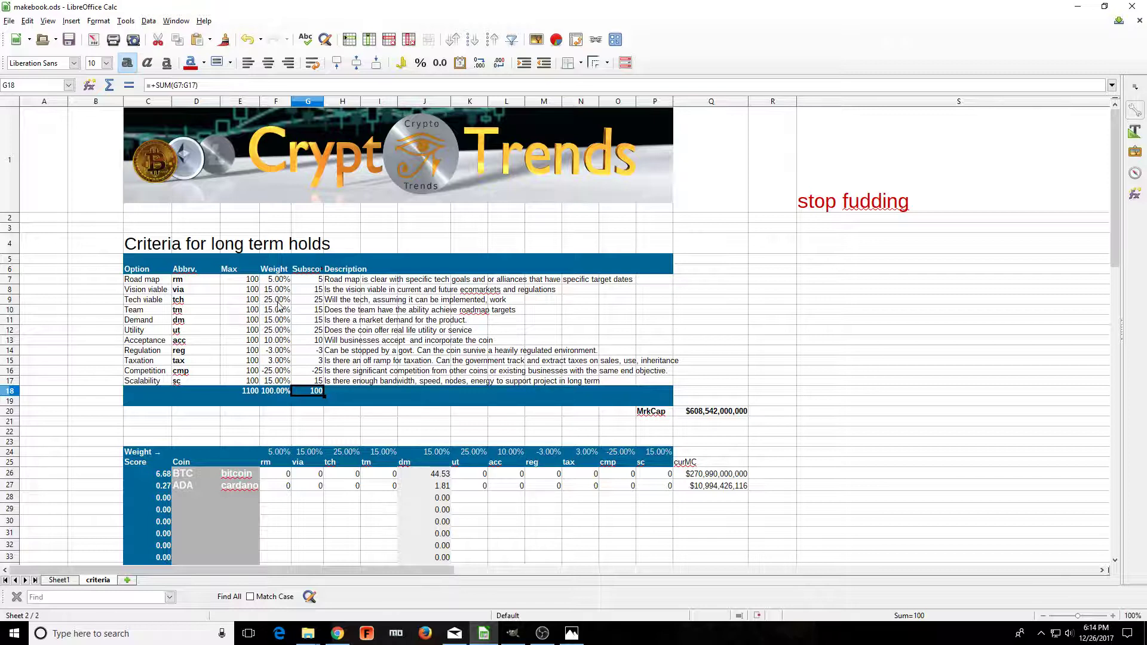
click(143, 280)
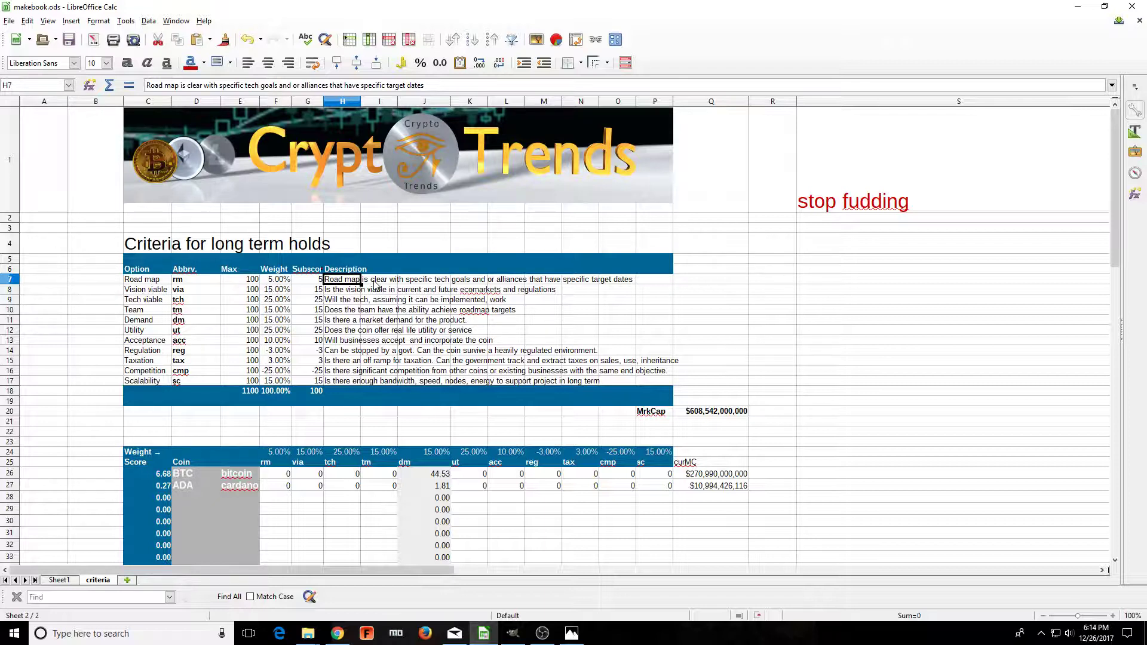
click(146, 290)
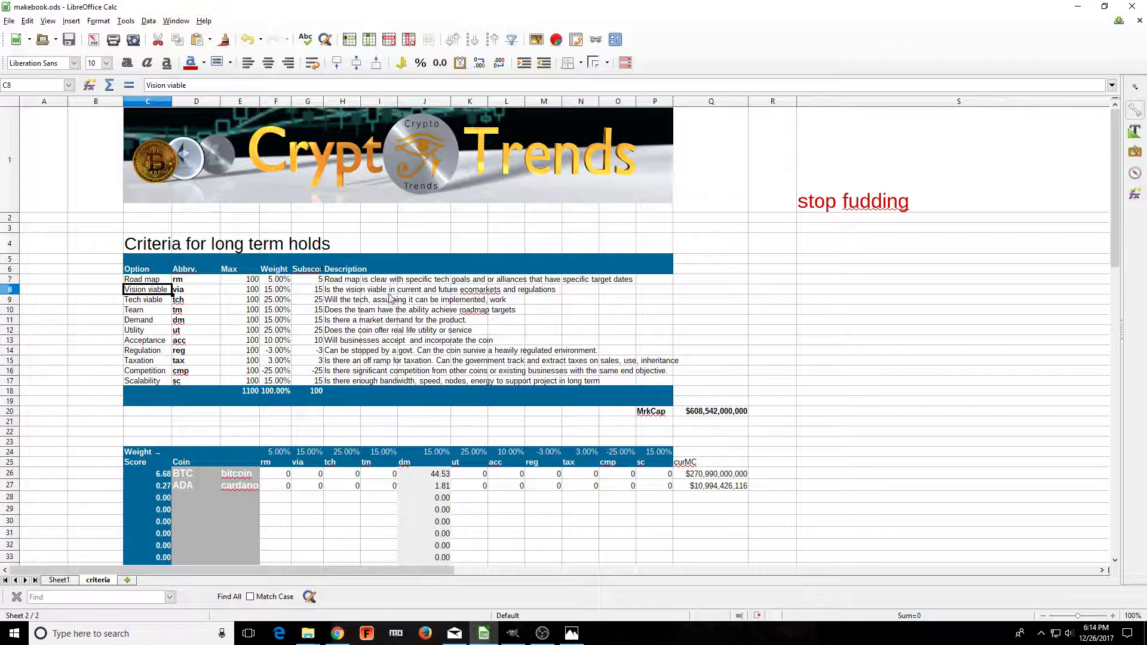
click(342, 289)
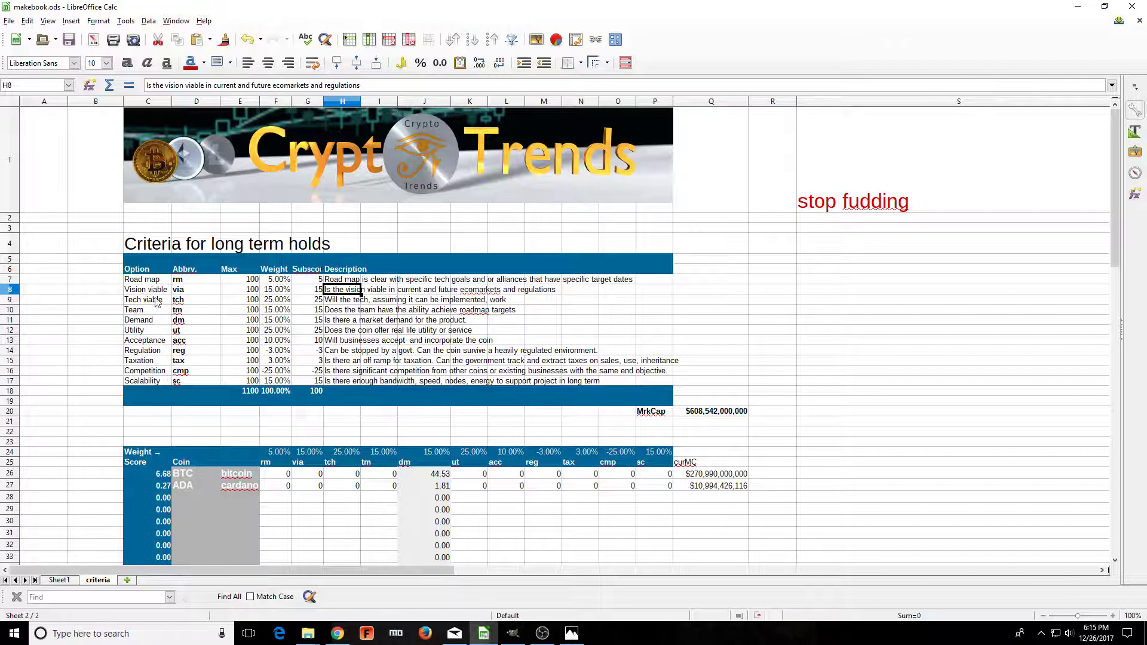
click(342, 299)
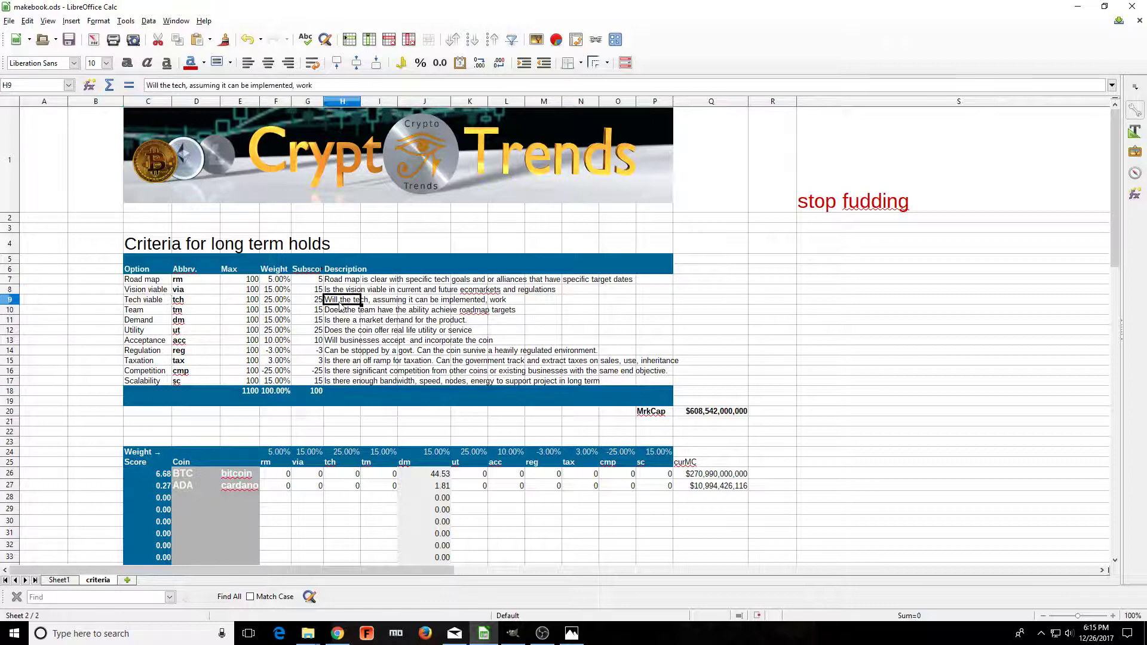
mouse_move(397, 306)
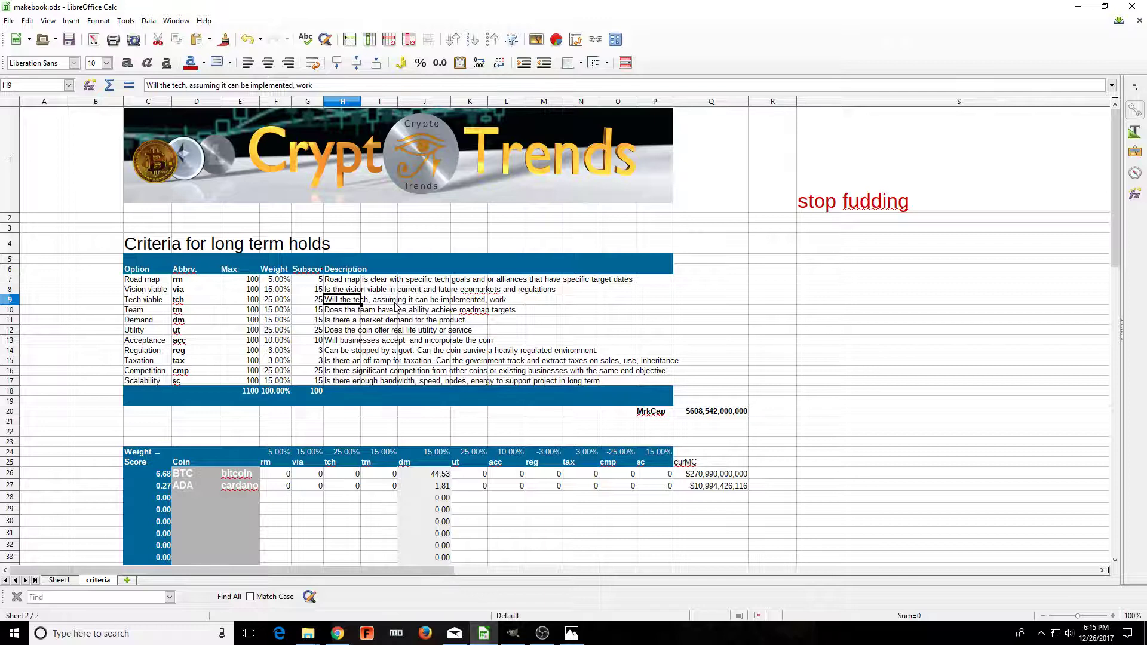
mouse_move(412, 256)
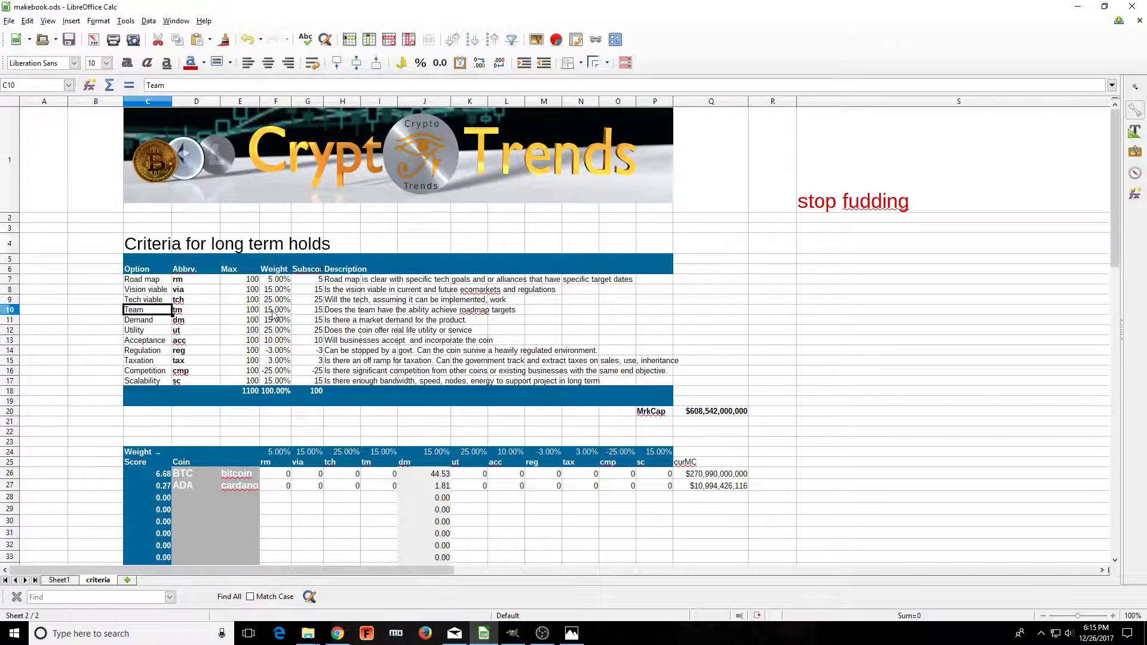
click(276, 309)
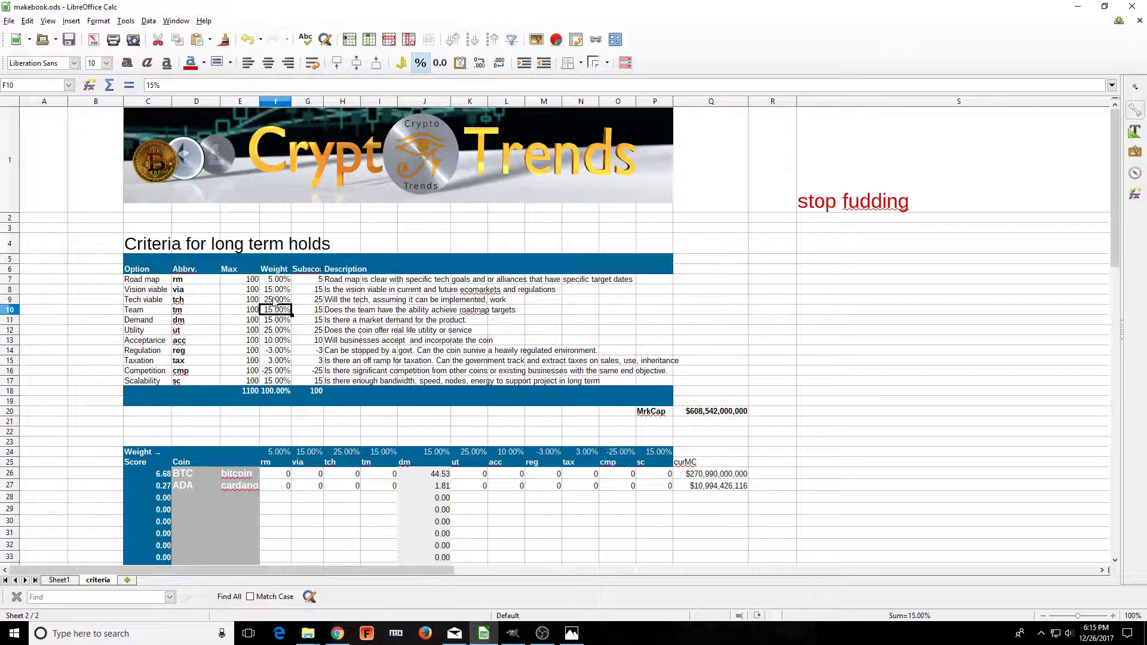
click(276, 289)
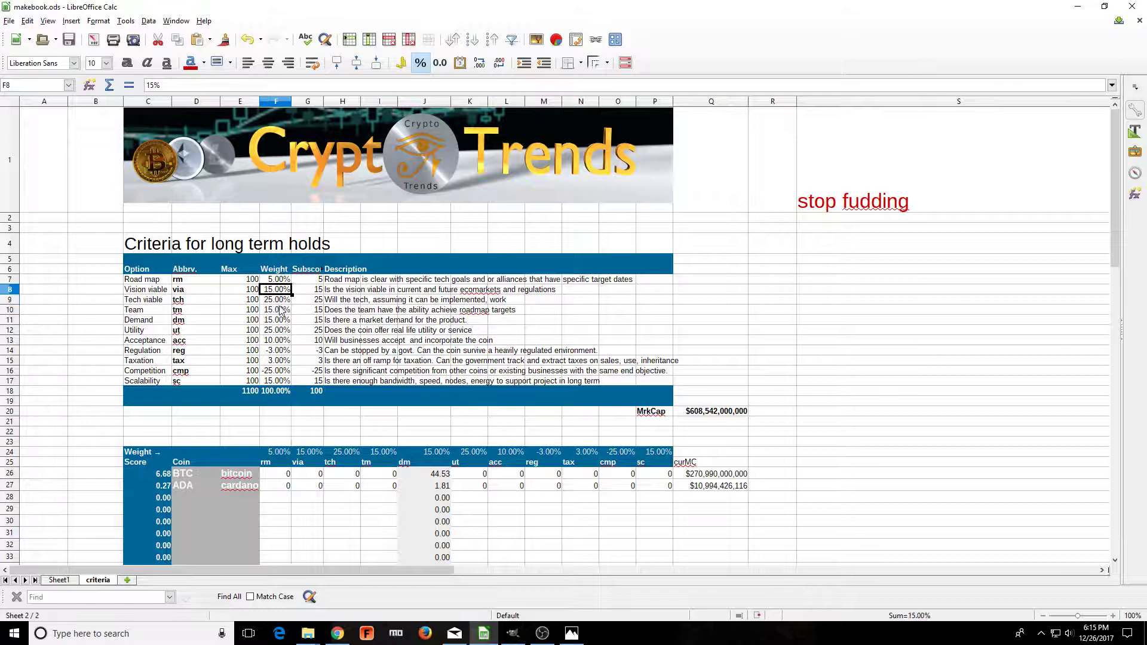
click(274, 309)
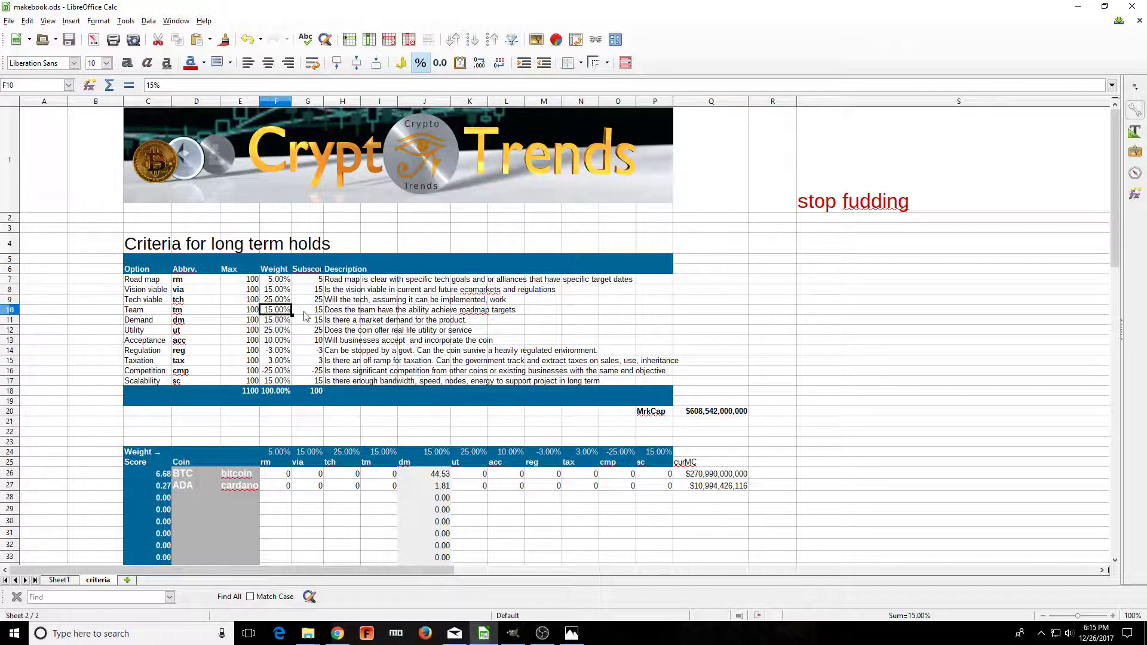
click(342, 309)
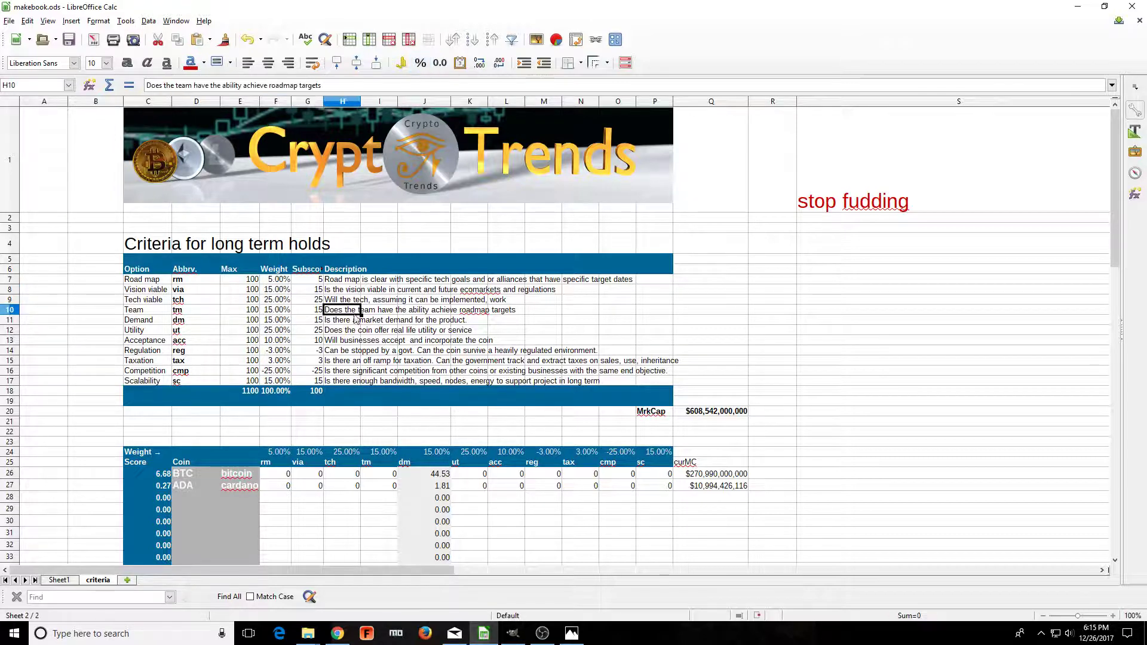
mouse_move(306, 315)
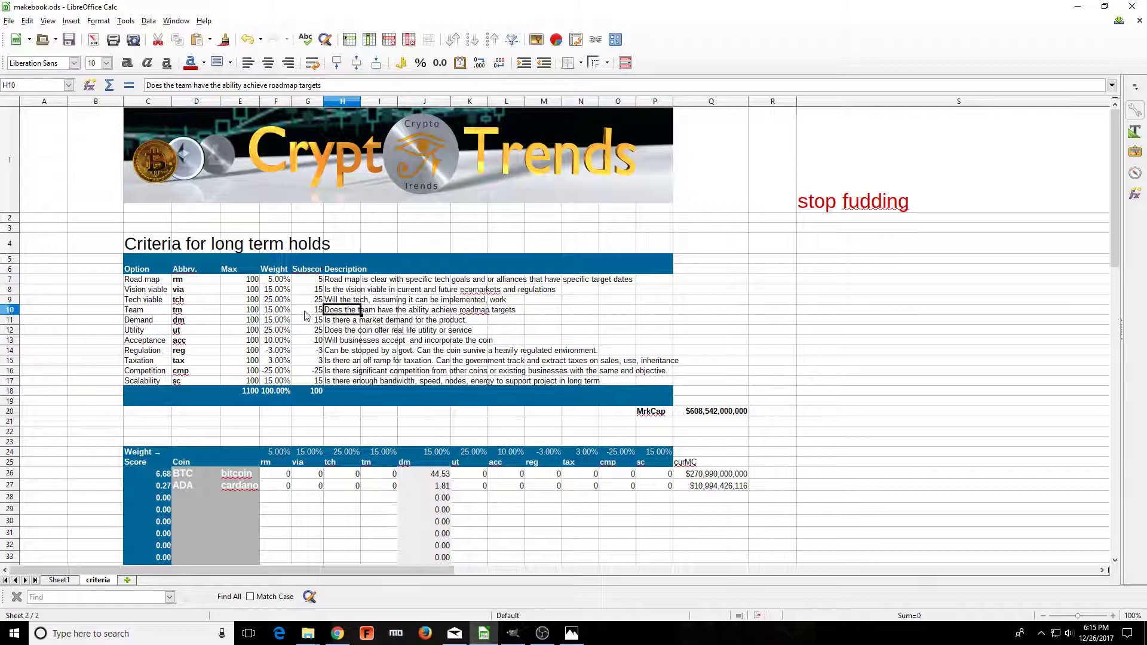
click(307, 309)
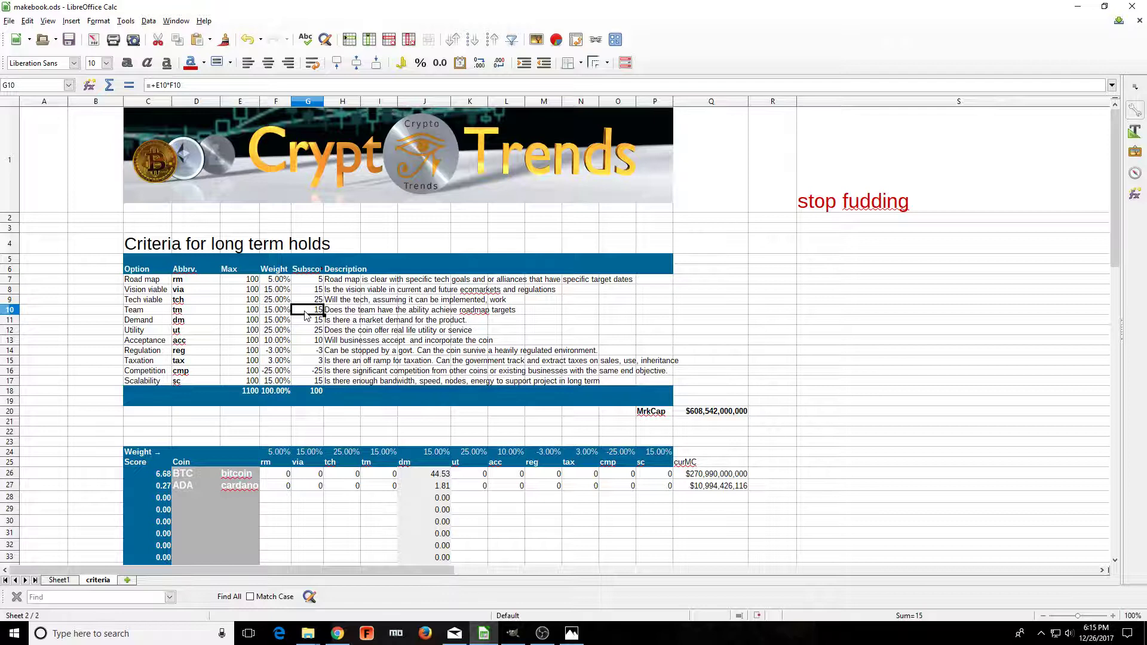
mouse_move(307, 315)
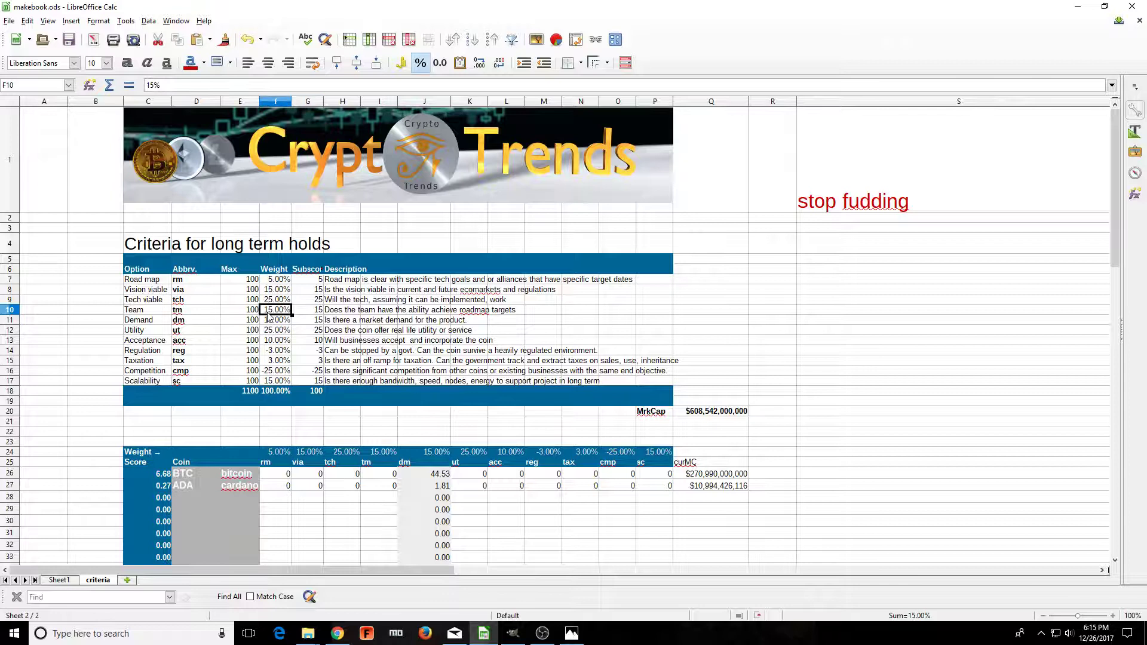
click(138, 320)
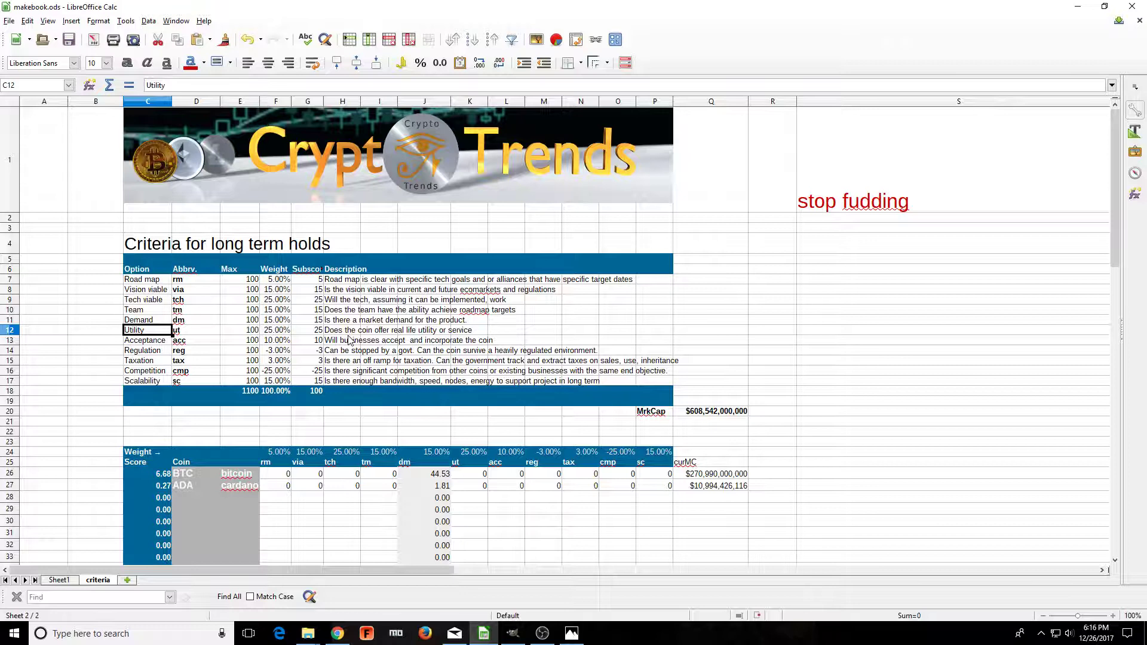
click(342, 329)
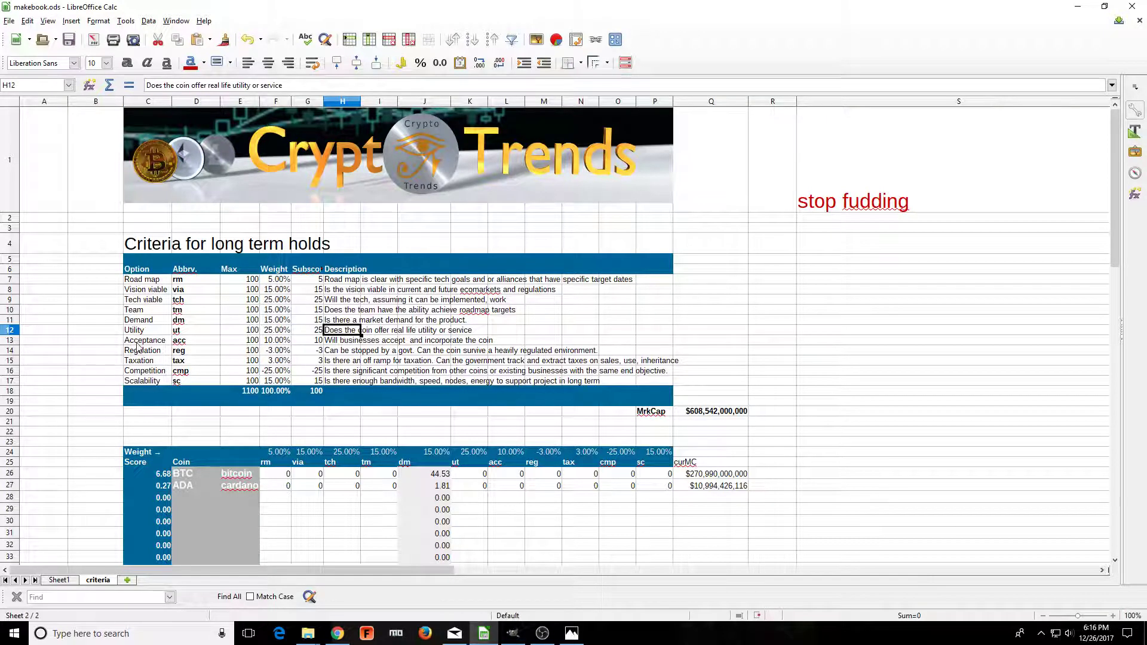
click(147, 340)
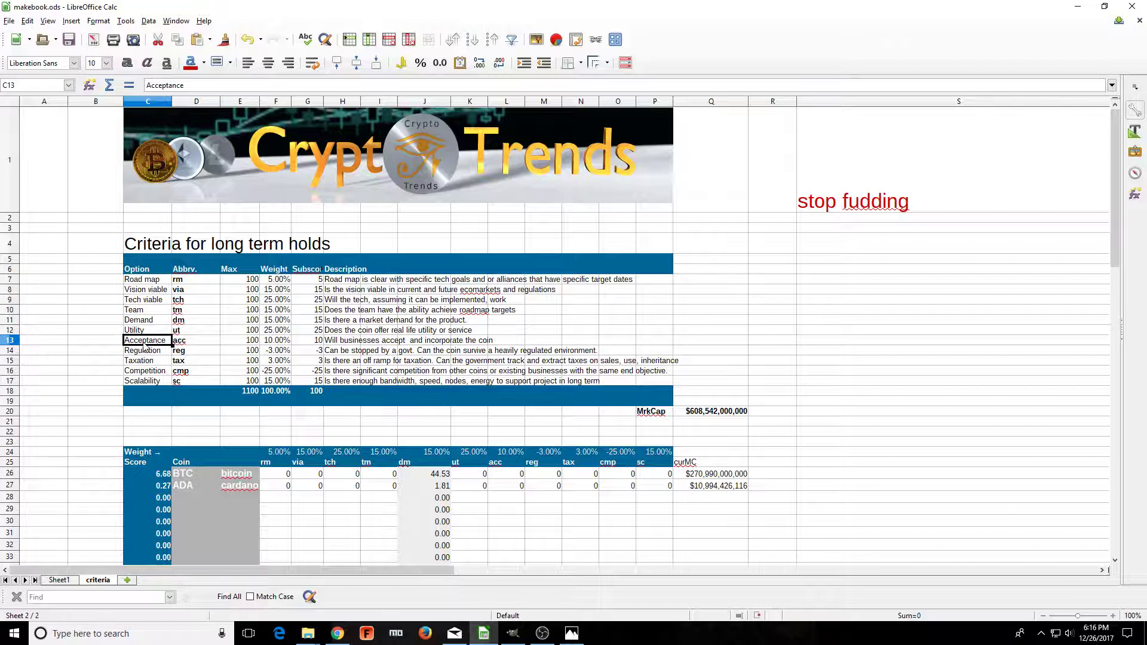
mouse_move(337, 346)
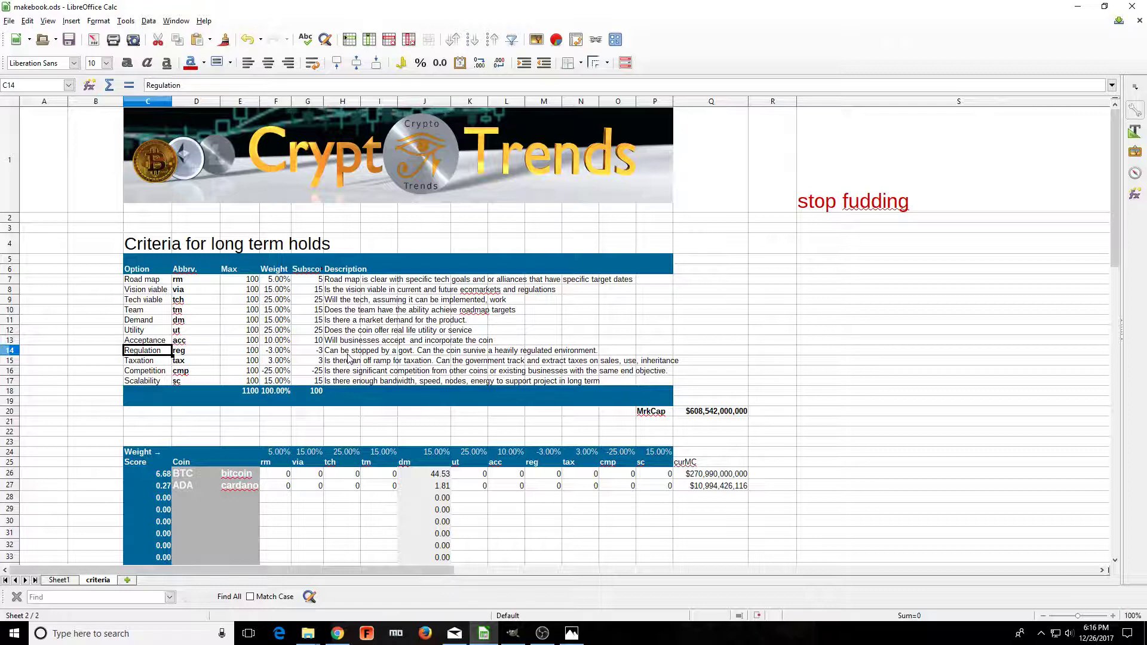
click(342, 350)
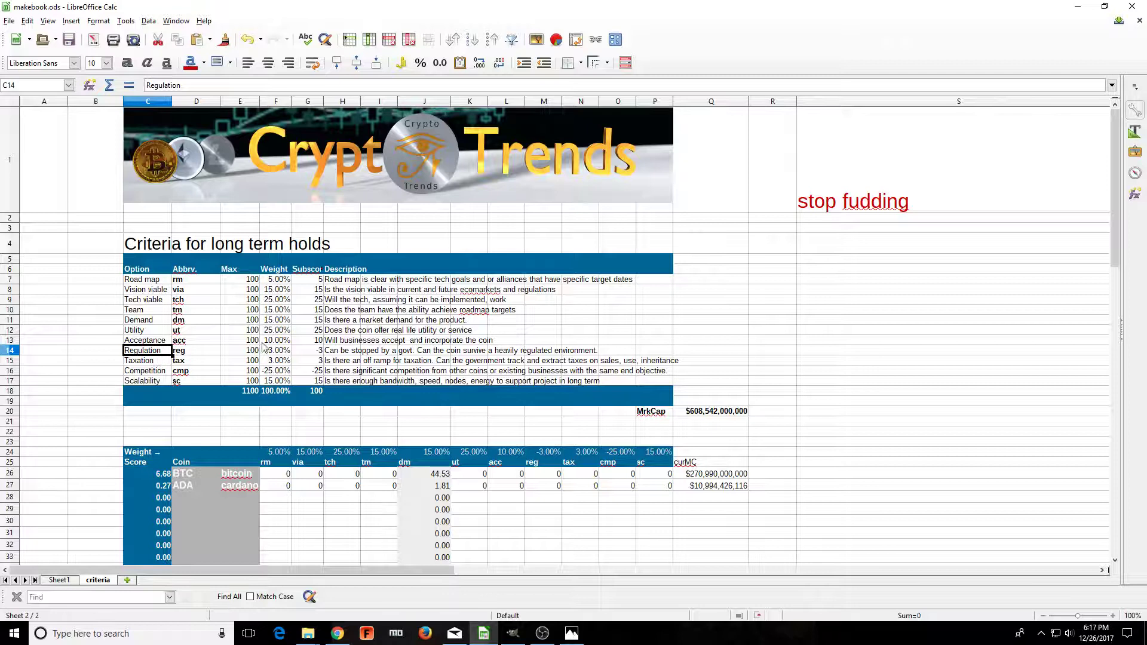
click(342, 351)
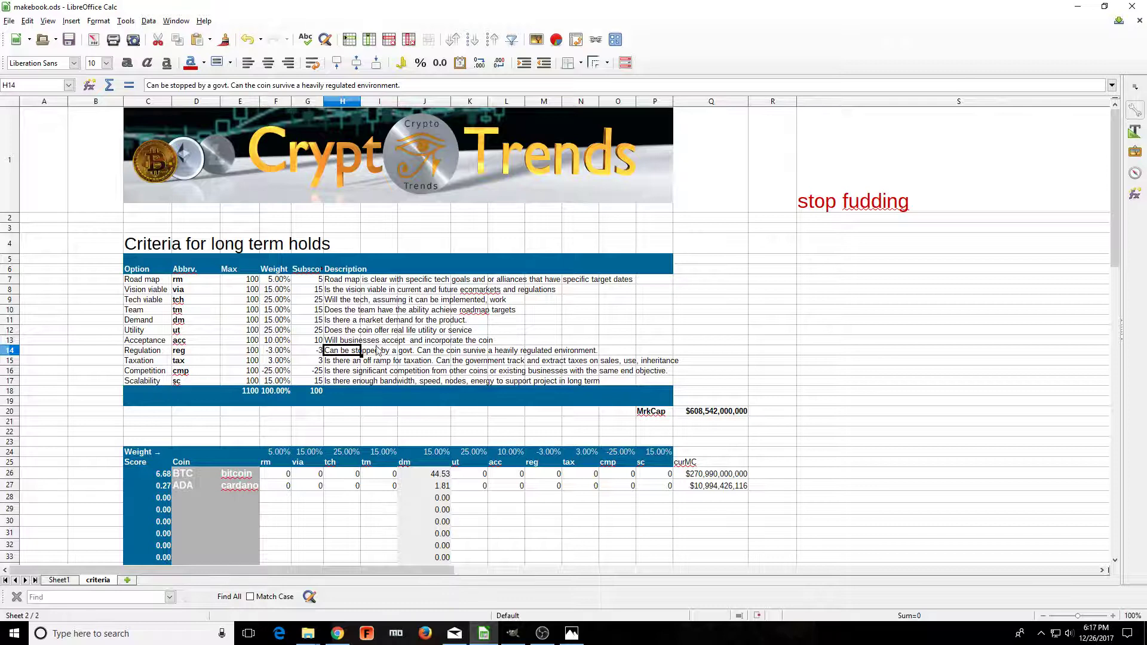
click(147, 351)
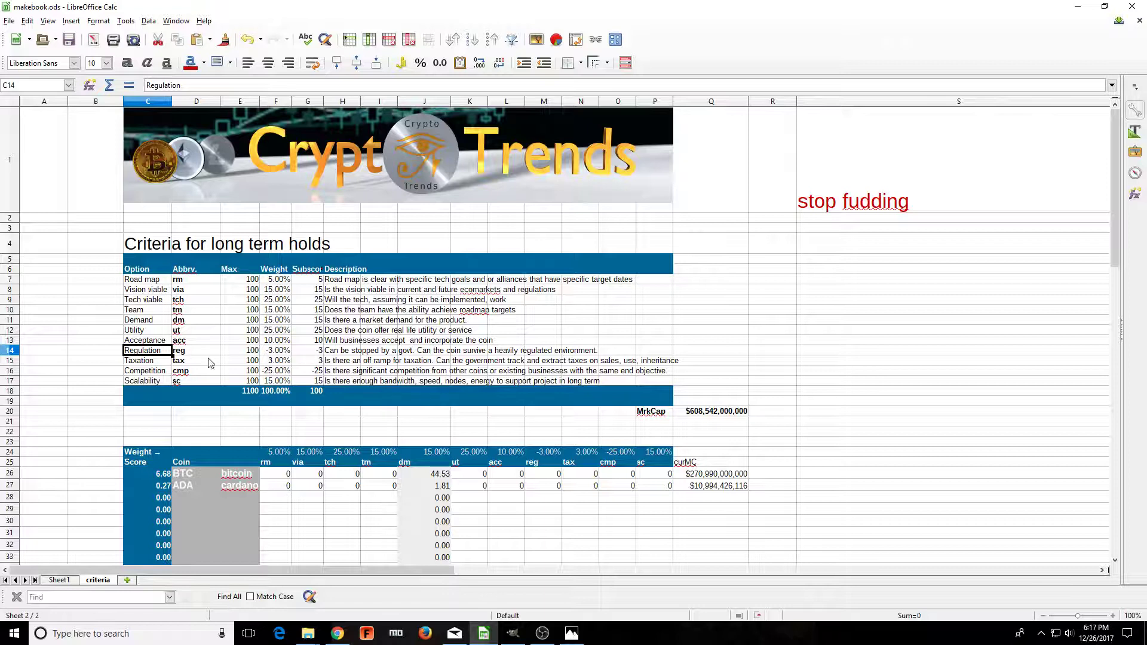
click(140, 360)
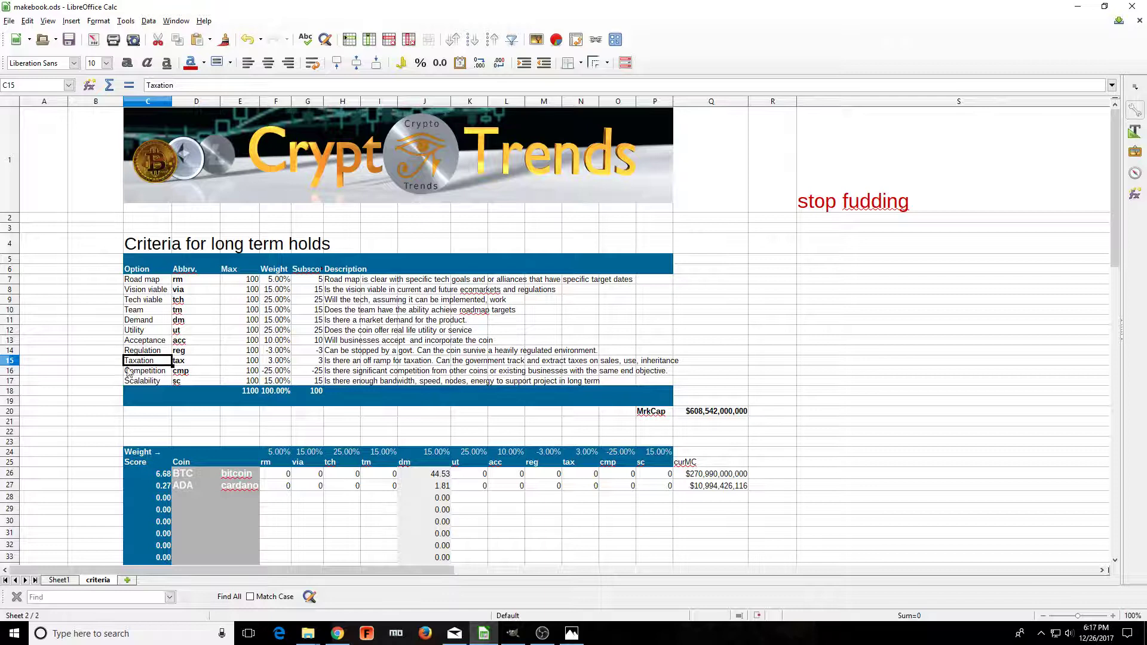
mouse_move(342, 364)
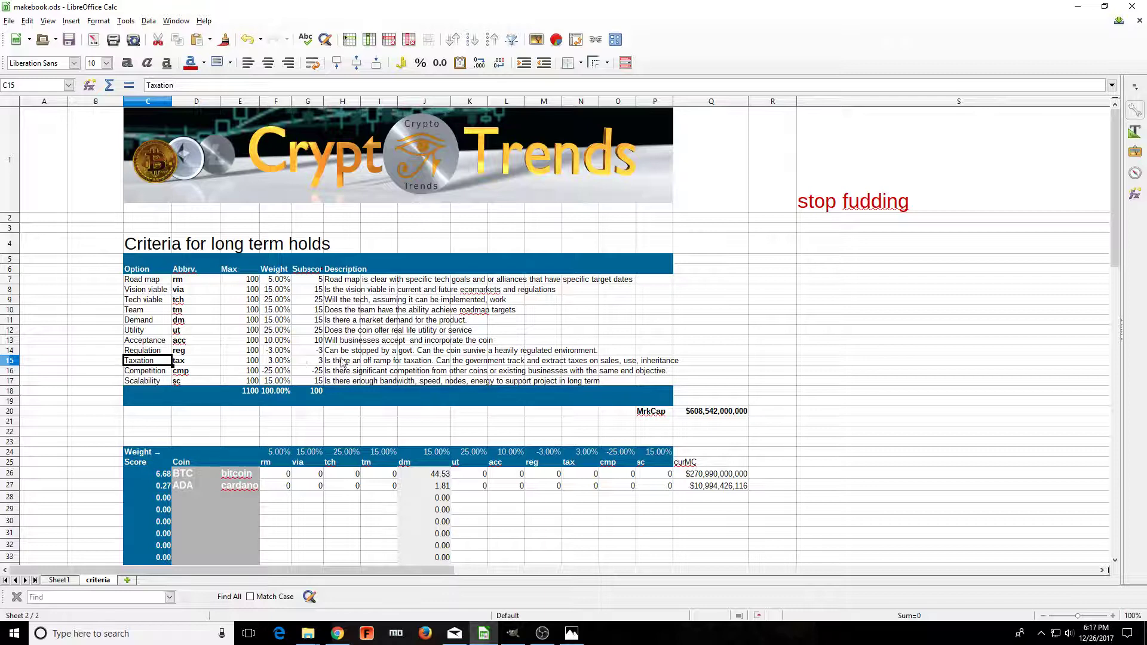
click(143, 349)
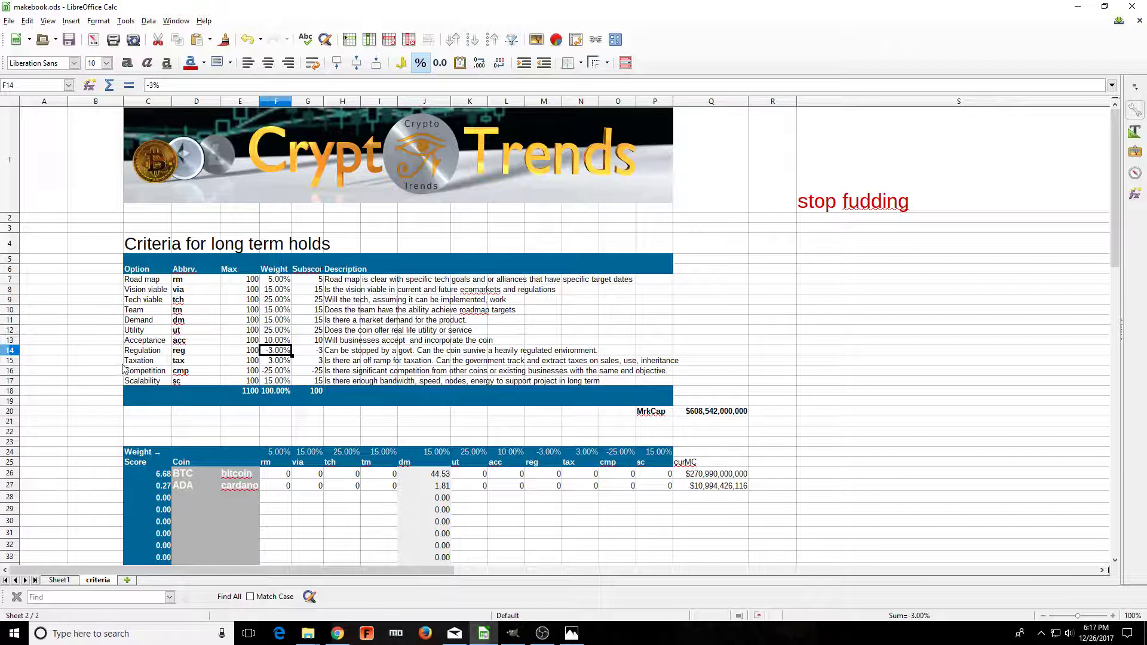
click(148, 360)
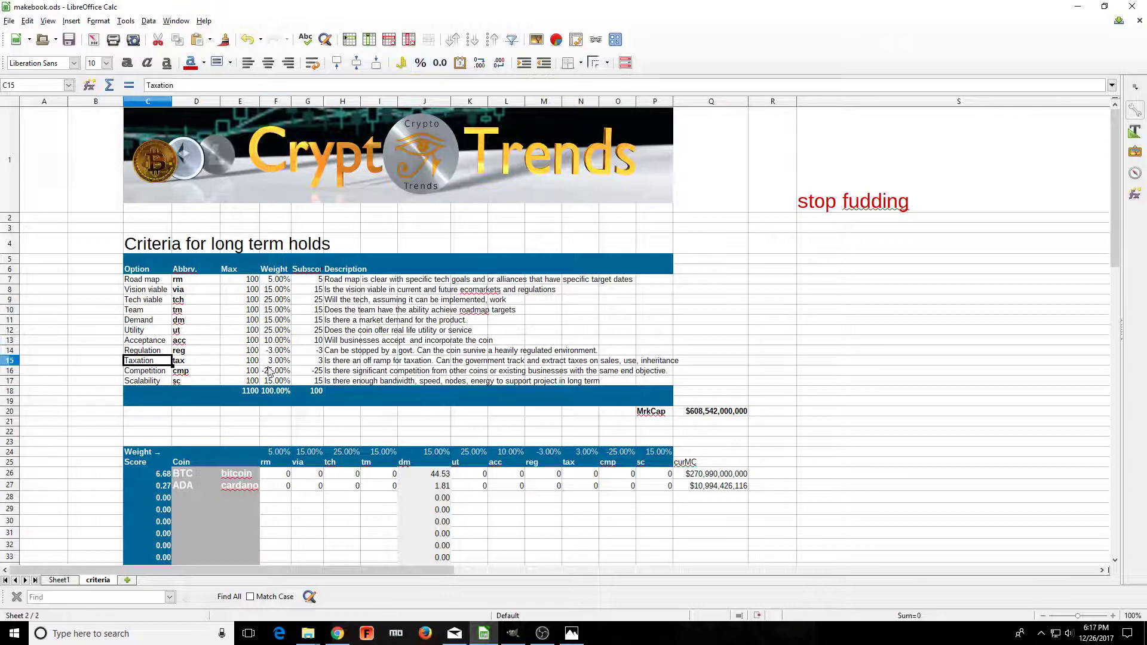
mouse_move(399, 368)
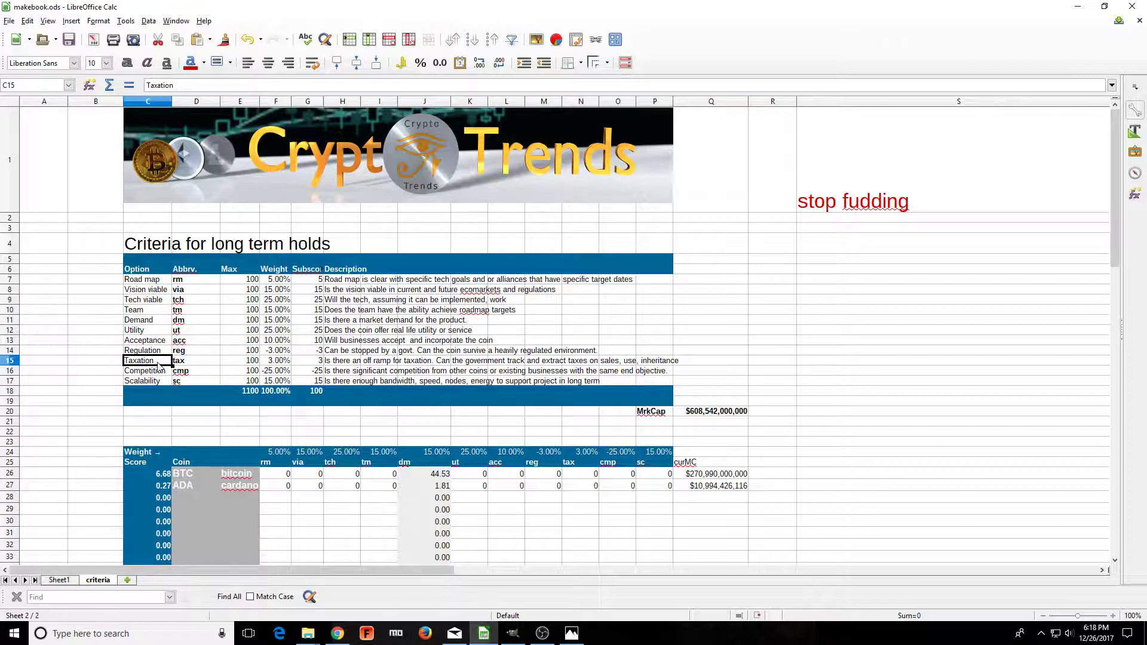
click(196, 360)
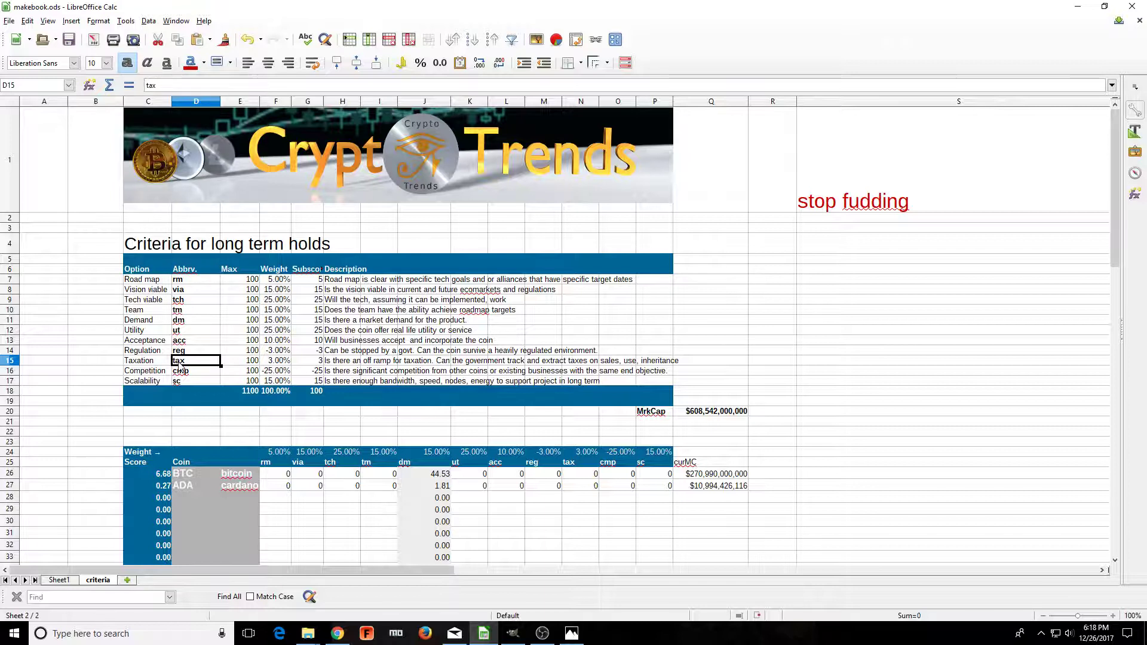
mouse_move(181, 370)
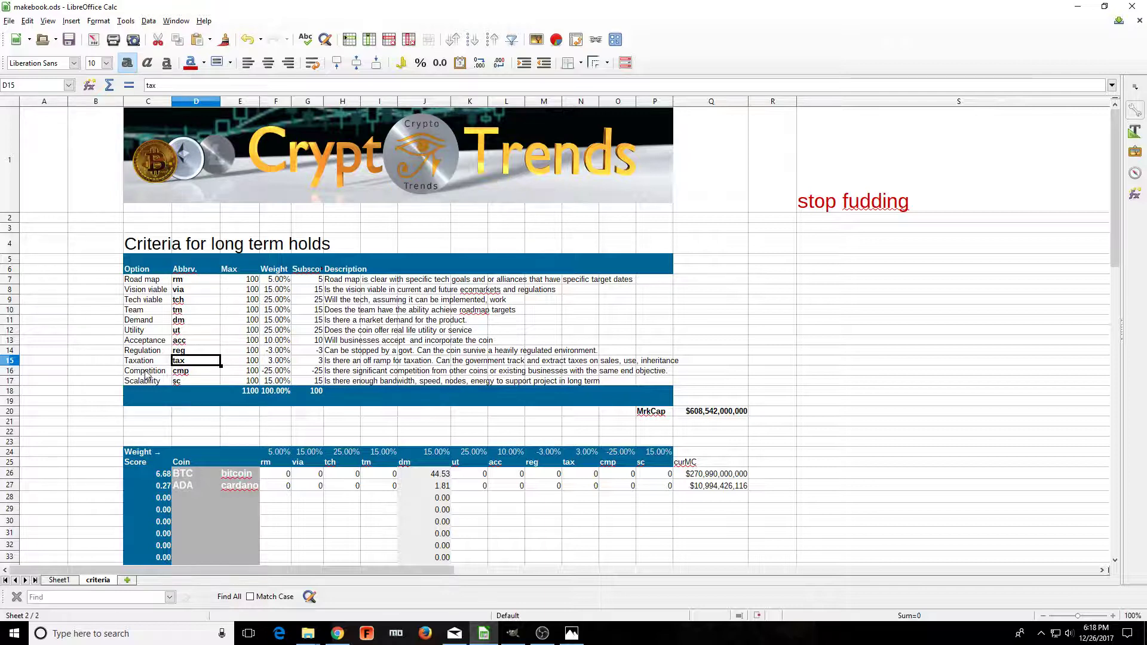
click(148, 371)
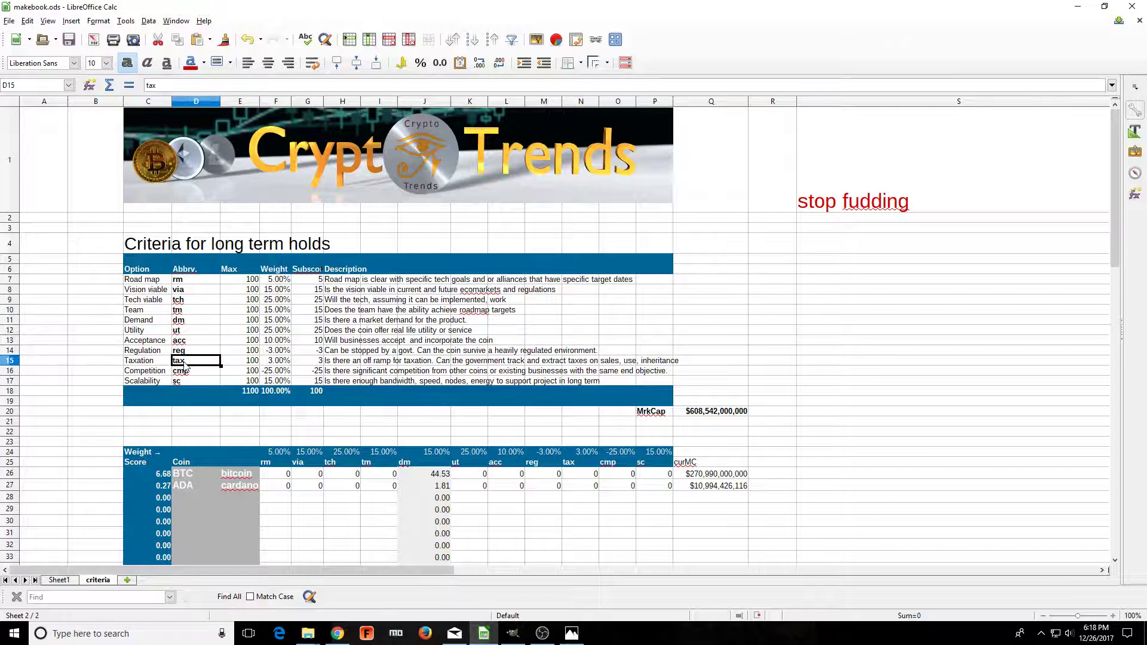
click(148, 372)
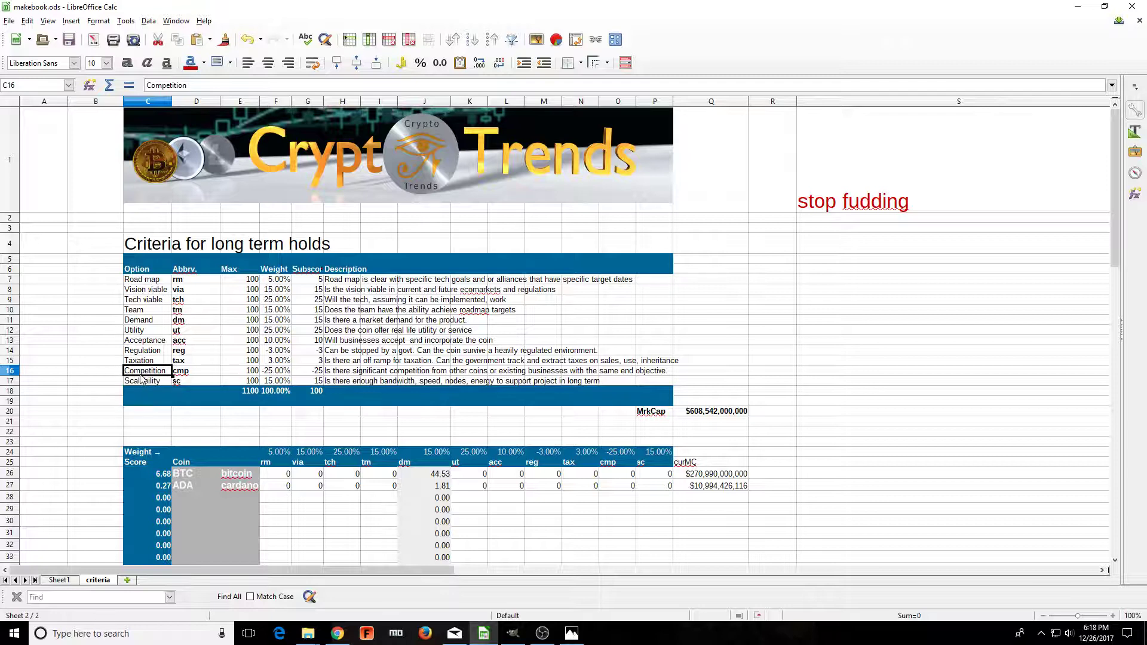
mouse_move(186, 377)
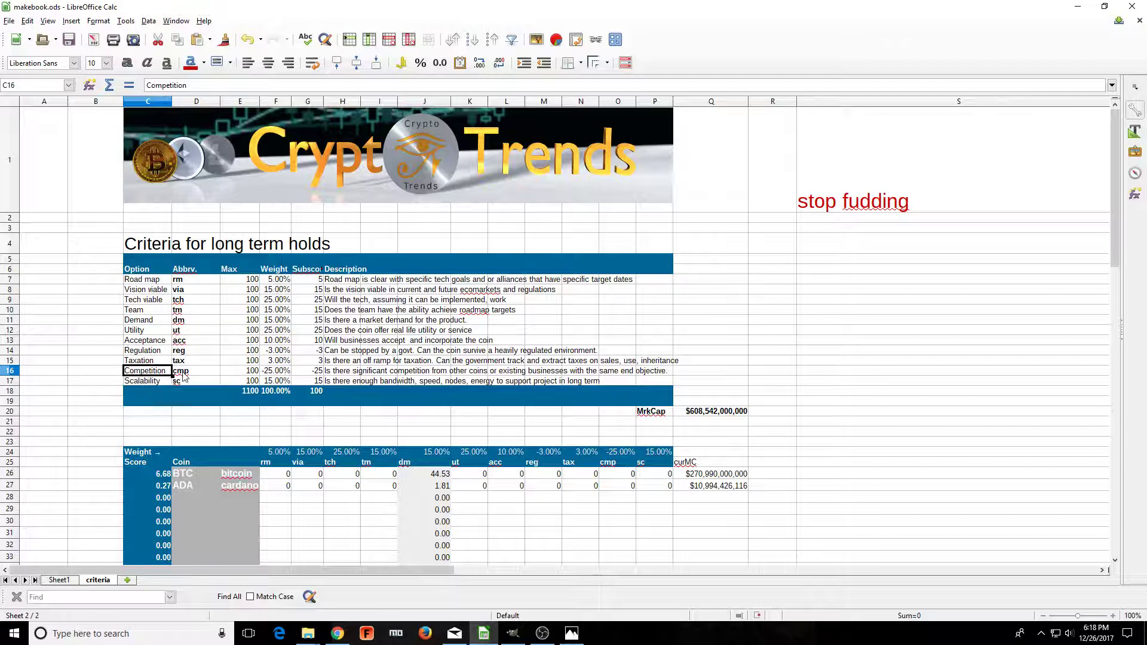
click(276, 371)
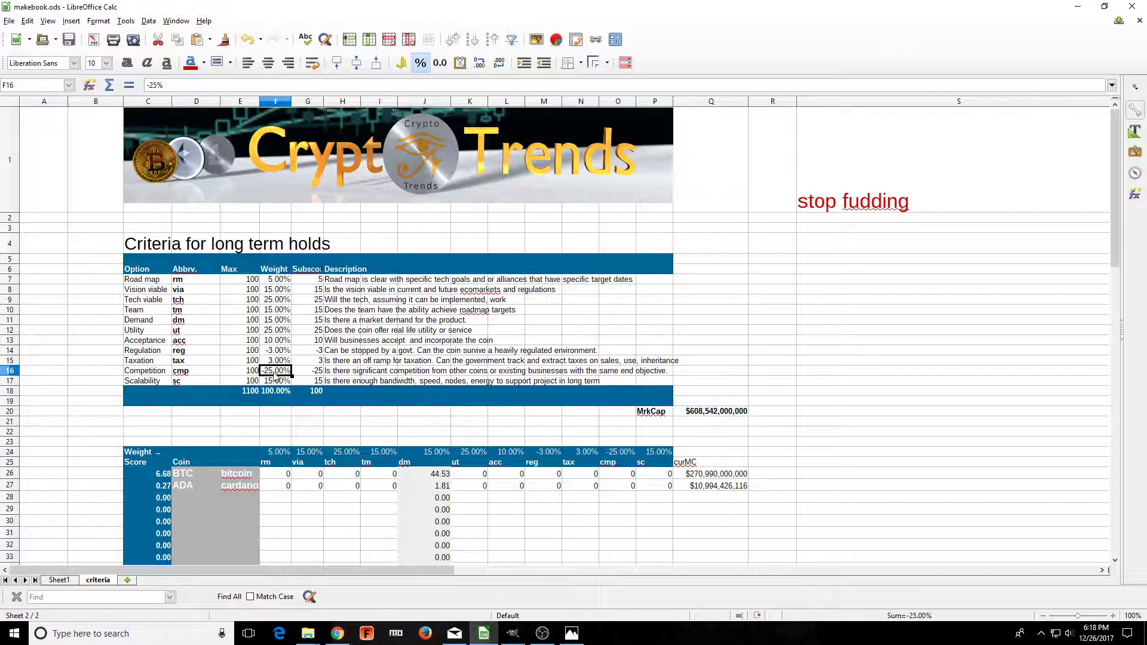
click(307, 370)
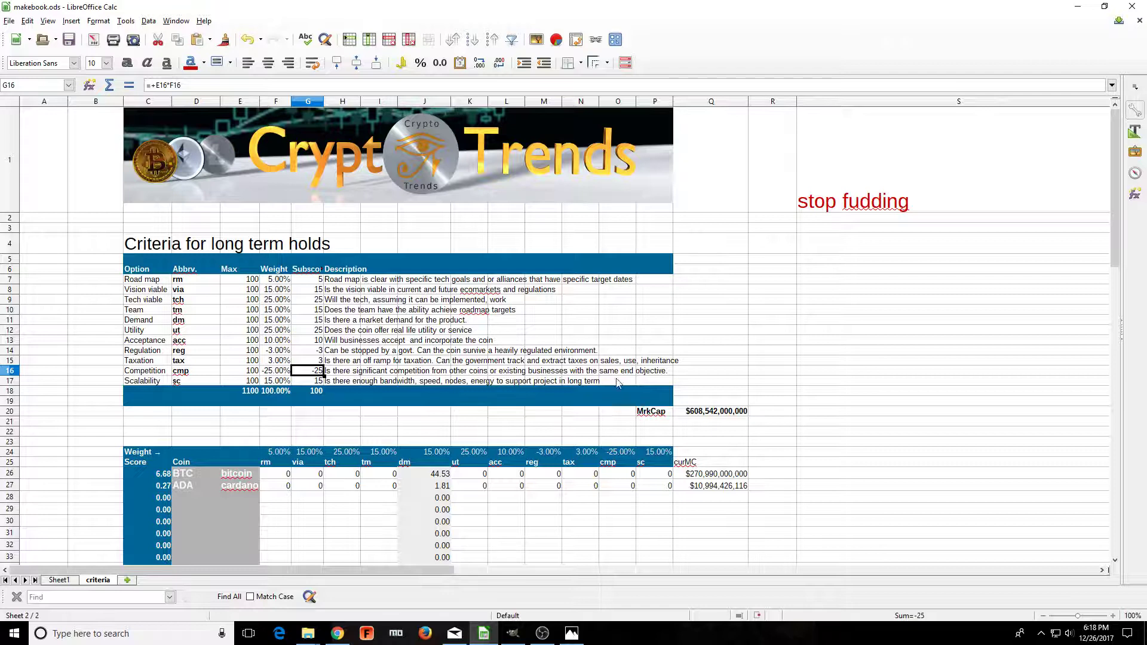
mouse_move(83, 379)
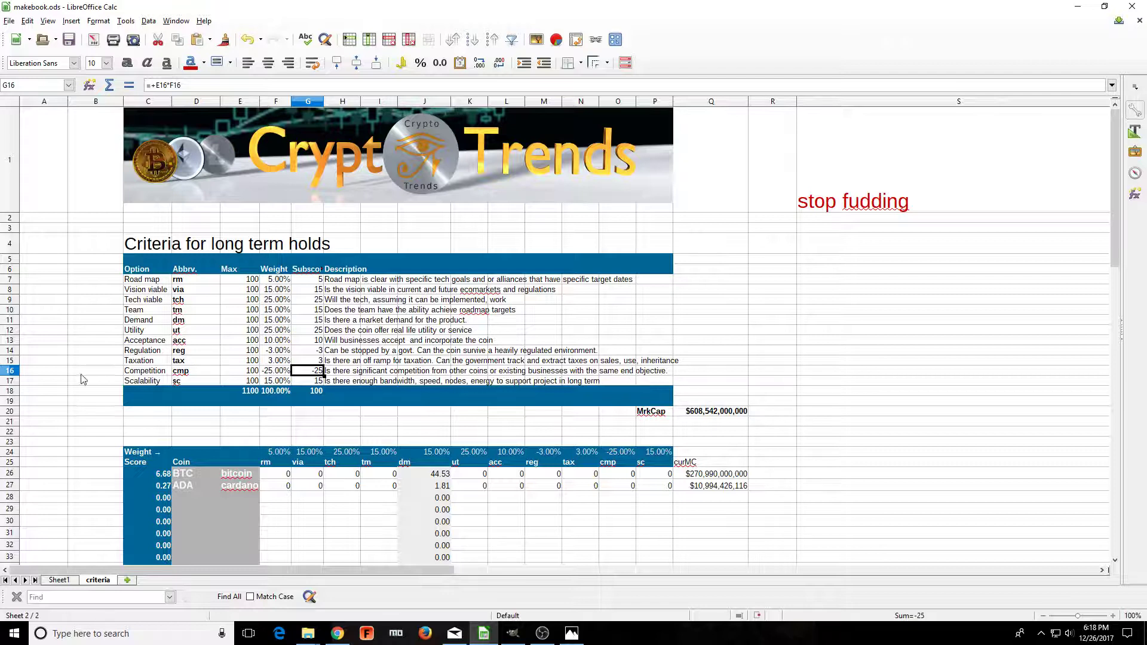
click(143, 381)
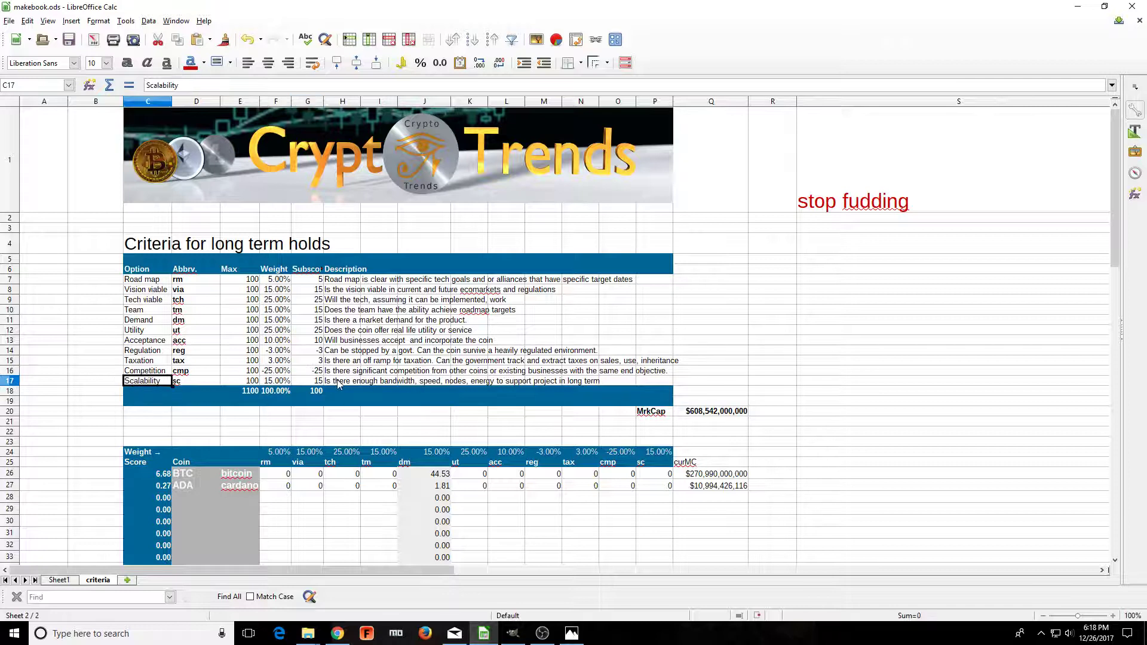
mouse_move(430, 389)
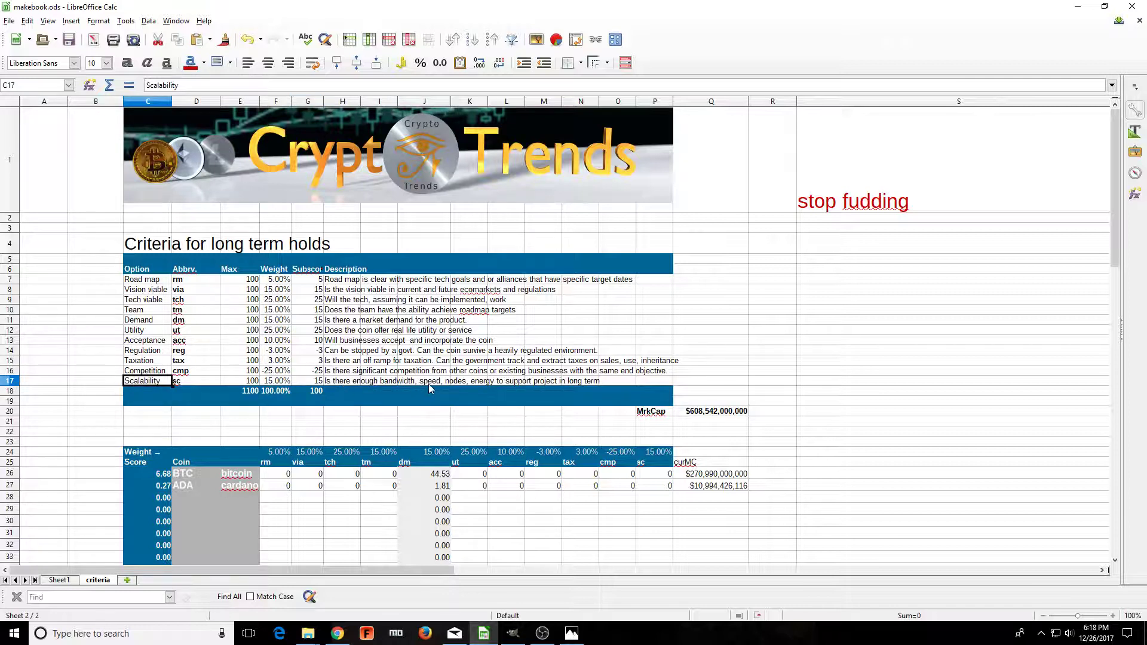
mouse_move(481, 384)
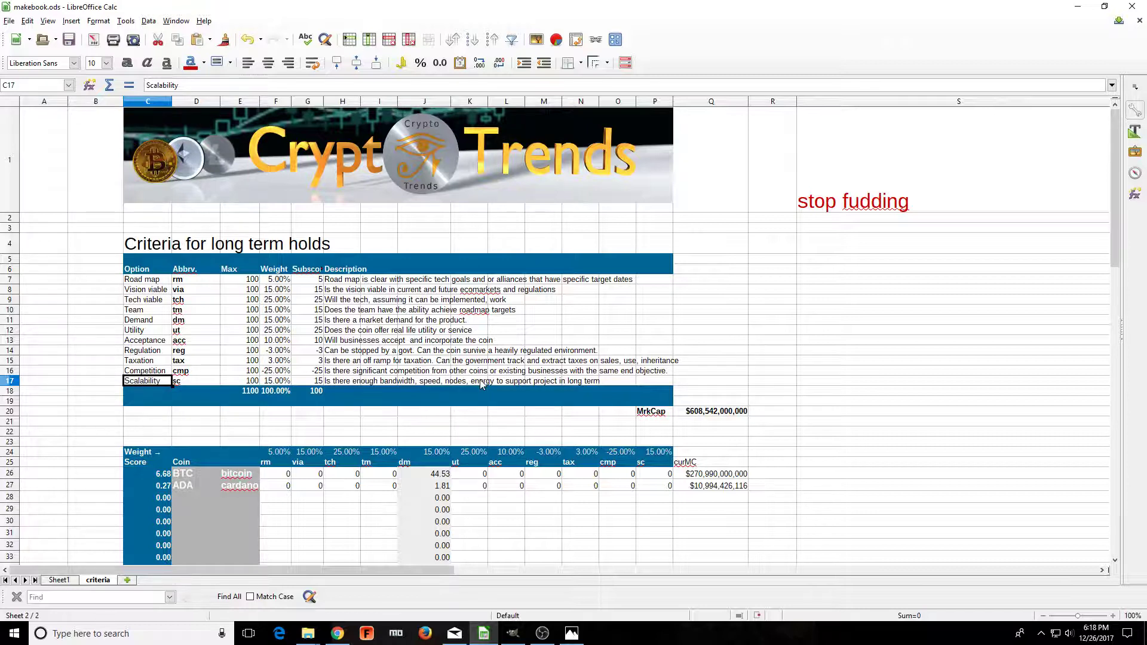
- Review Bitcoin's entry and its rm cell F26, then bring up the CoinMarketCap listing
scroll(down, 3)
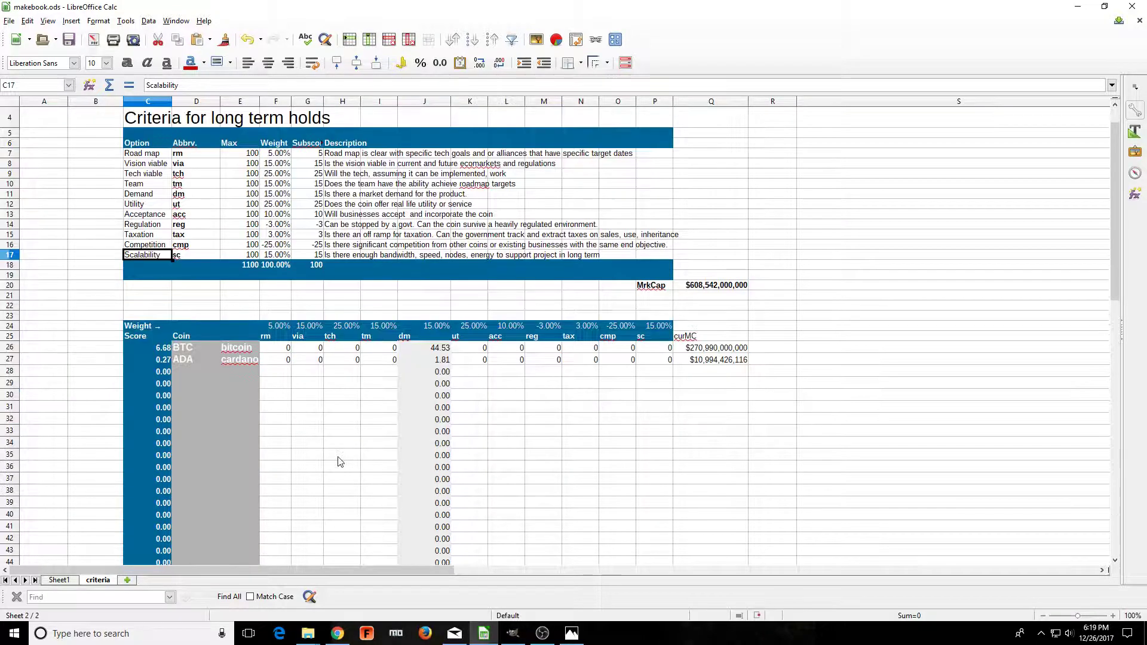
mouse_move(283, 371)
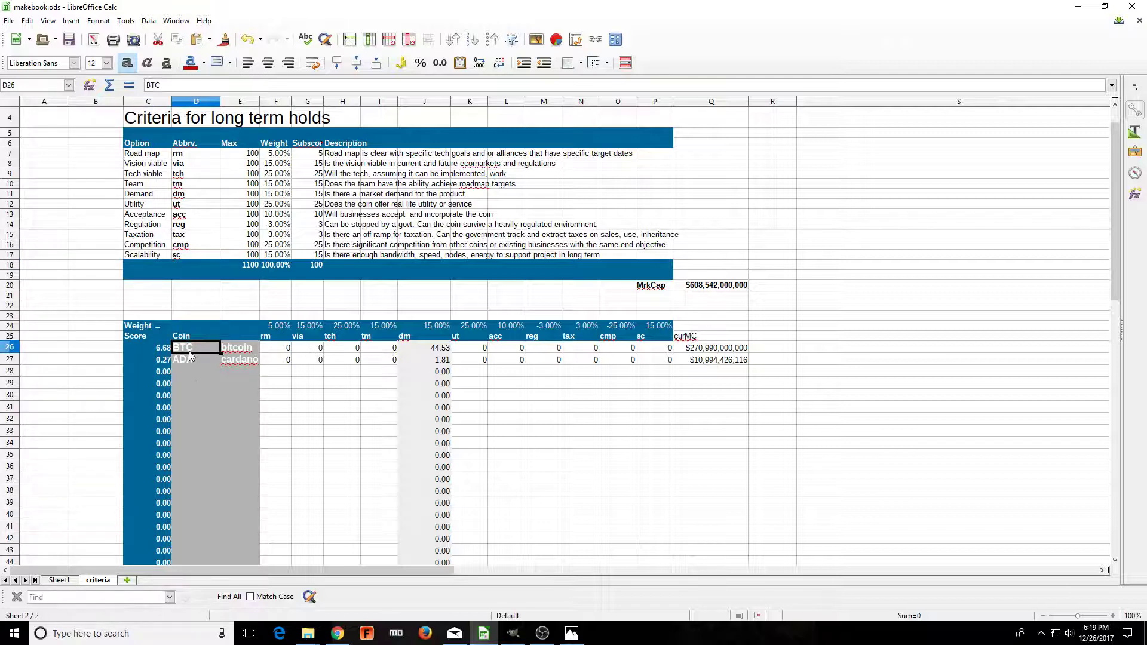
click(239, 346)
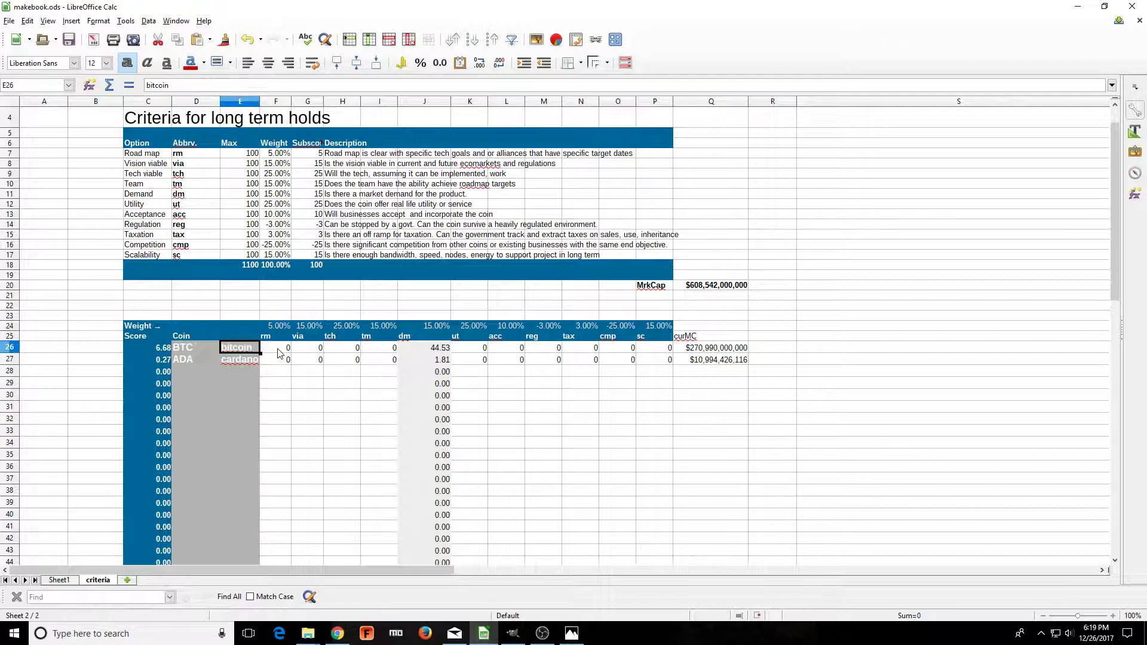
click(276, 347)
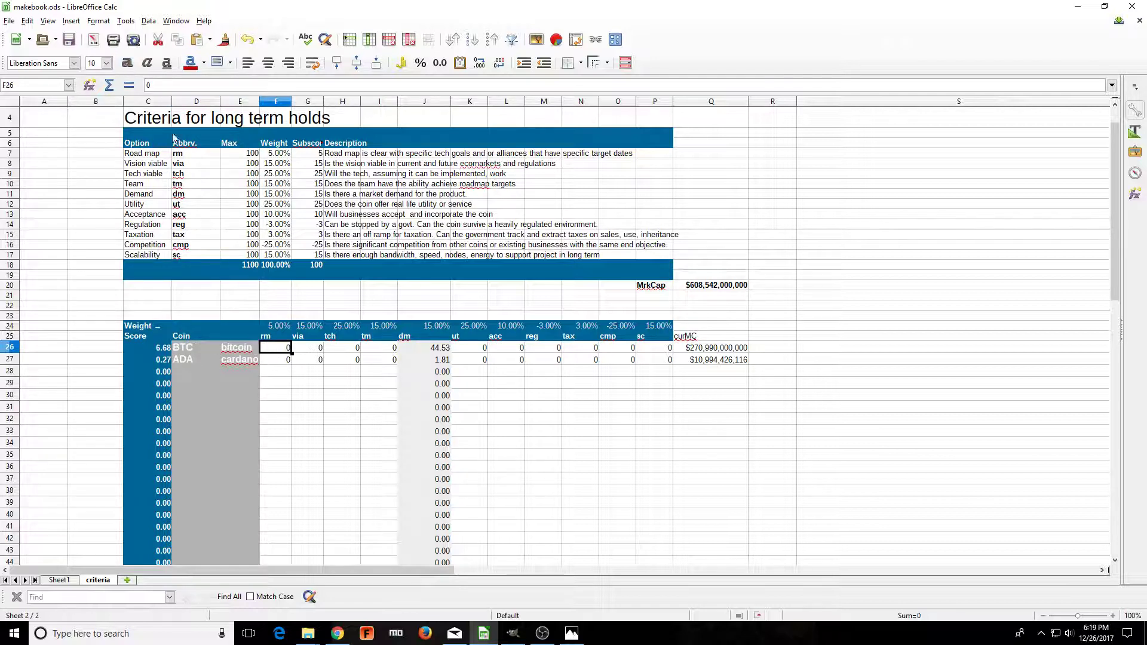
click(196, 153)
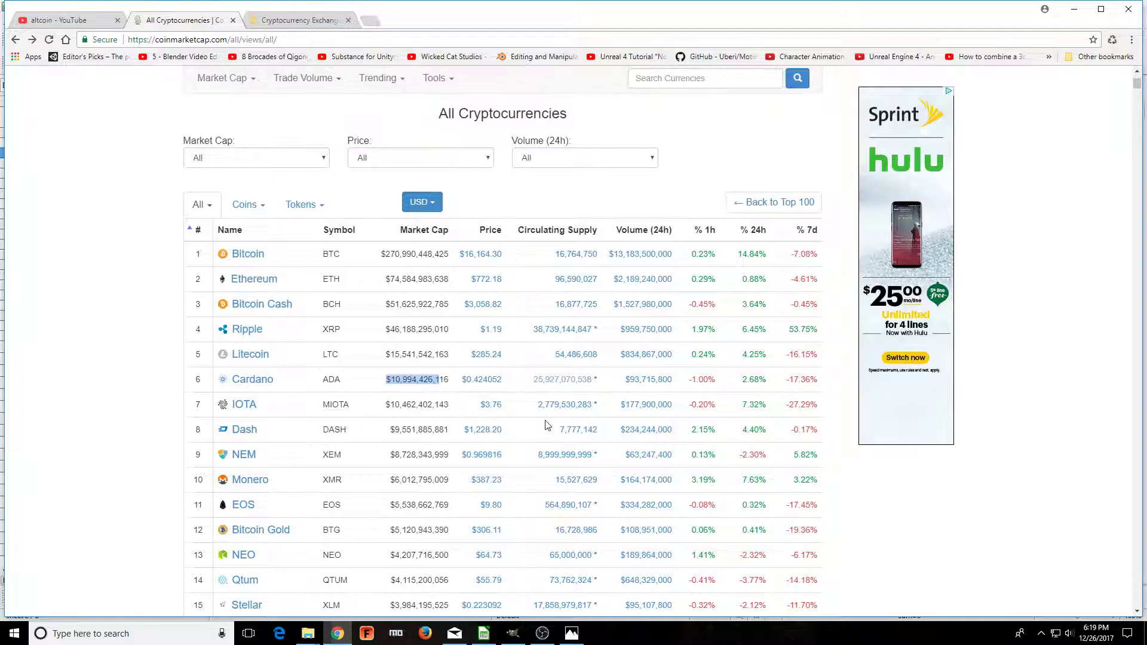
mouse_move(250, 139)
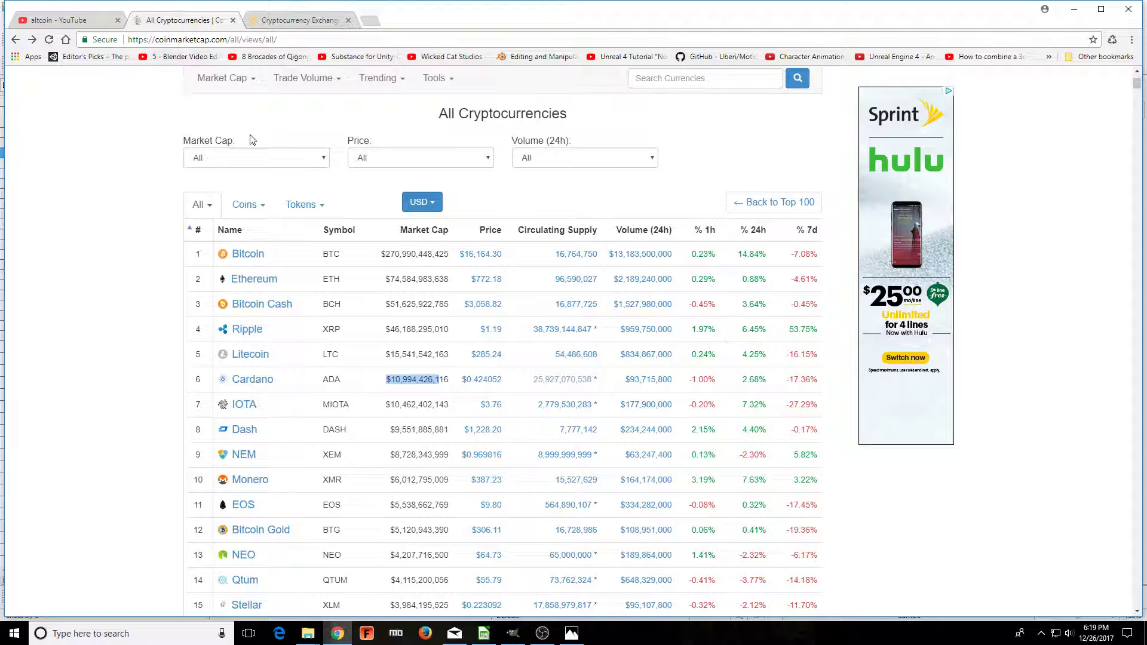
mouse_move(215, 297)
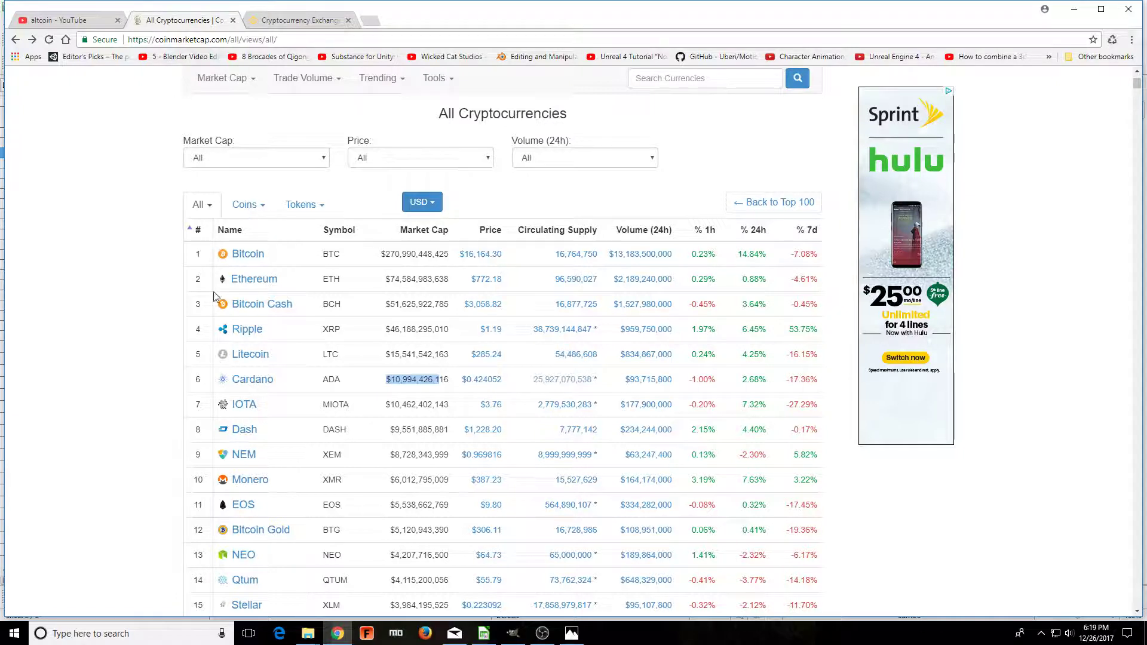
- Follow Bitcoin's CoinMarketCap page to bitcoin.org's Resources and Innovation pages
click(247, 254)
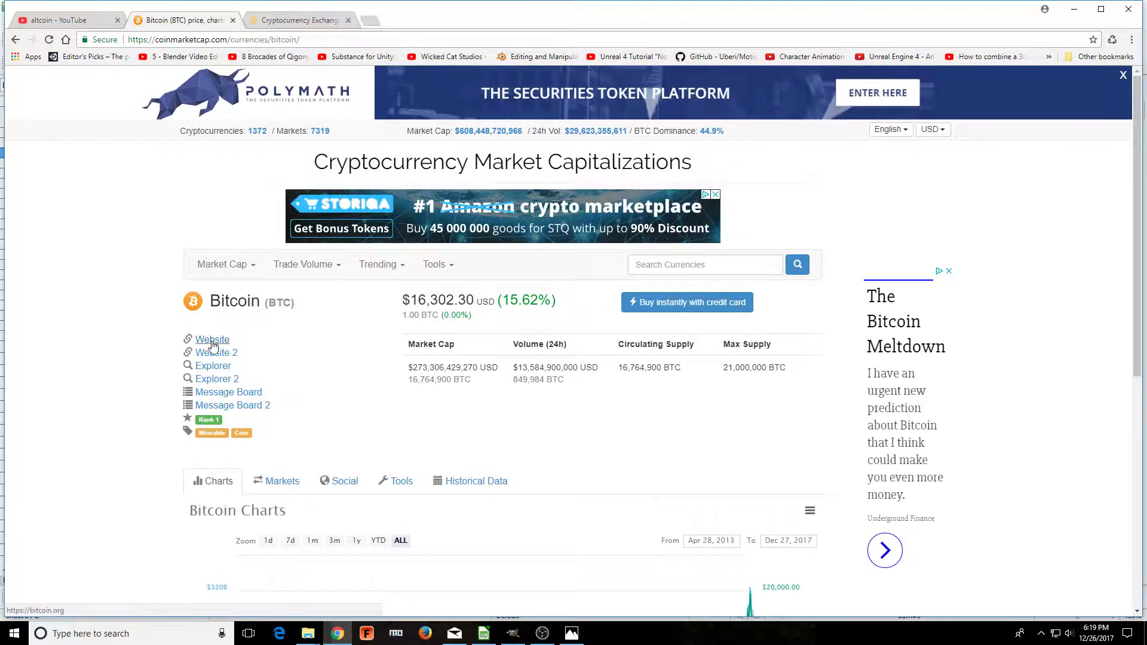
click(212, 340)
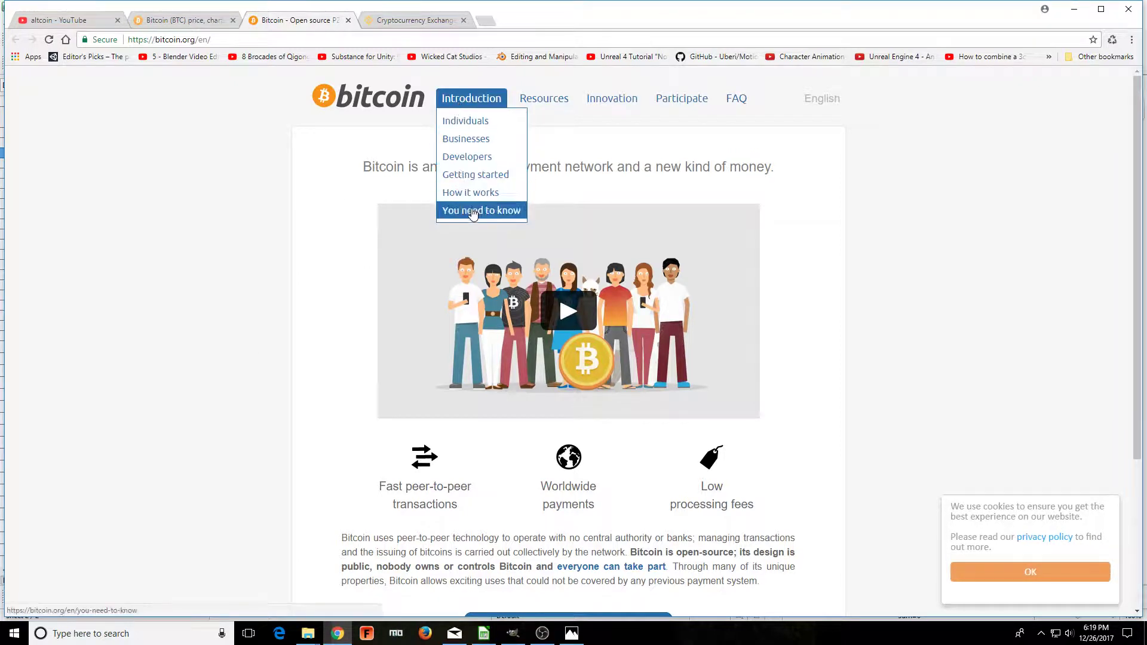
mouse_move(389, 338)
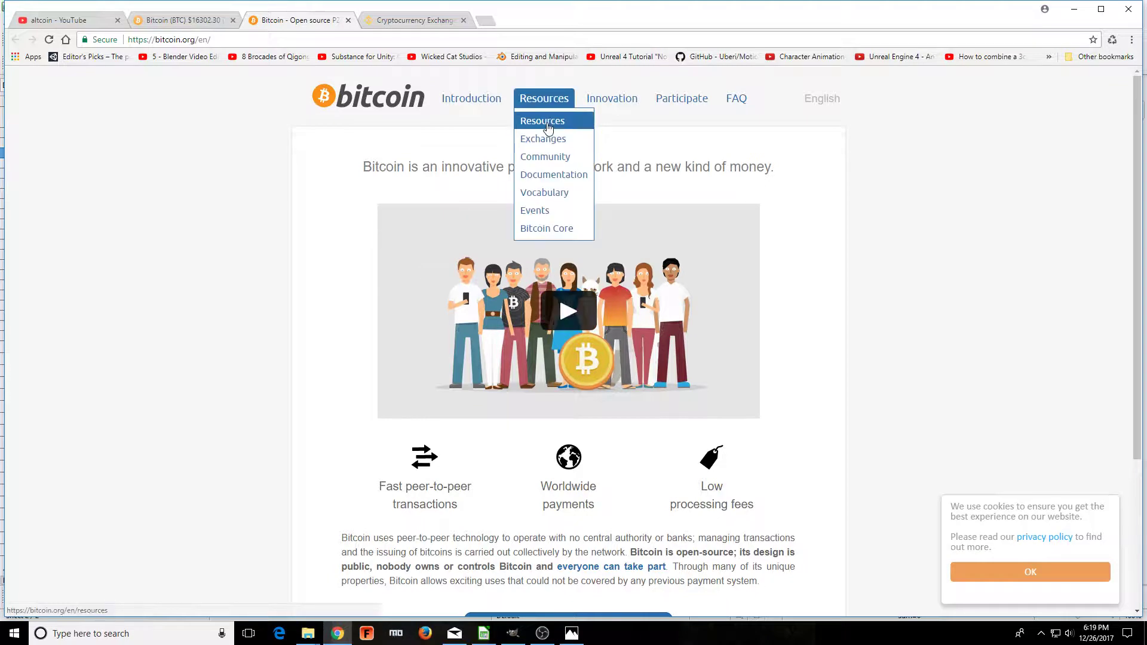
click(542, 121)
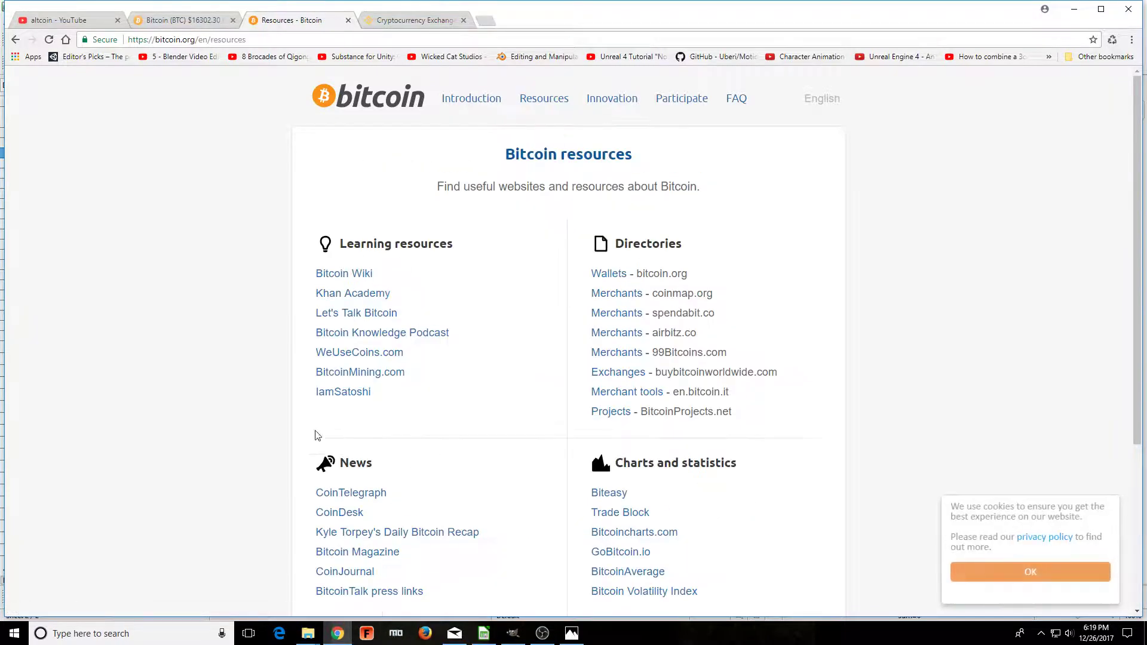
scroll(down, 3)
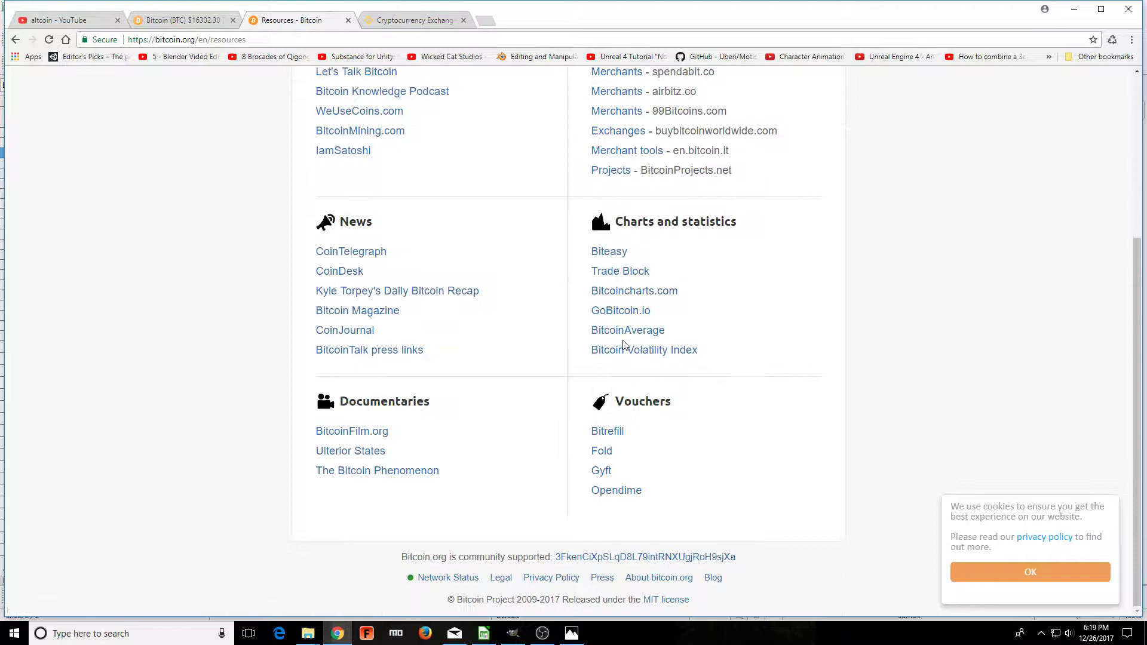
click(612, 98)
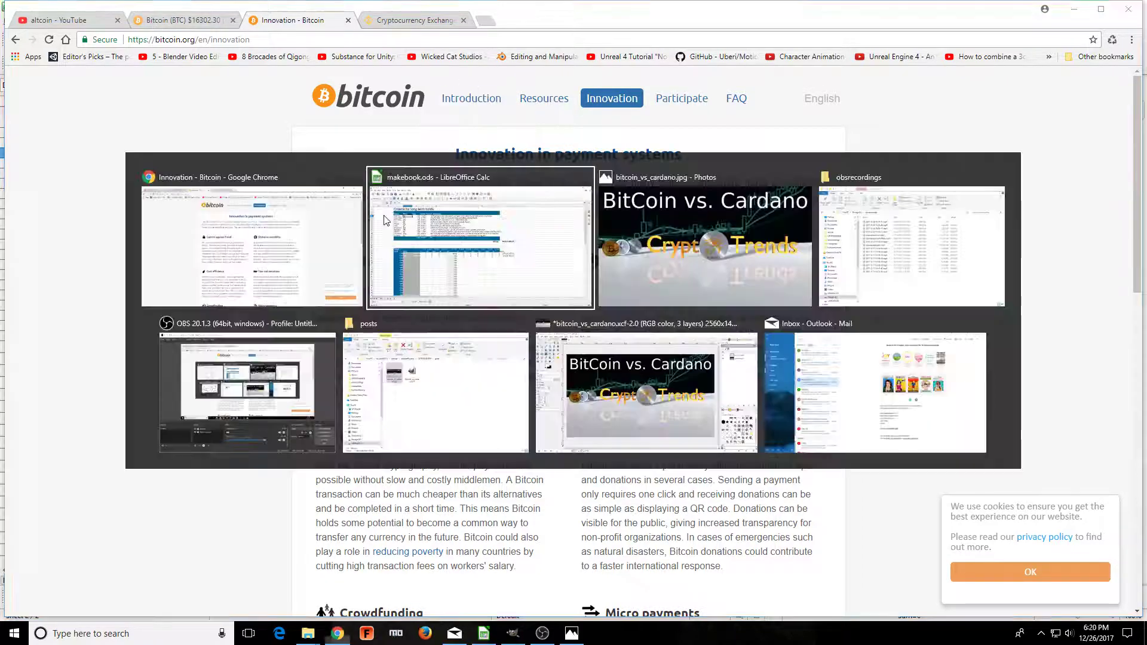
- Enter Bitcoin's scores rm 20, via 25, tch 75 and tm 50 in F26:I26
click(479, 238)
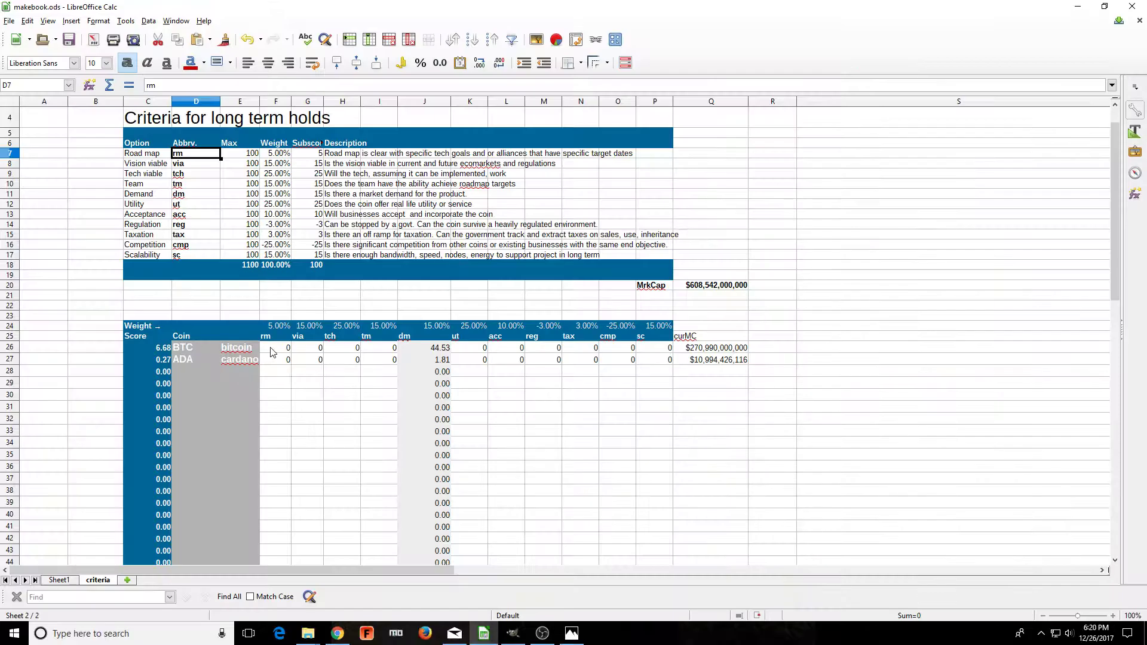
click(276, 347)
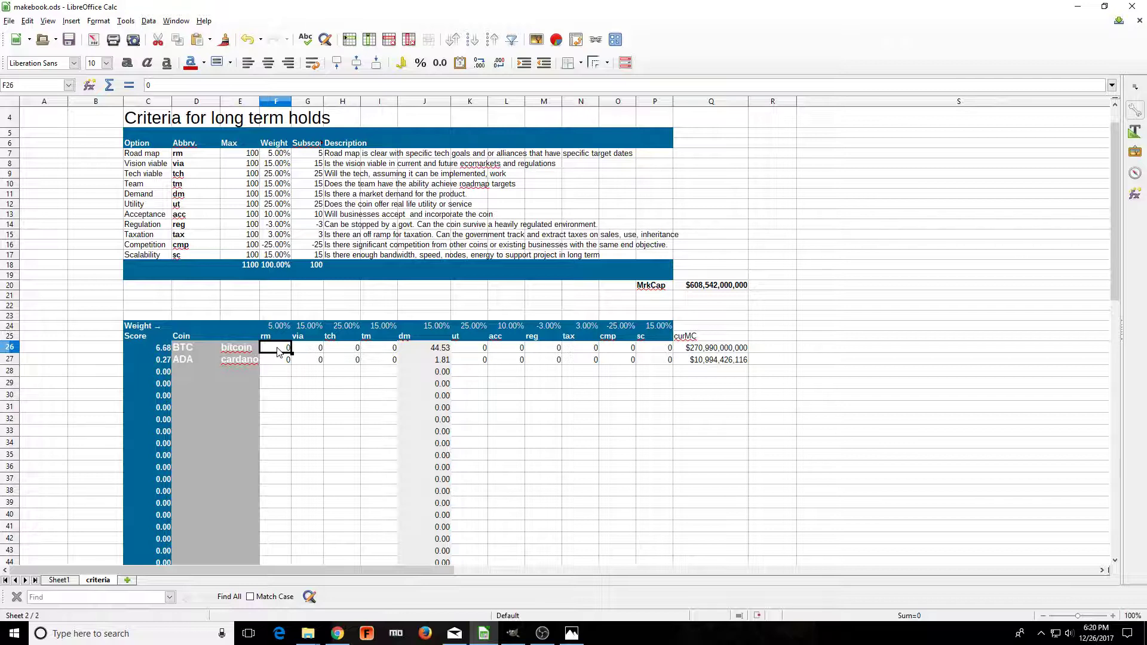
text(20)
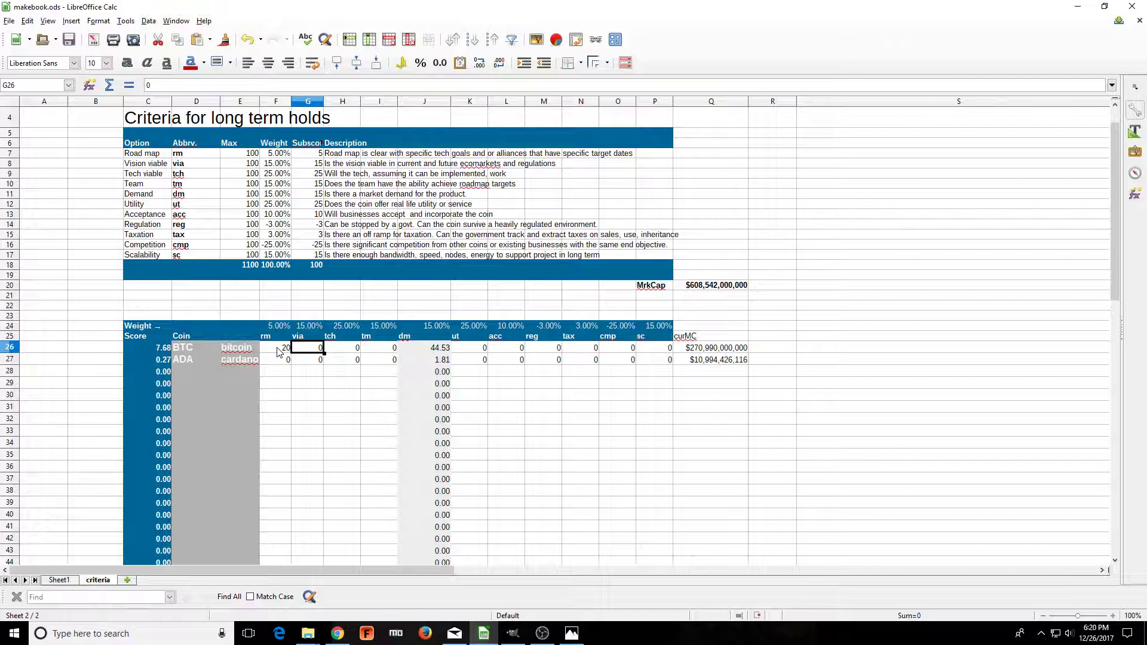
text(25)
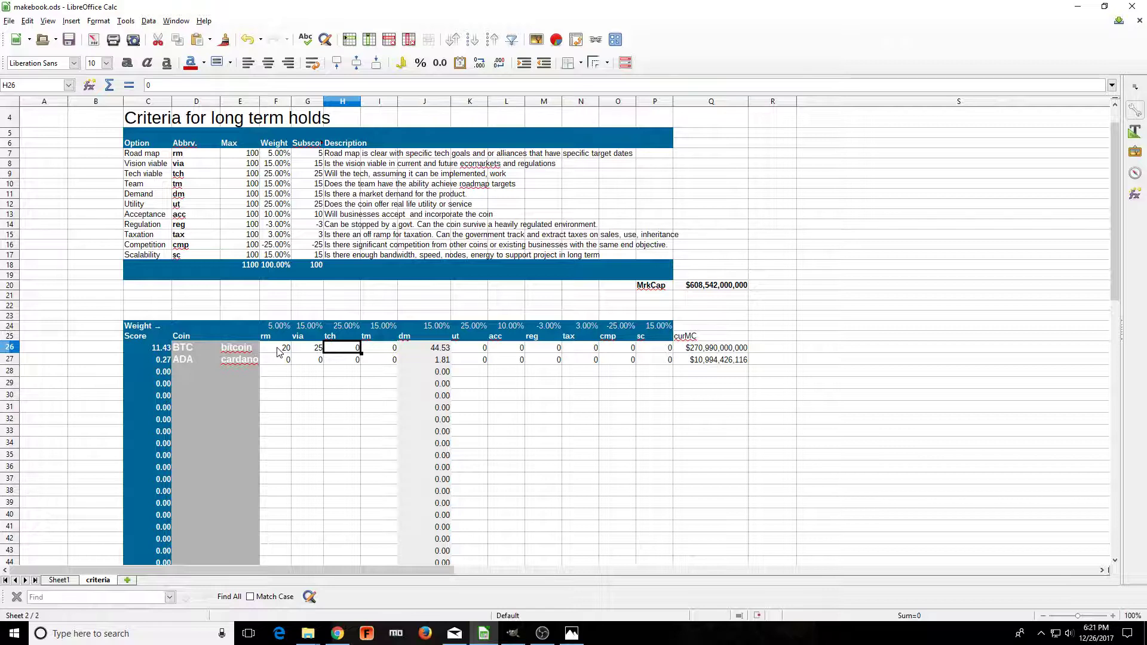
text(75)
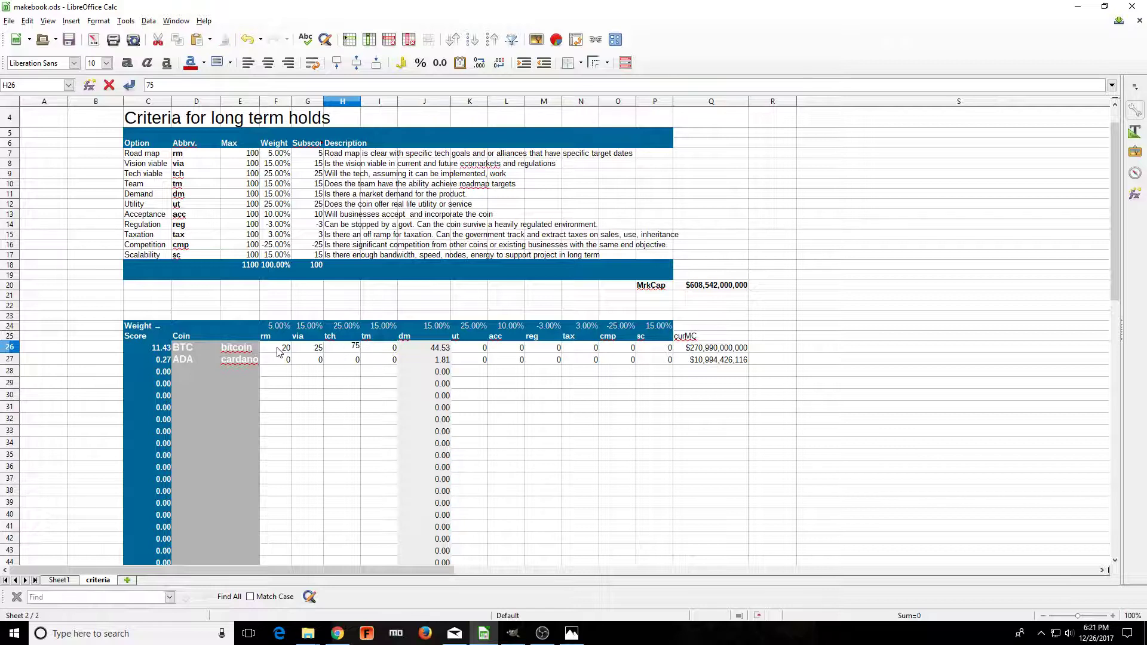
click(379, 348)
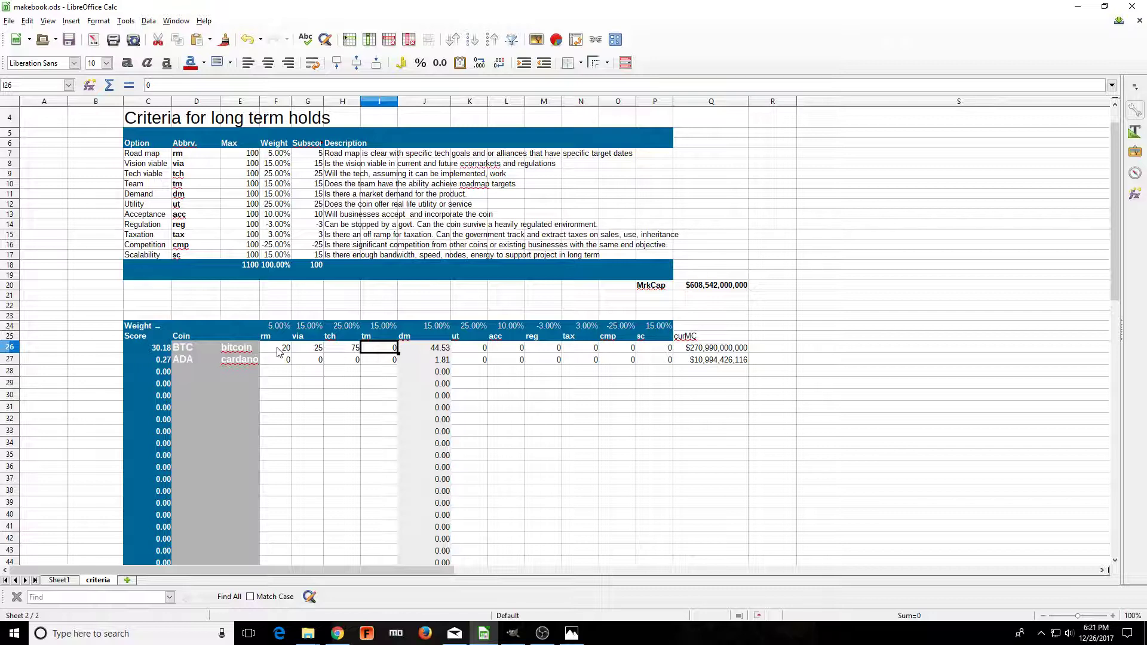
text(50)
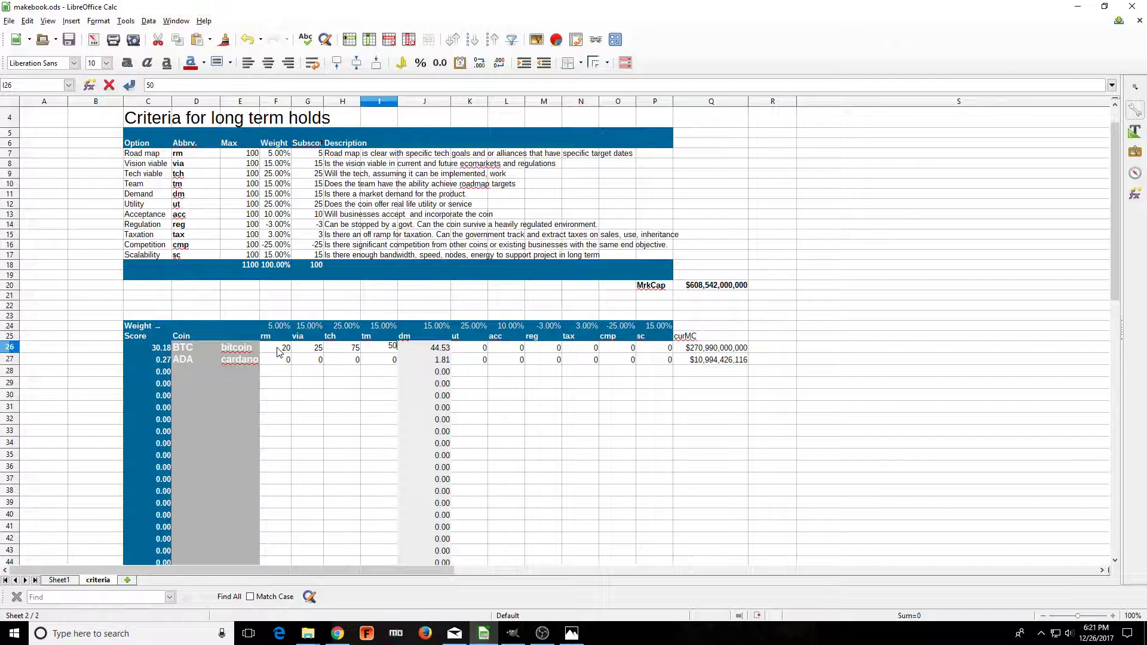
click(425, 347)
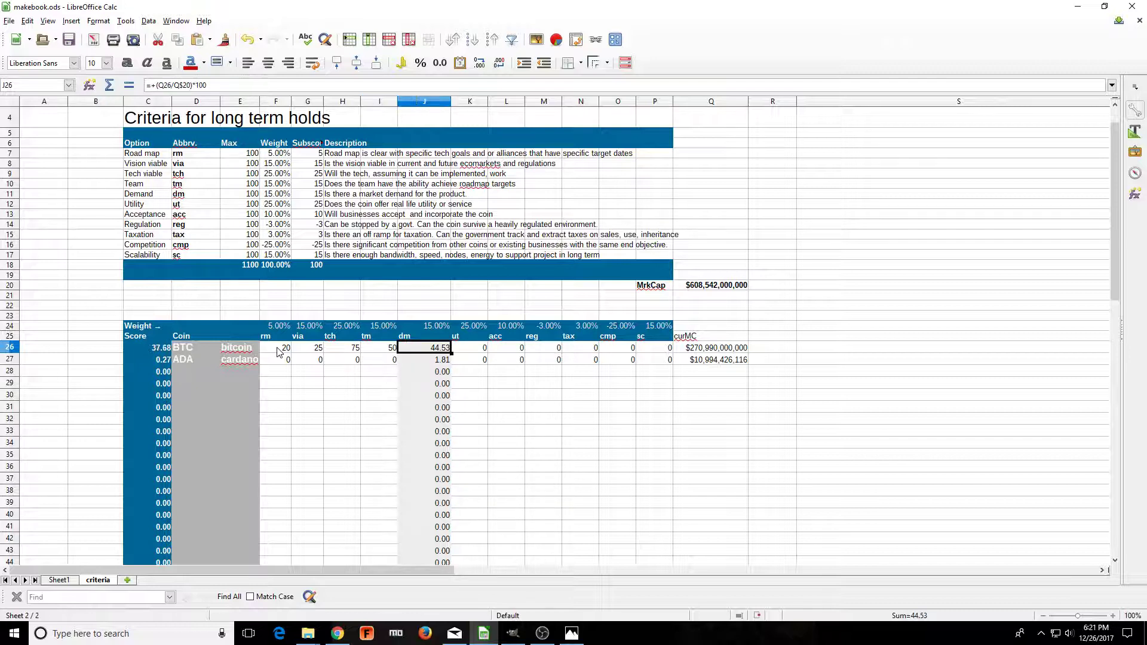
- Check the -25.00% cmp weight, Bitcoin's dm formula in J26 and its market cap
click(469, 348)
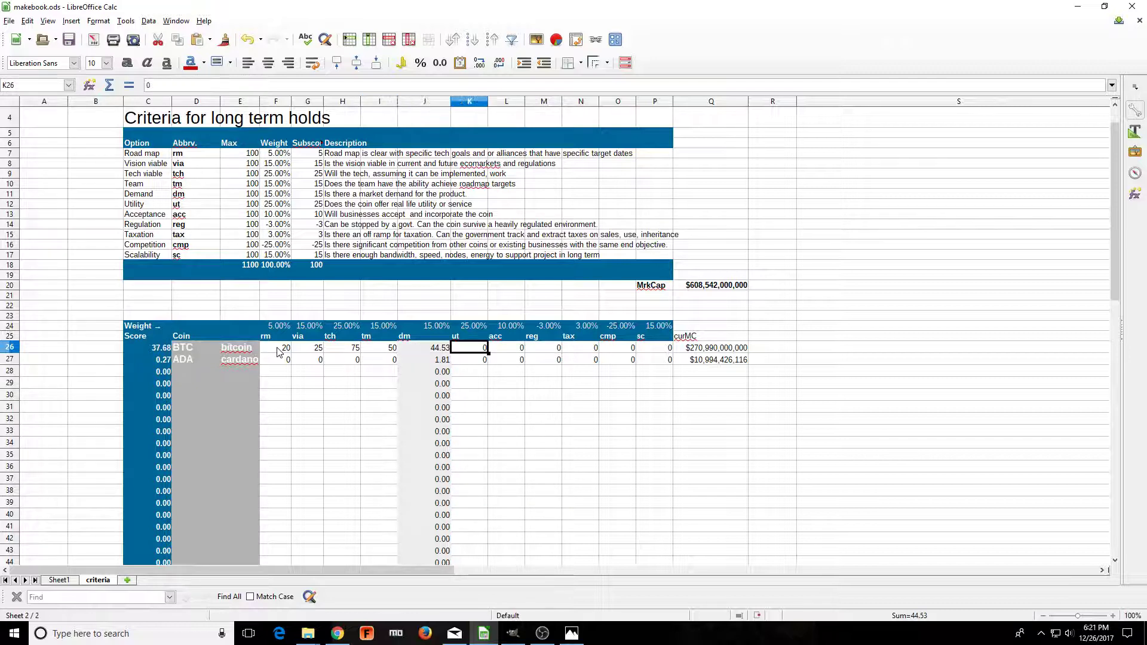
click(619, 325)
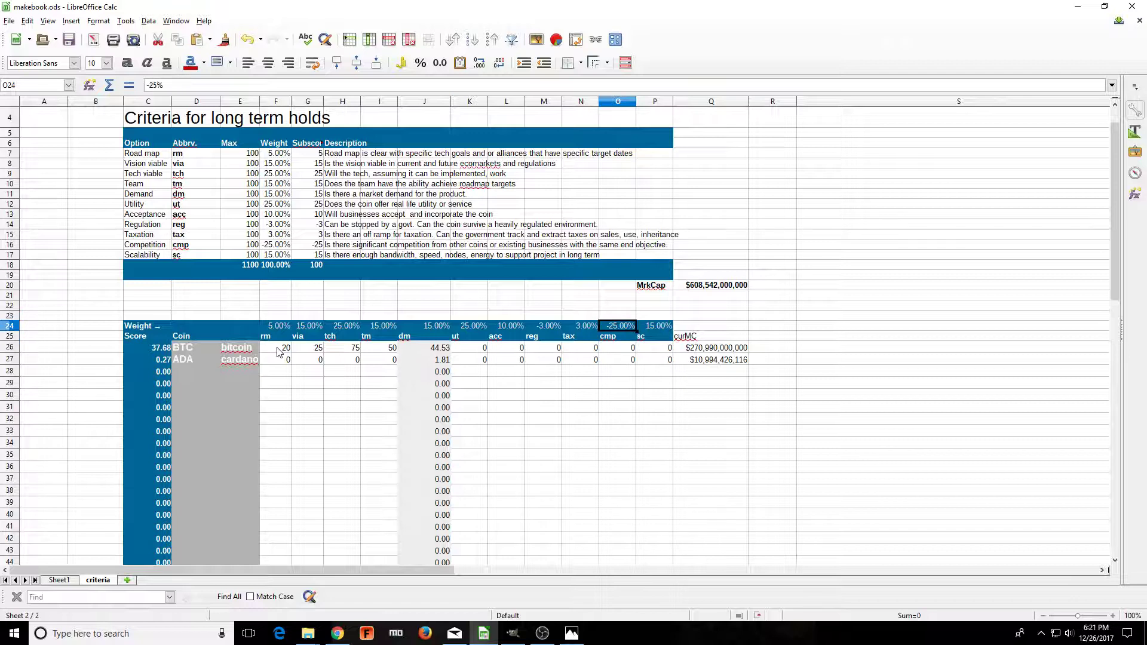
click(424, 348)
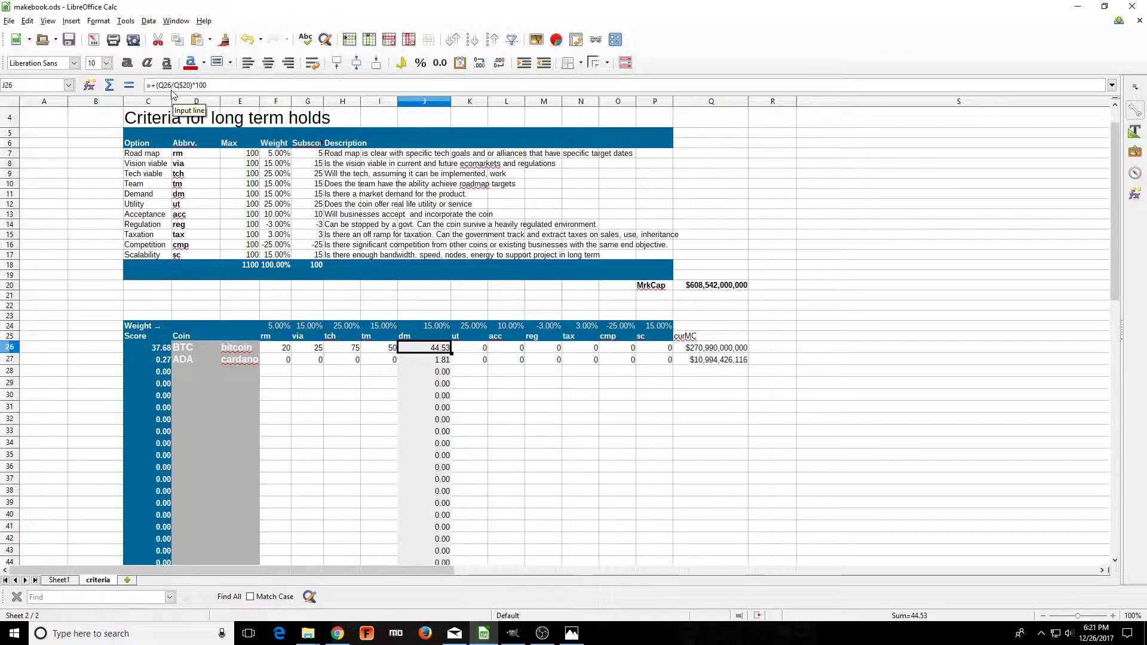
mouse_move(721, 349)
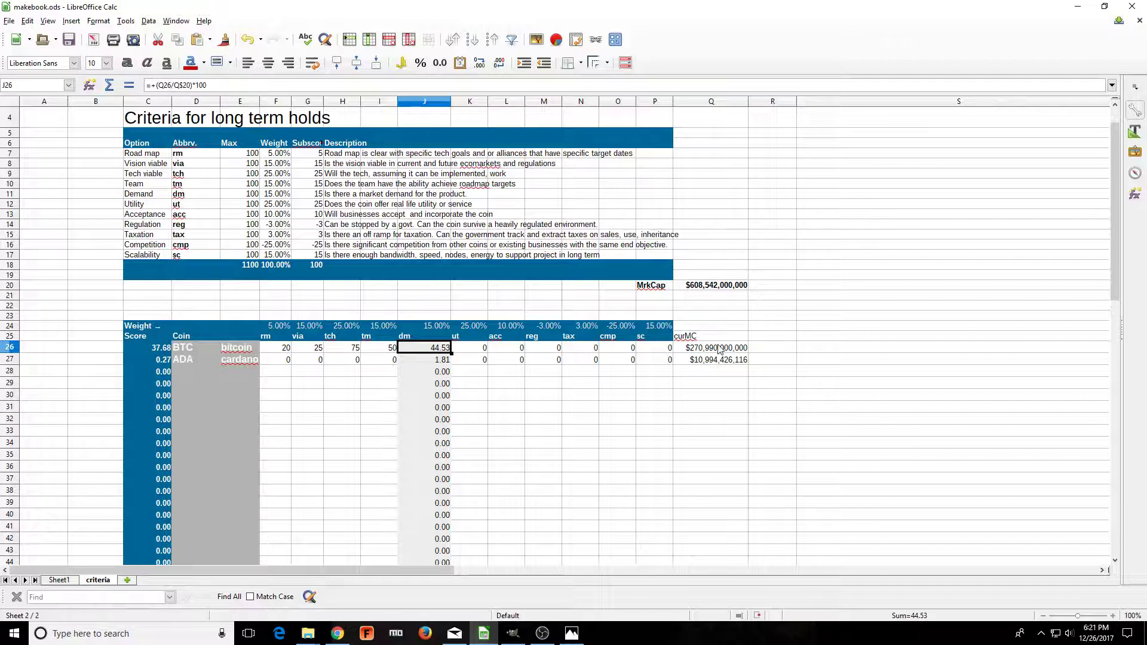
mouse_move(706, 285)
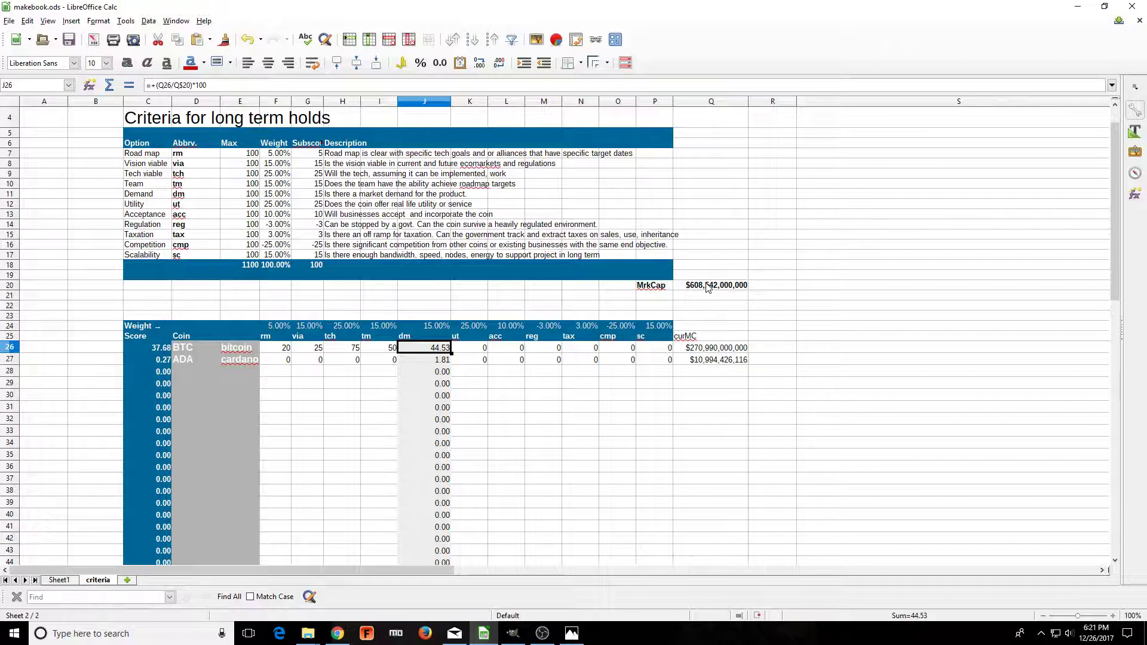
click(711, 348)
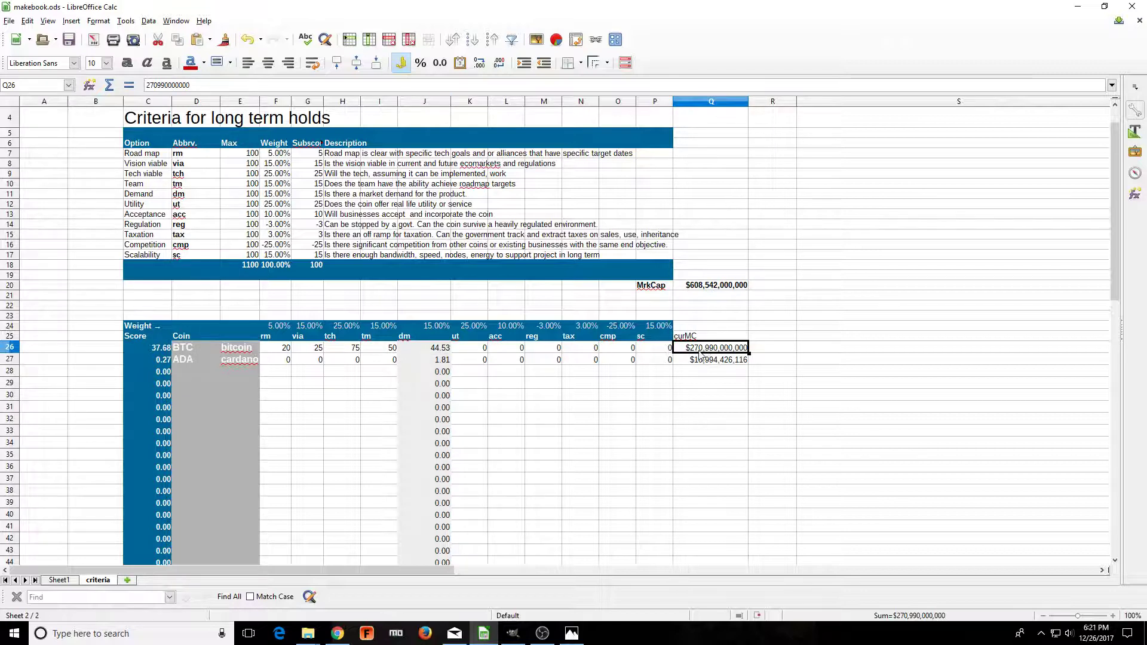
click(711, 285)
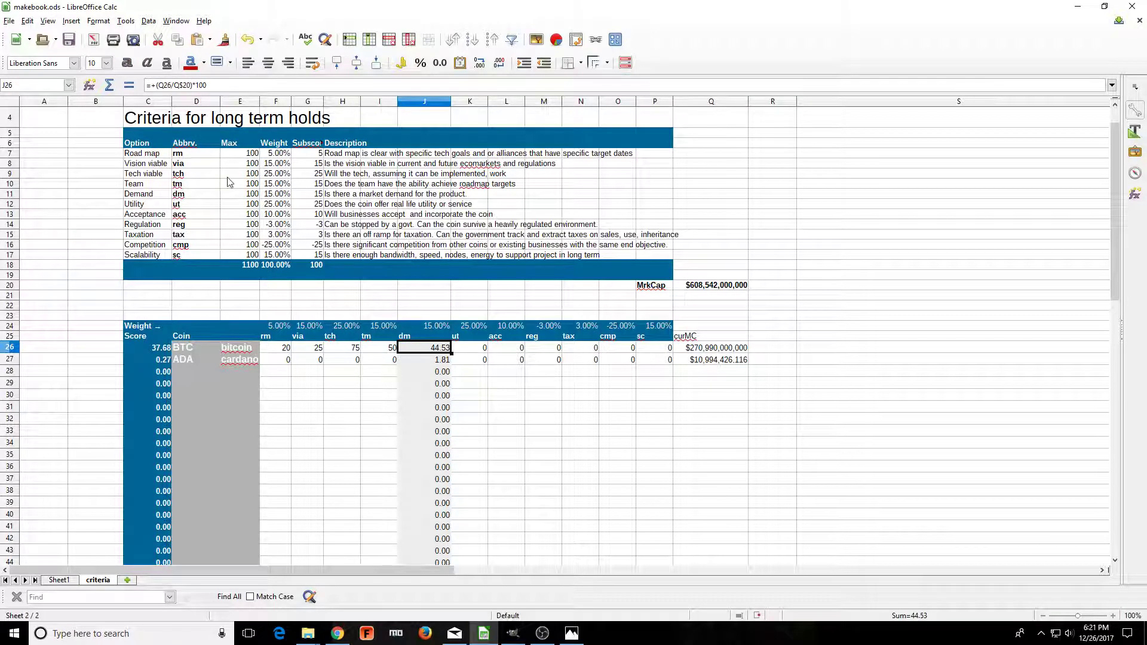
mouse_move(400, 385)
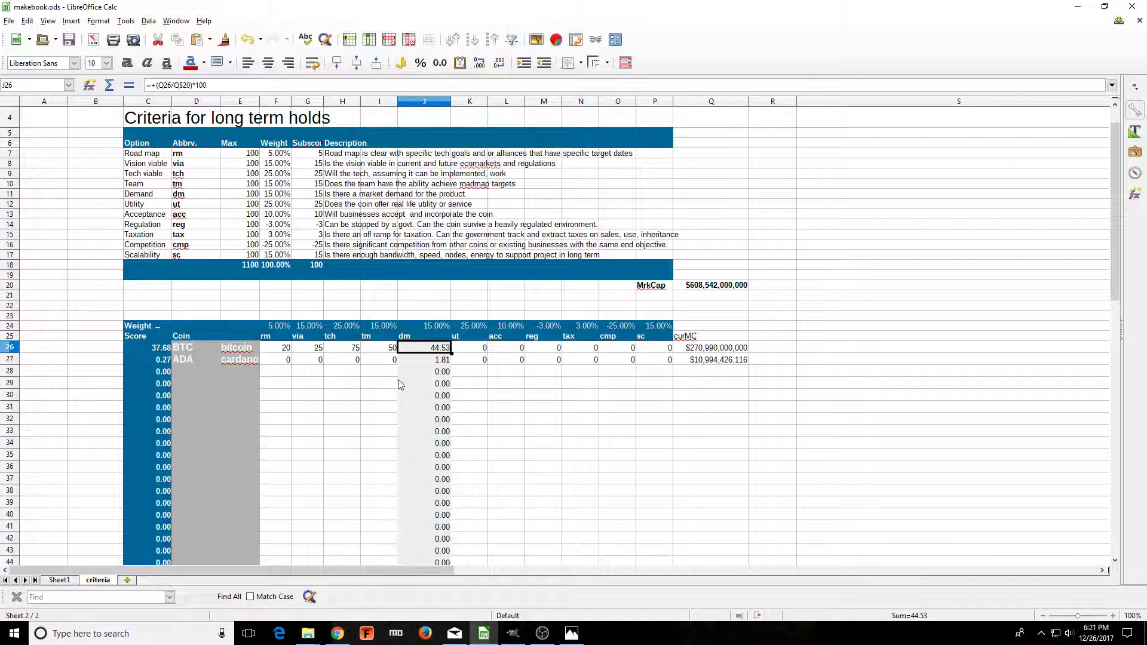
mouse_move(432, 356)
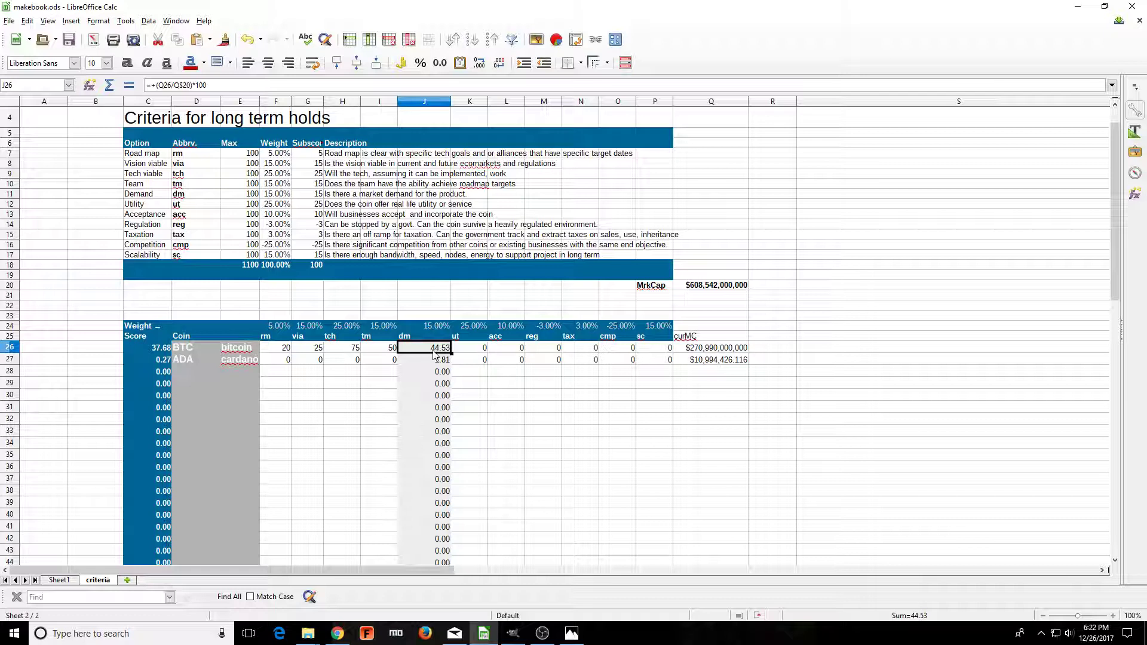
- Enter 30 as Bitcoin's utility score in K26
click(484, 348)
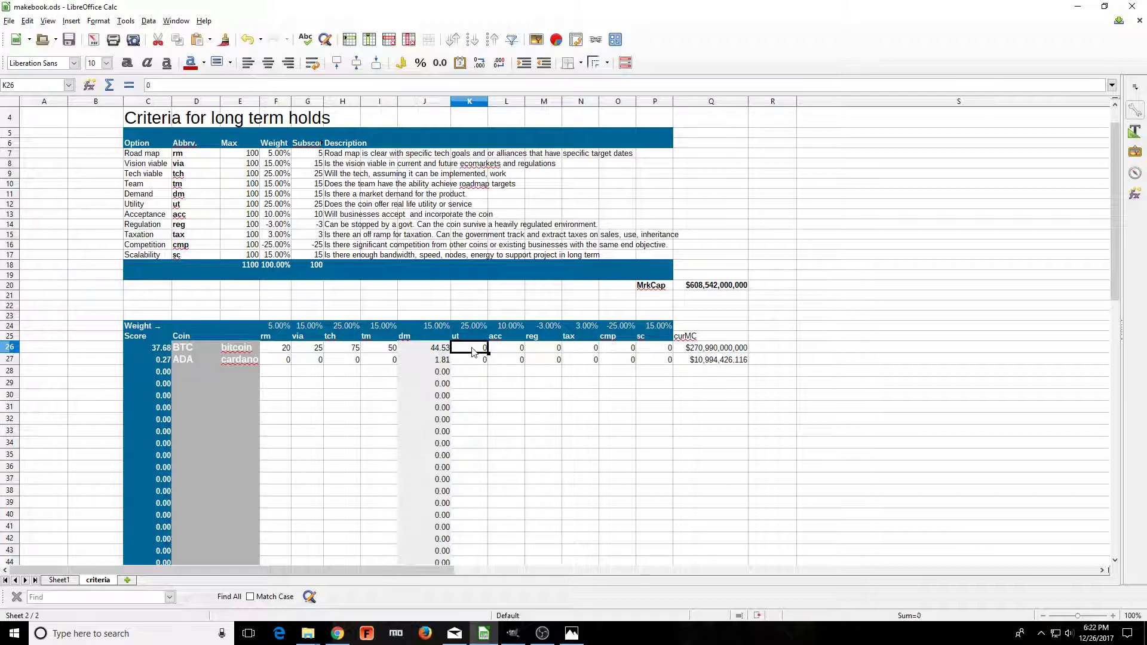
mouse_move(434, 352)
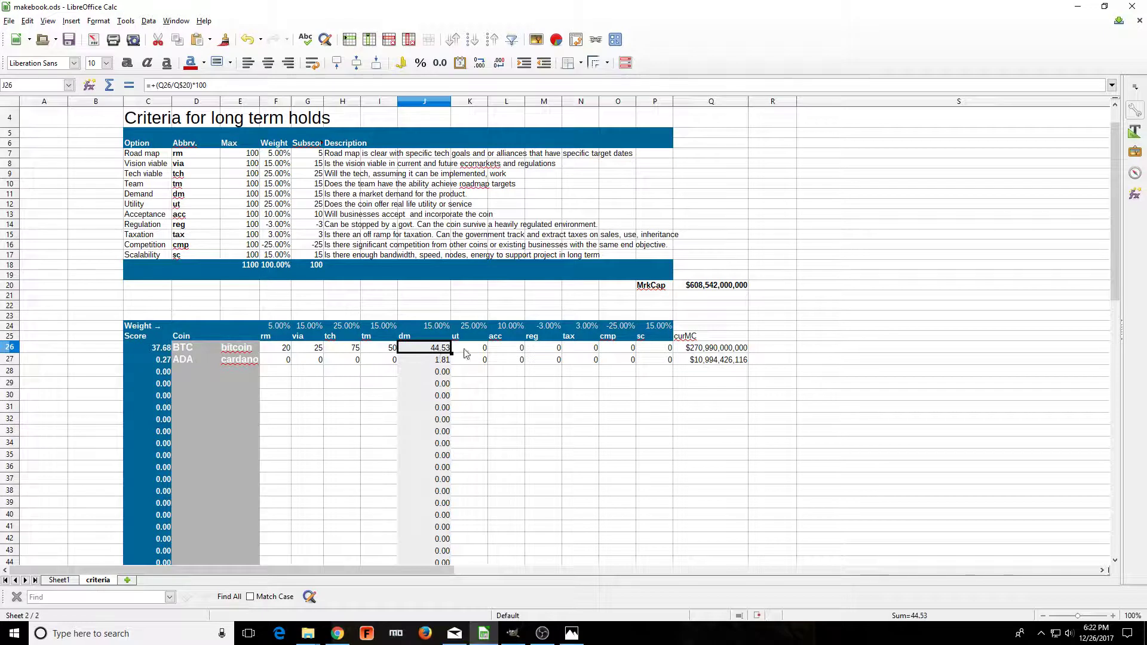
click(469, 348)
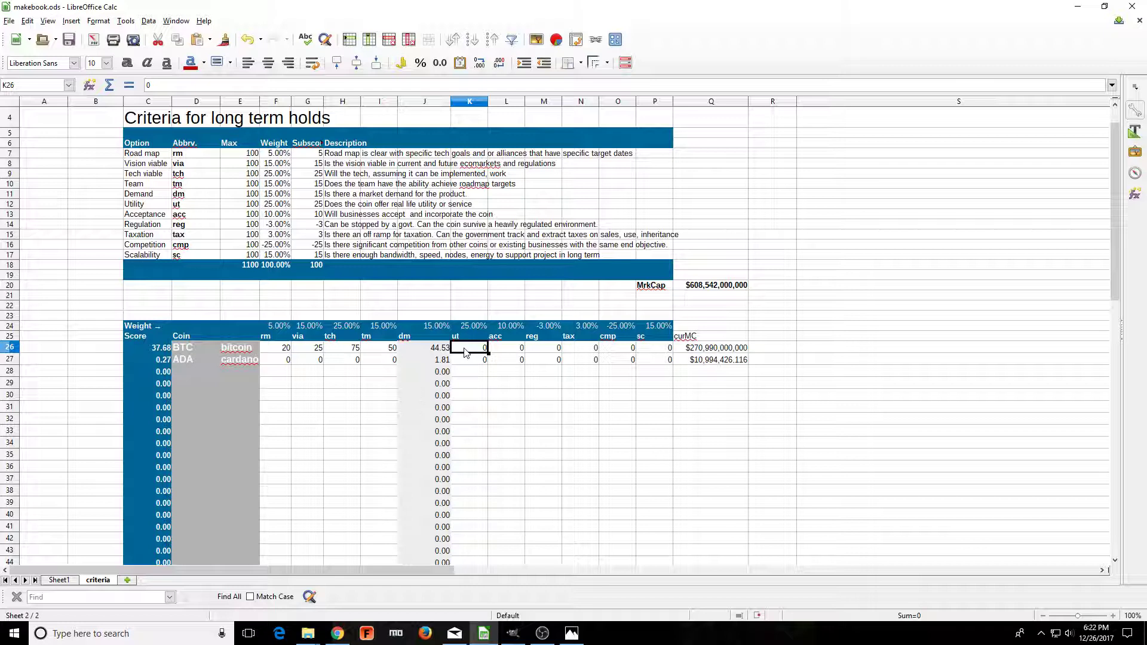
text(30)
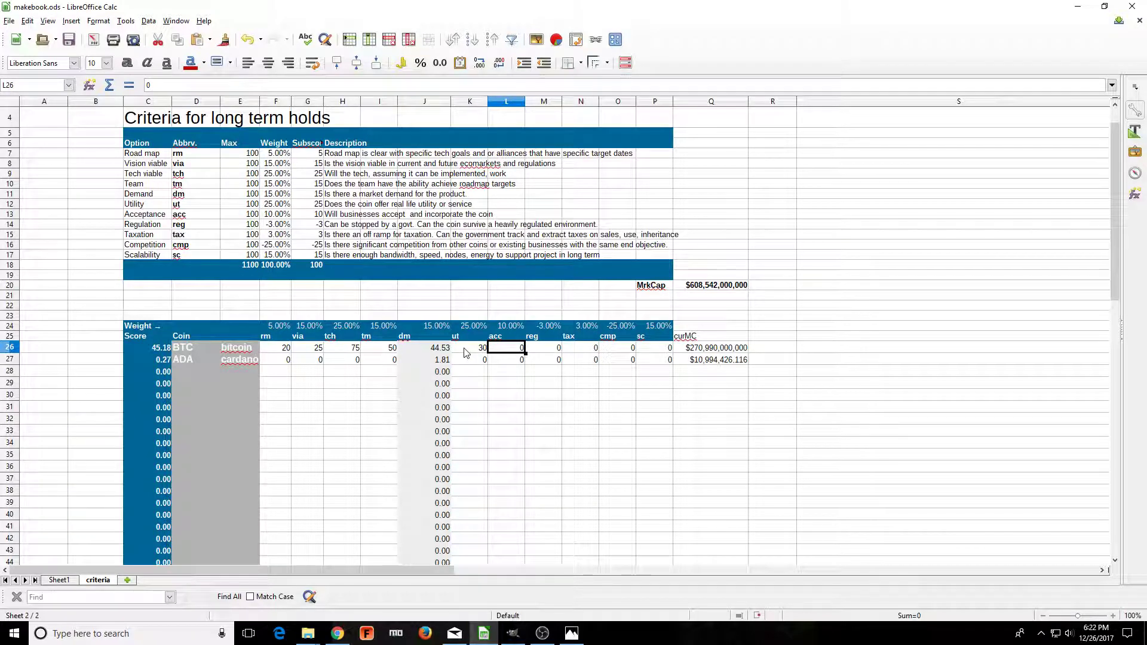
mouse_move(339, 223)
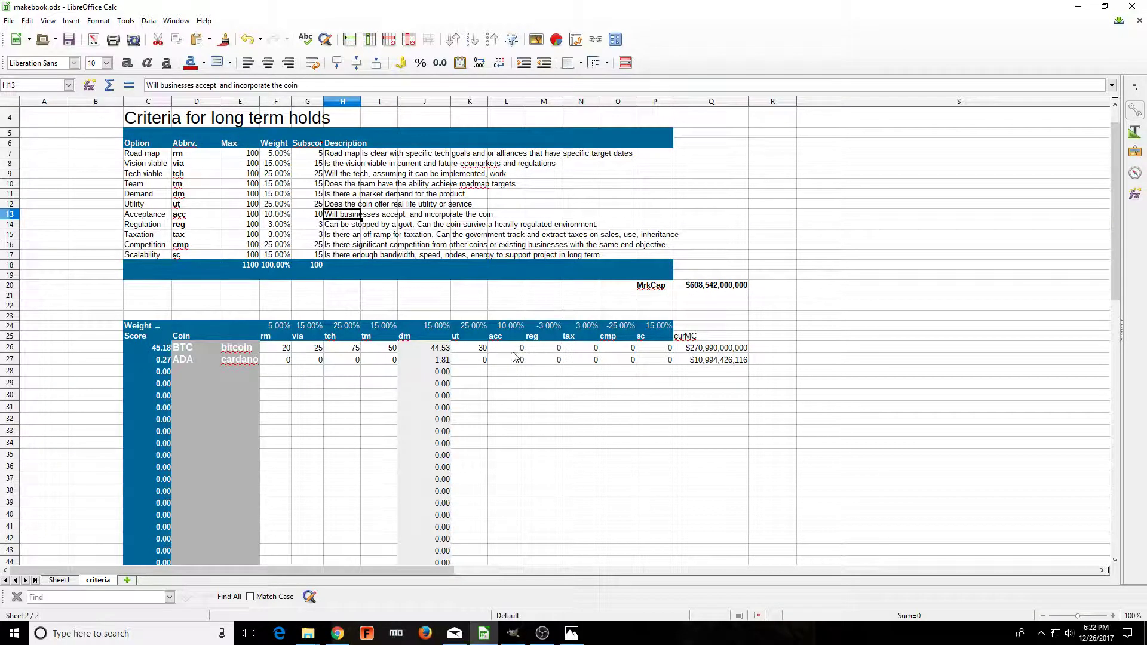
click(521, 348)
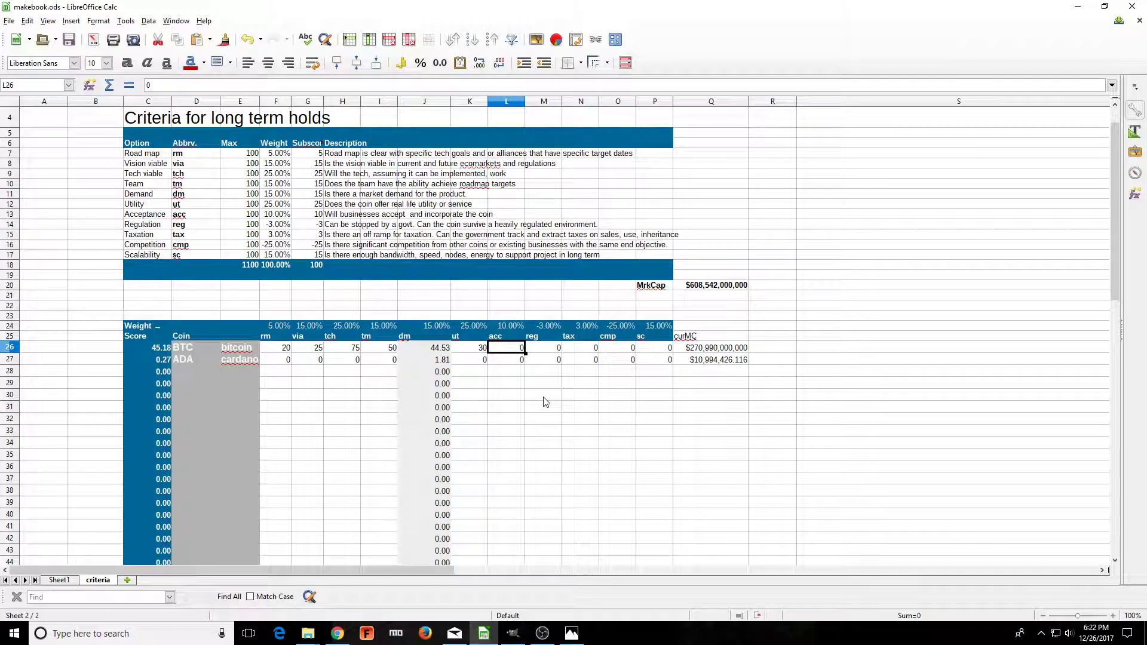
- Enter BTC's acc 10, reg 100, tax 100, cmp 100 and sc 20 in L26:P26
text(1)
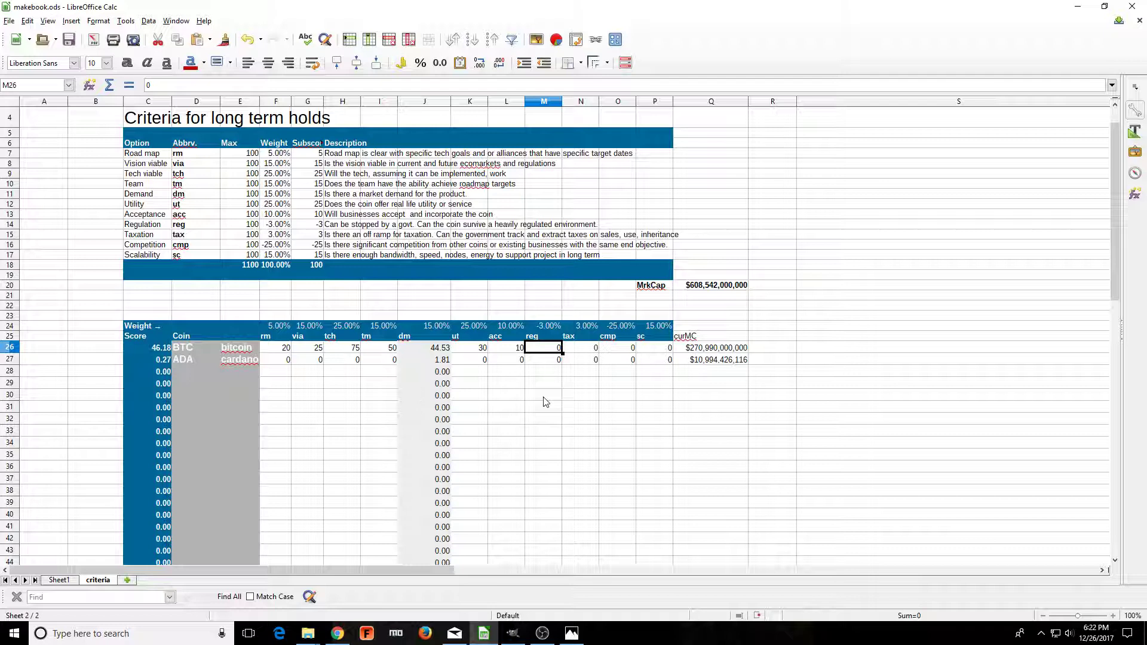
text(100)
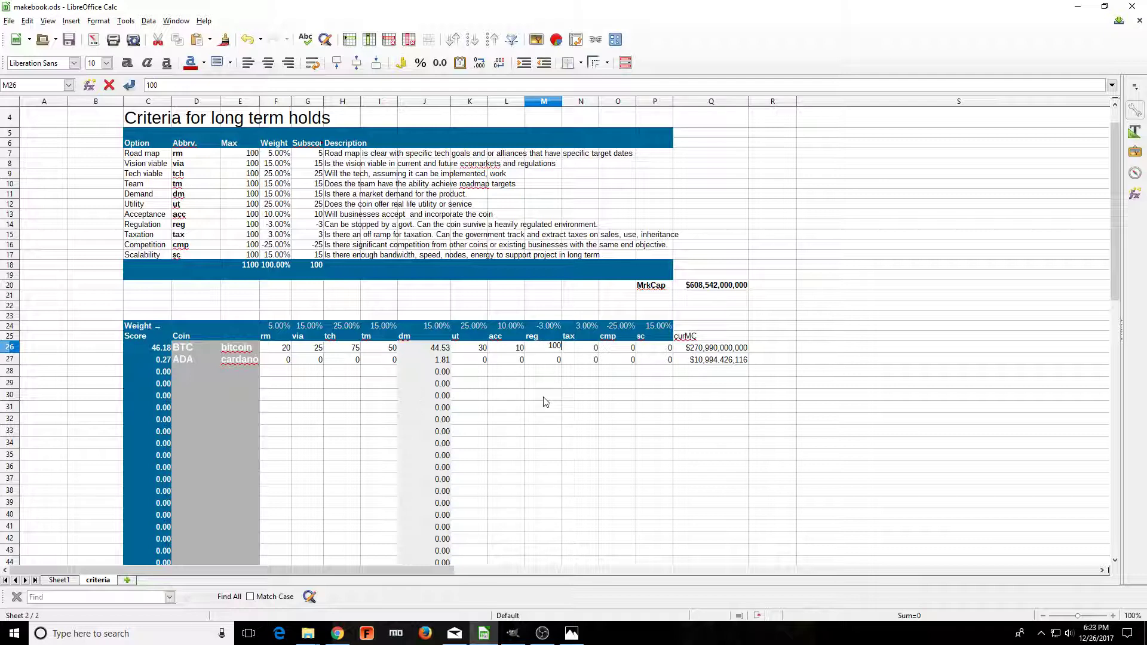
click(580, 348)
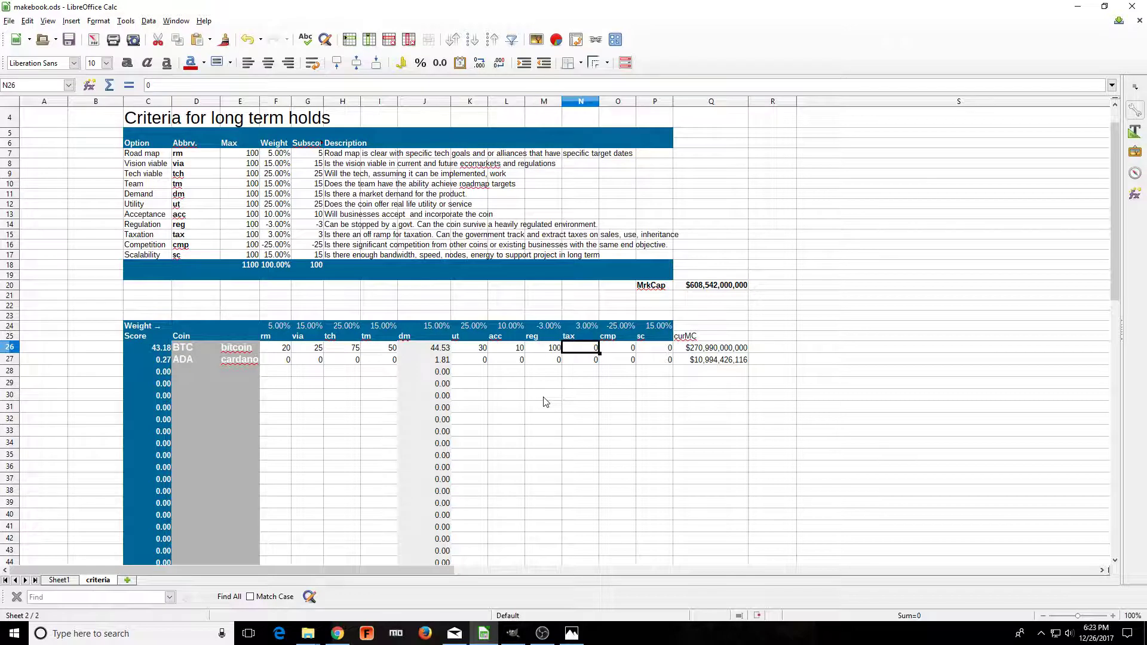
text(100)
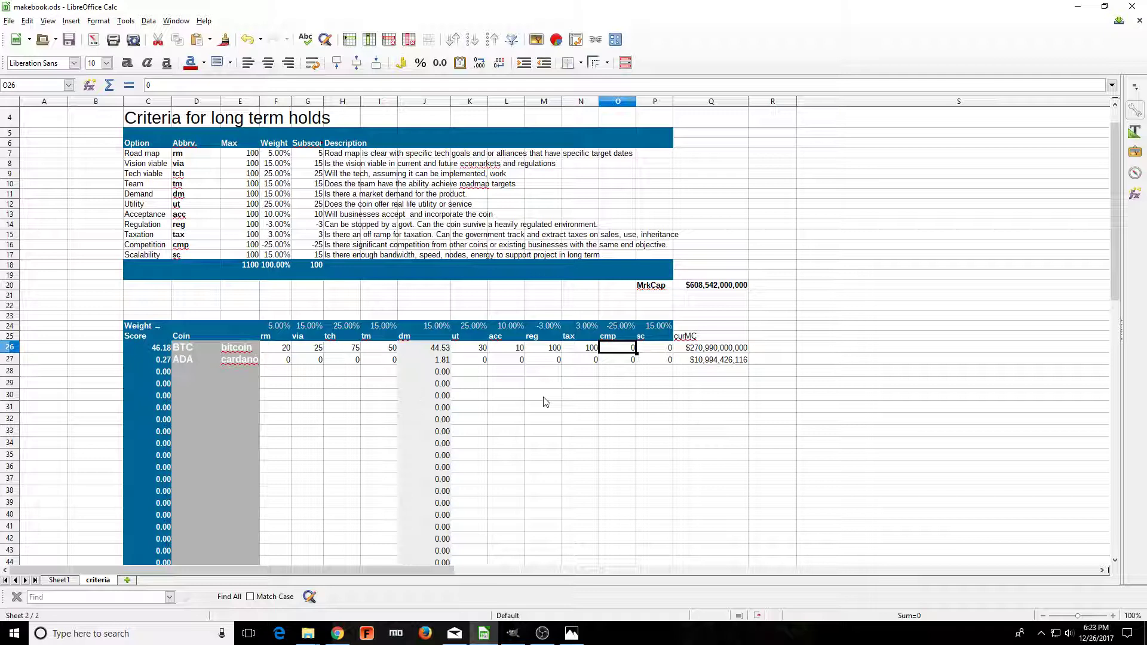
text(1)
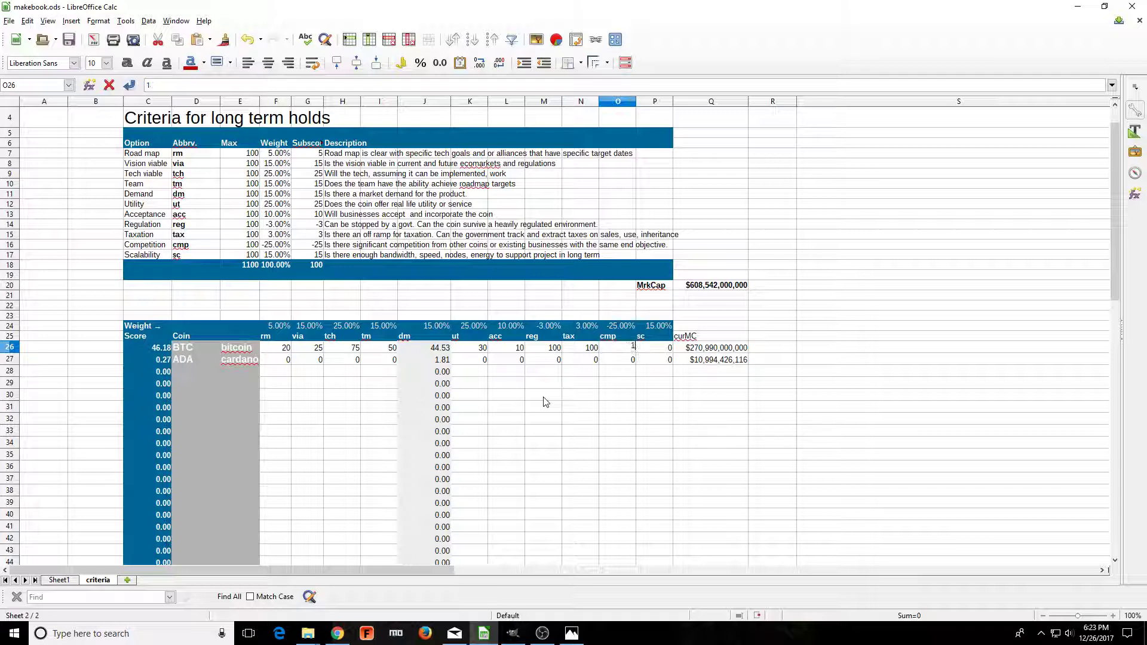
text(00)
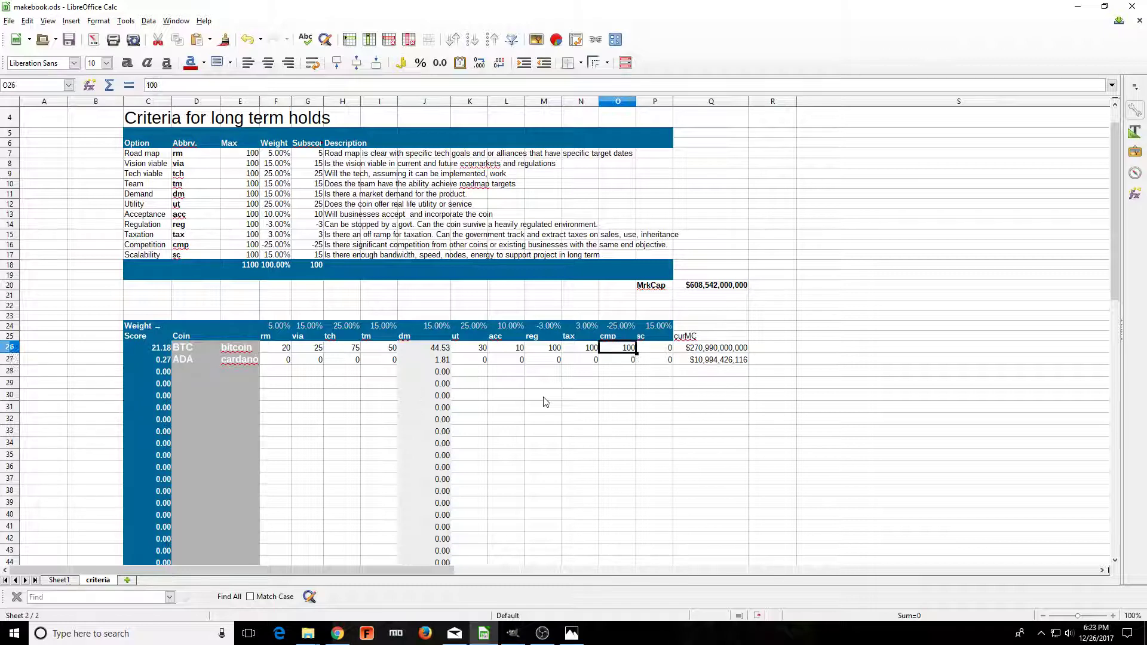
click(655, 348)
text(20)
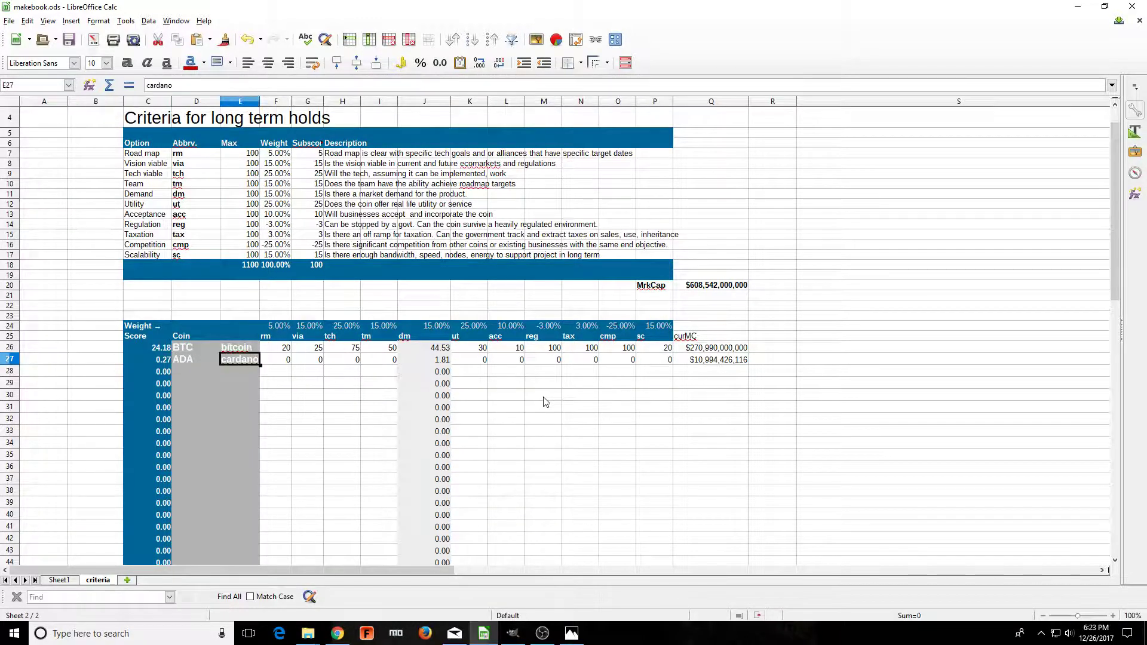
click(276, 359)
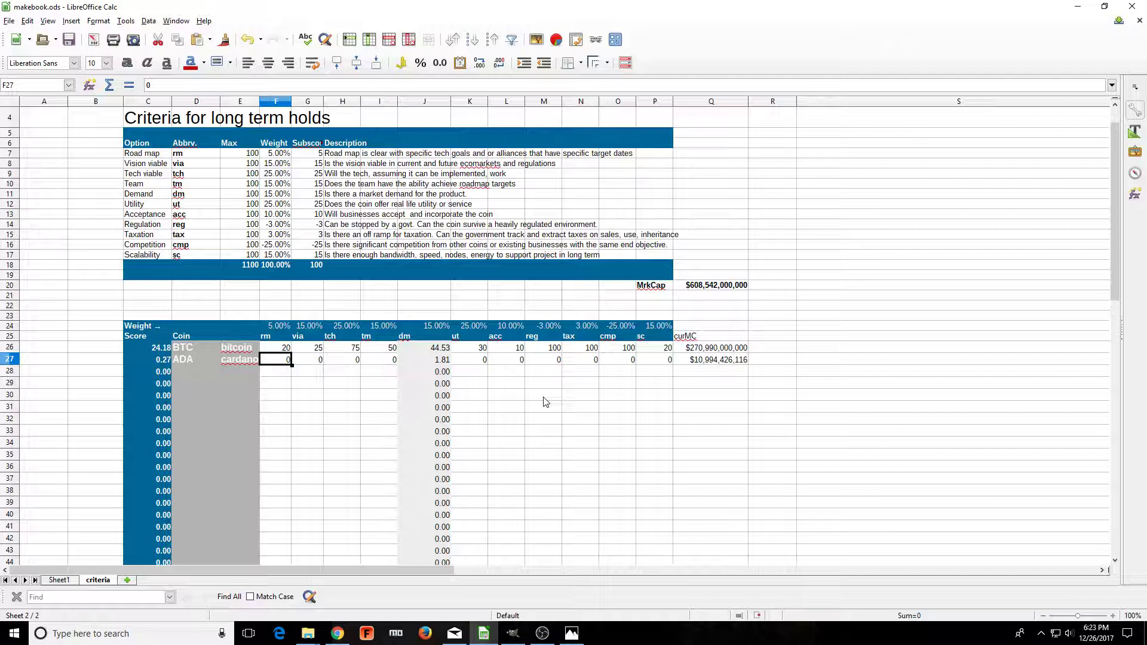
key(alt+tab)
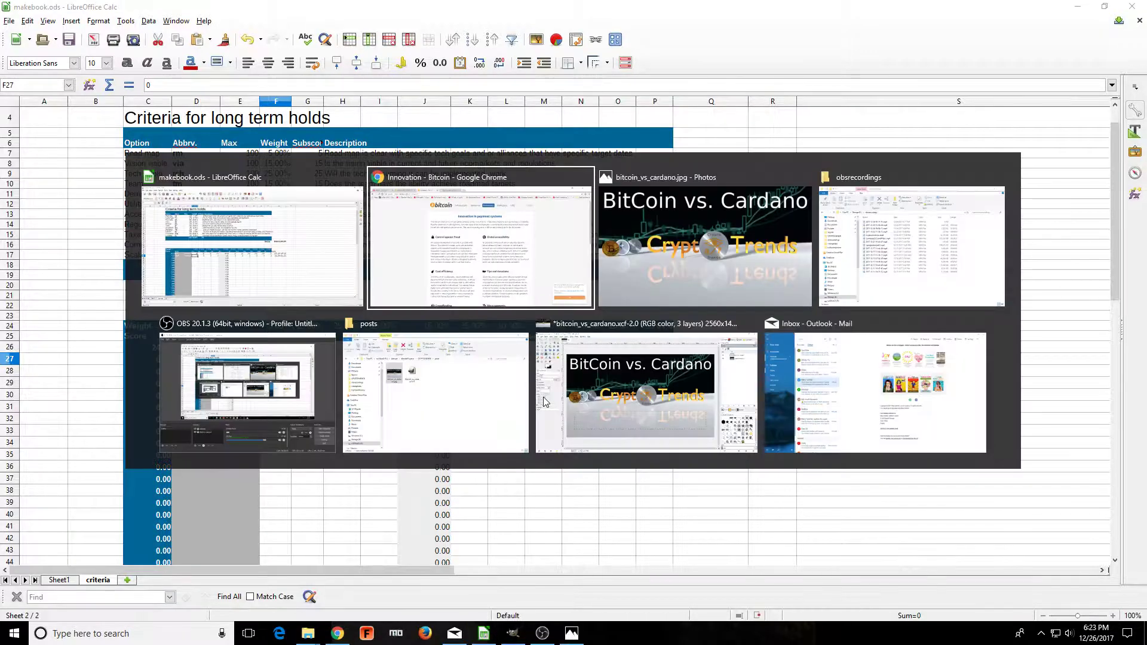
- Open Cardano's CoinMarketCap page and its Cardano Hub website, then return to the spreadsheet
click(480, 241)
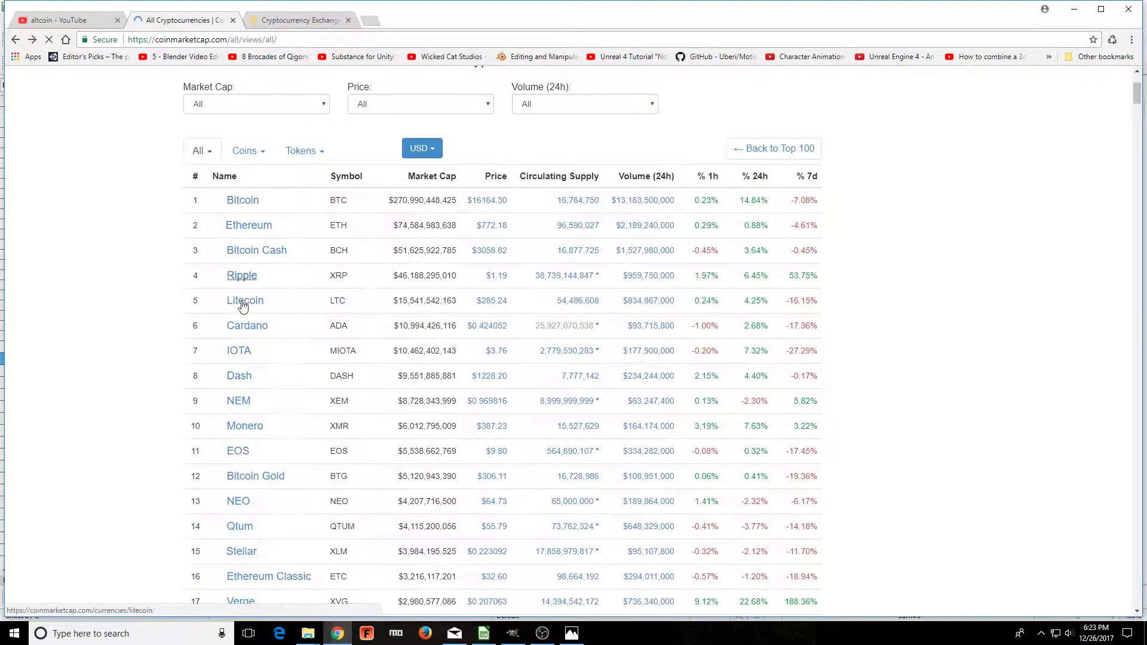
click(247, 325)
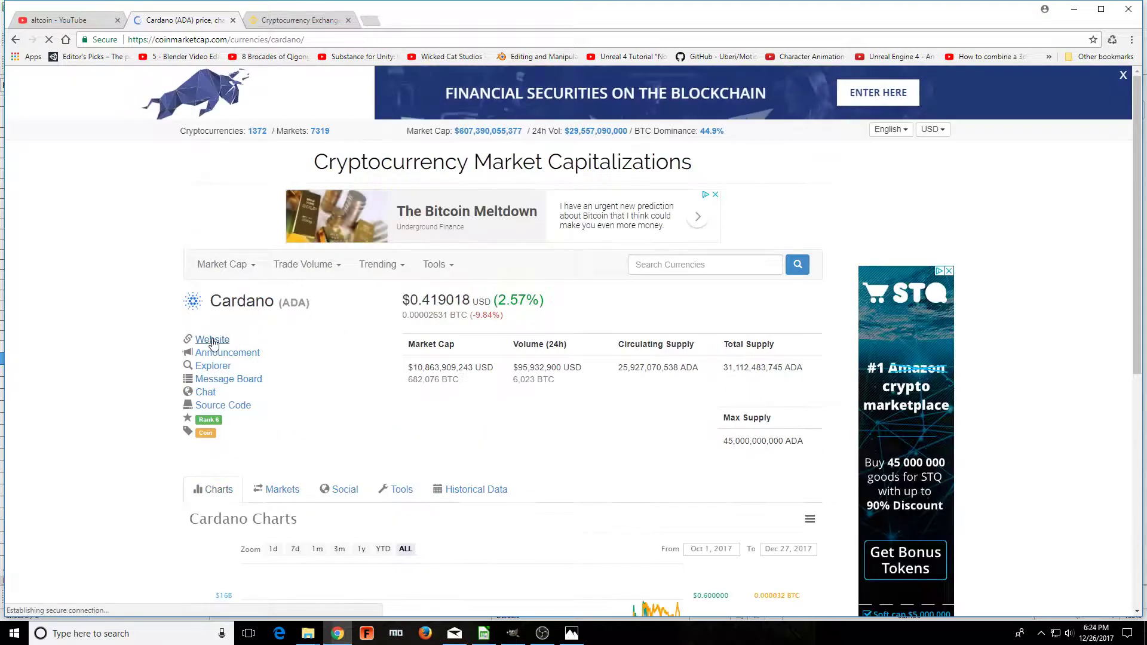
click(211, 340)
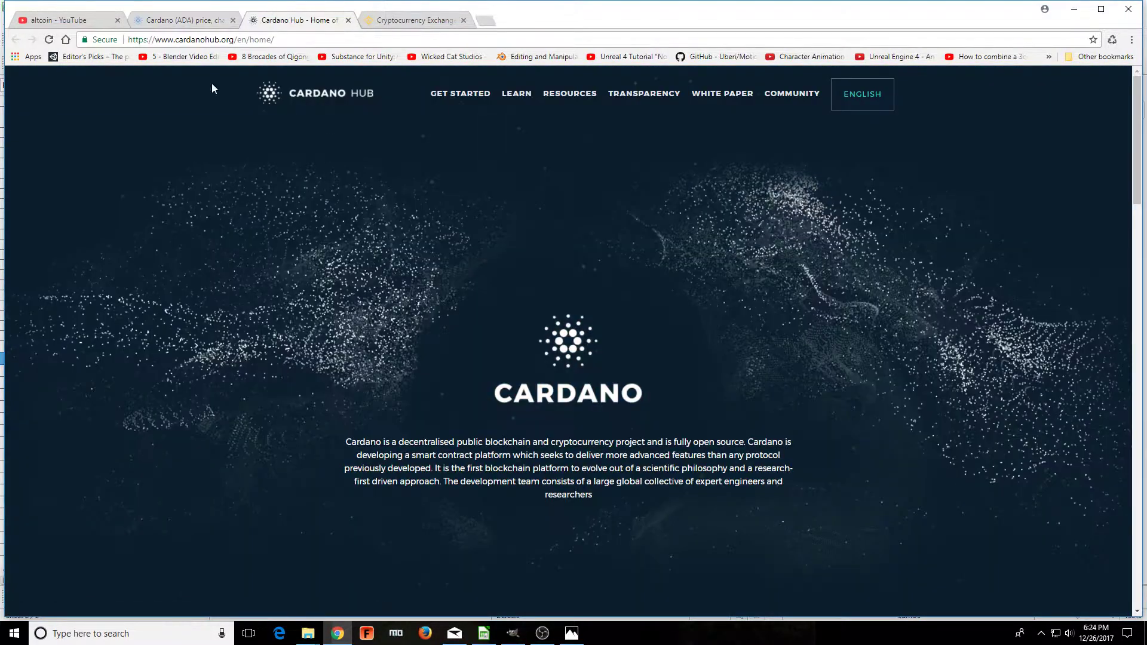
click(185, 20)
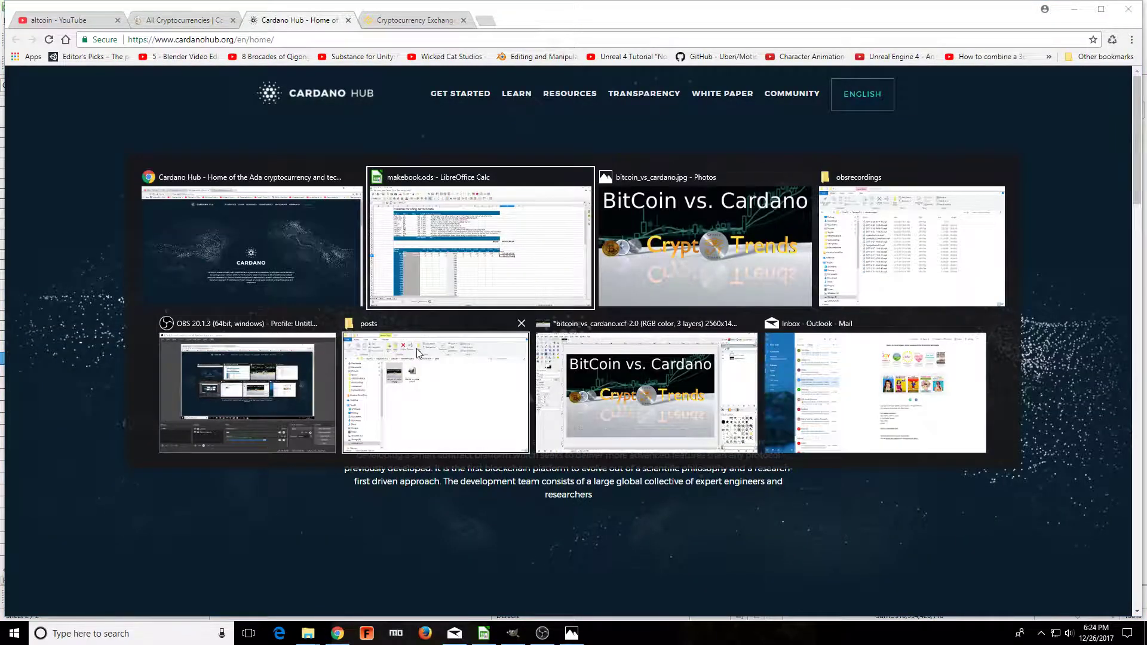
click(479, 246)
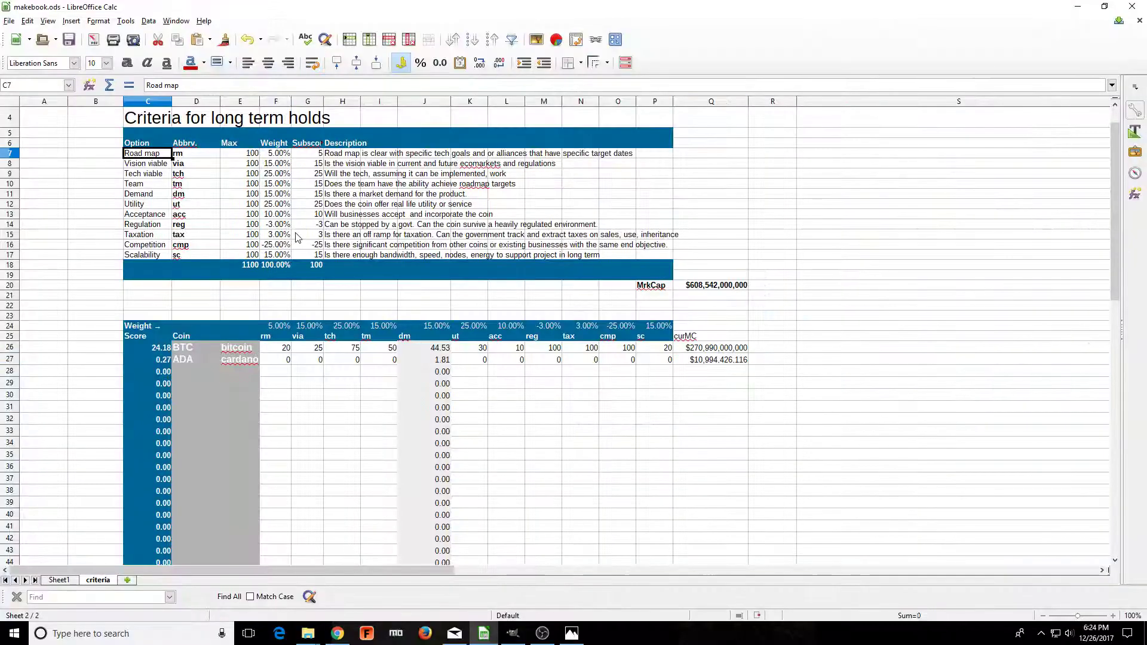
- Scroll the Cardano Hub site and open its roadmap page
click(336, 634)
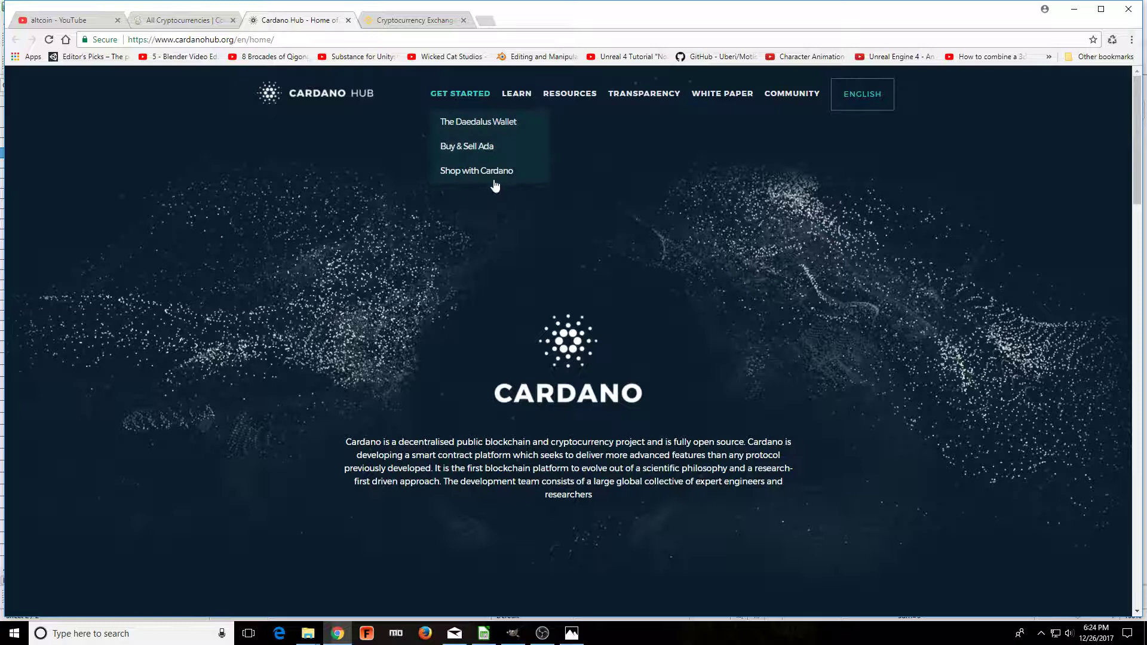
scroll(down, 3)
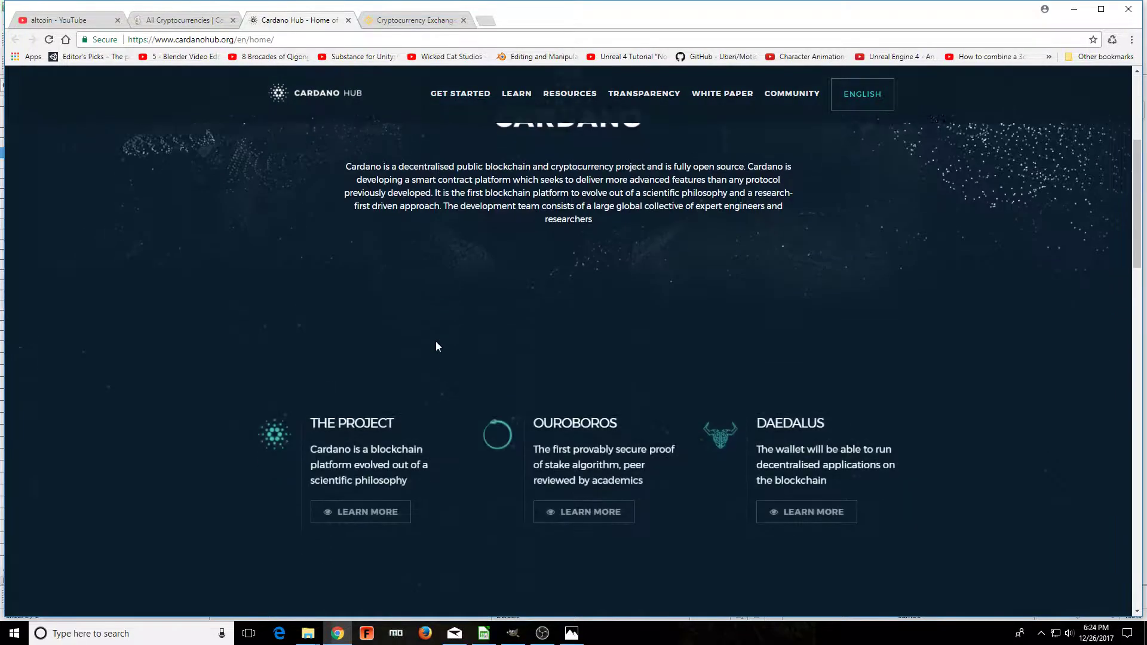
scroll(down, 3)
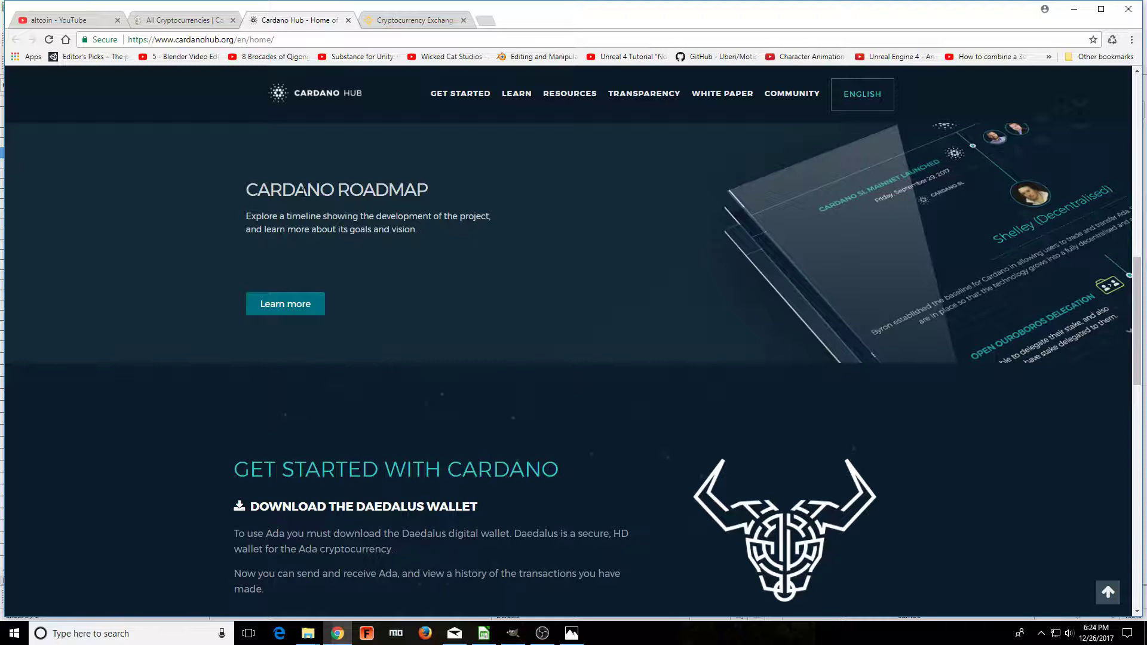
click(284, 303)
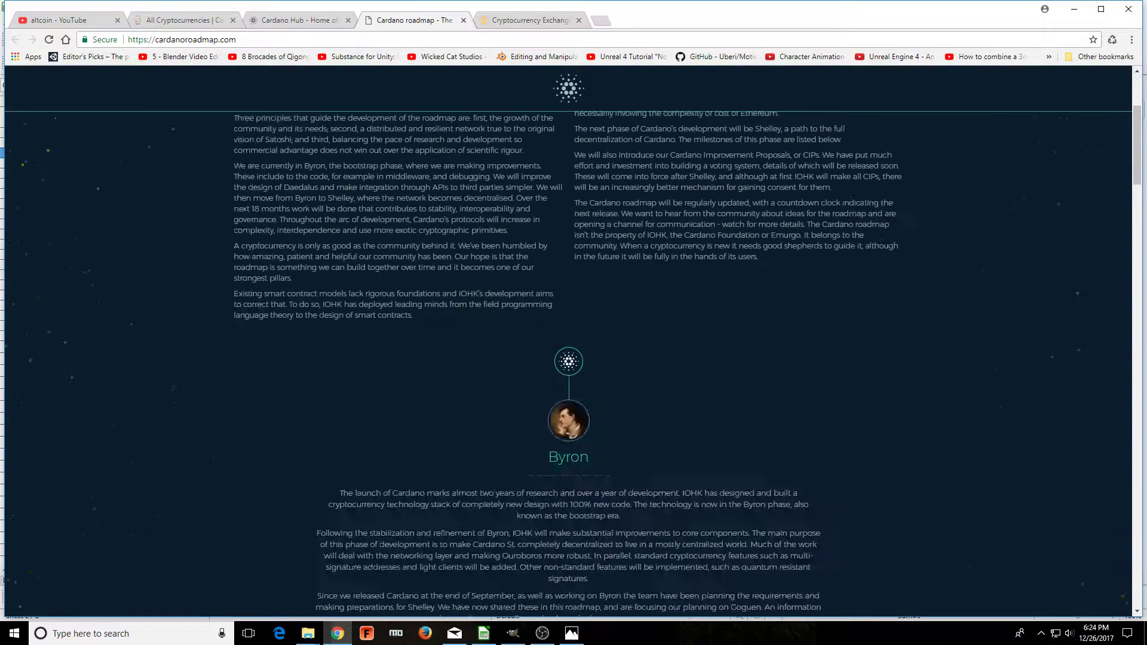
- Read through the Shelley-phase milestones and progress percentages, then return to the spreadsheet
scroll(up, 3)
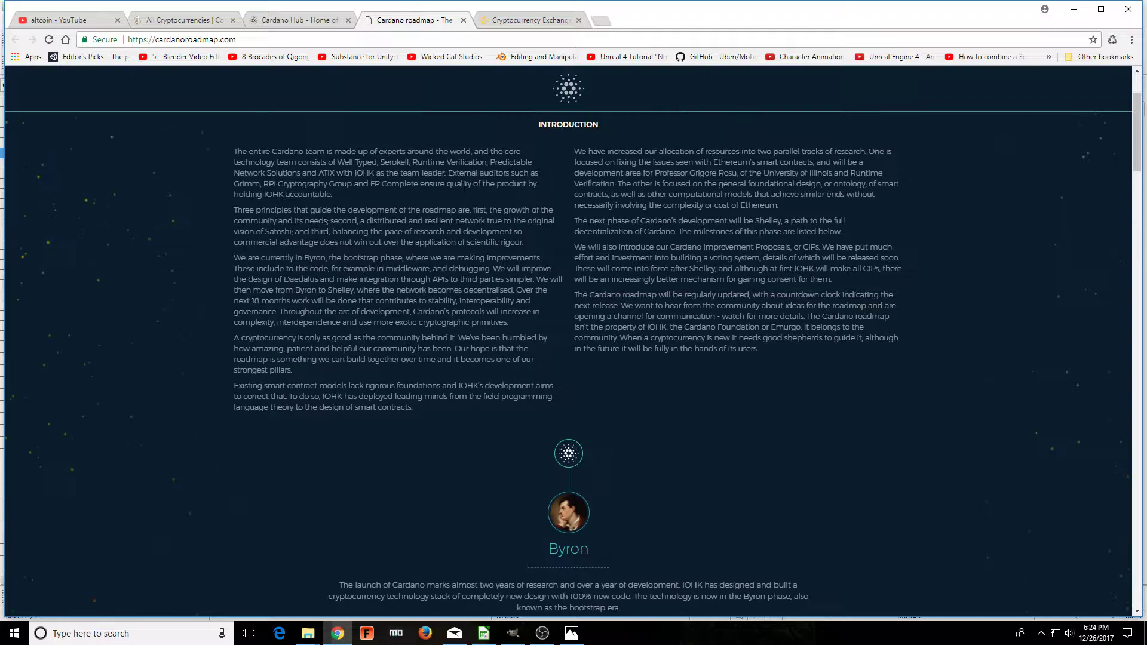
scroll(down, 3)
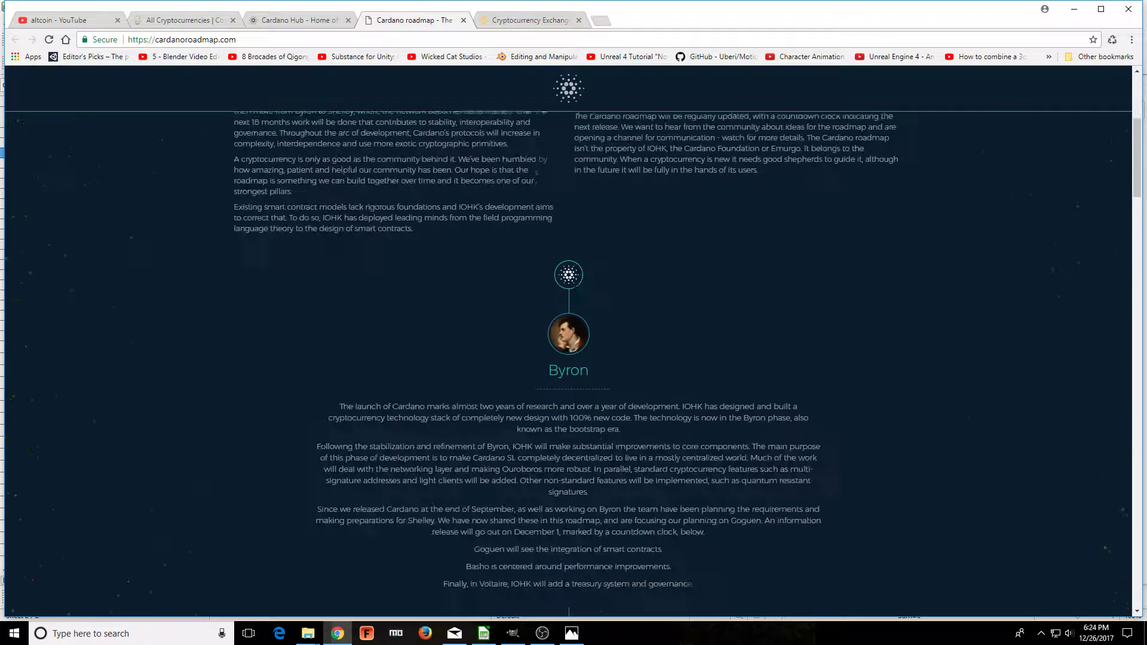
scroll(down, 3)
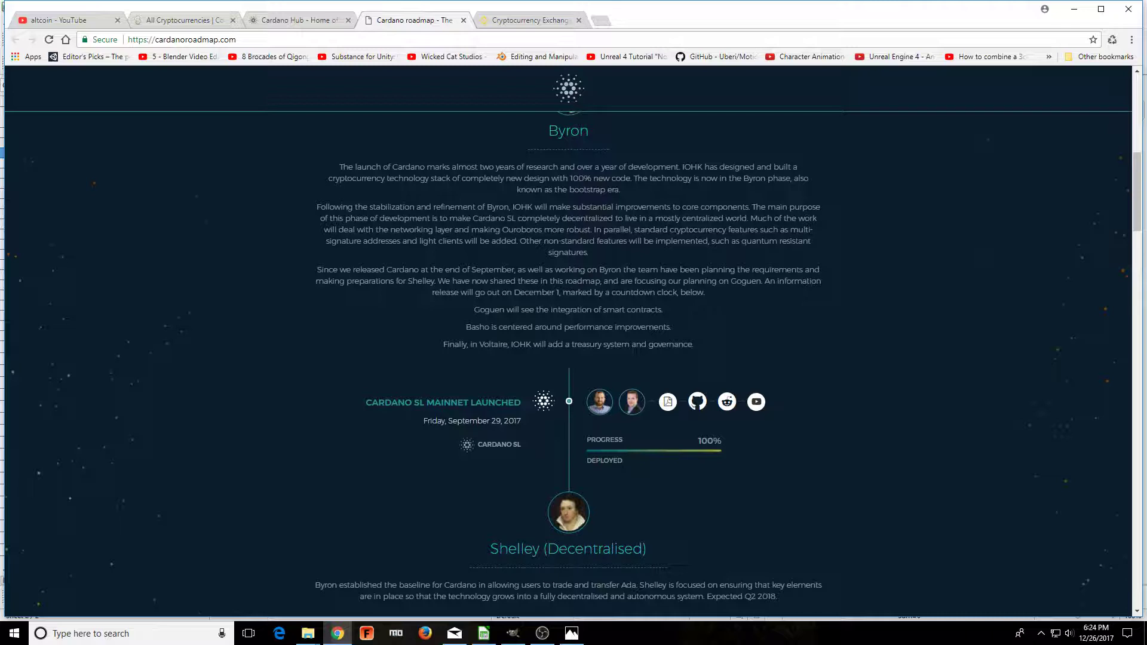
scroll(down, 3)
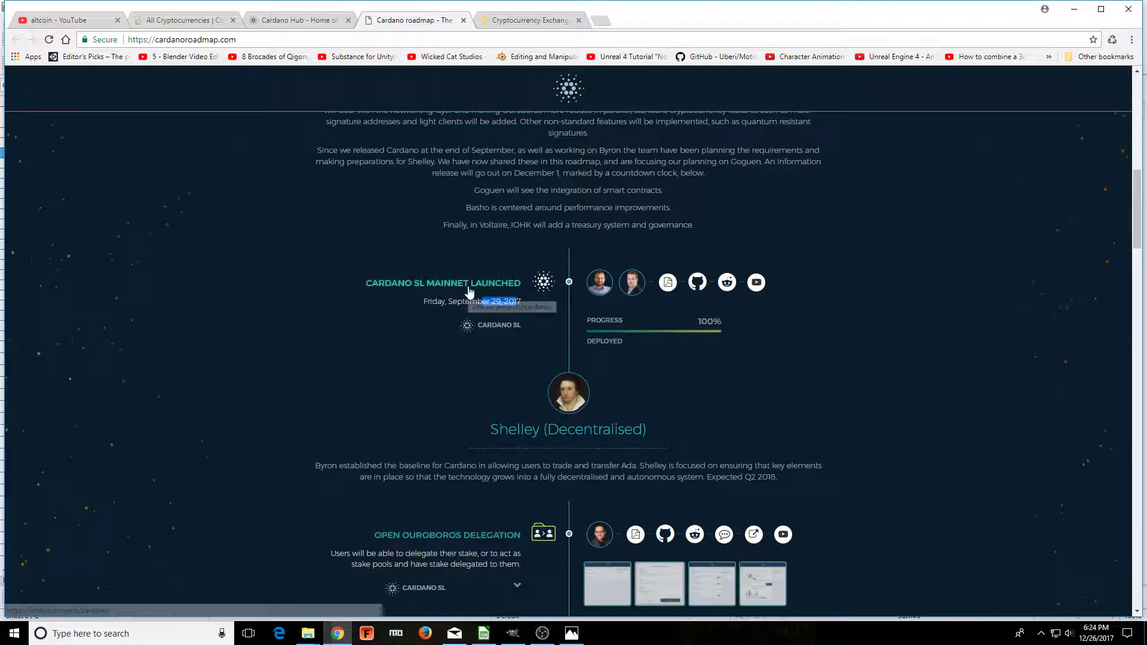
scroll(down, 3)
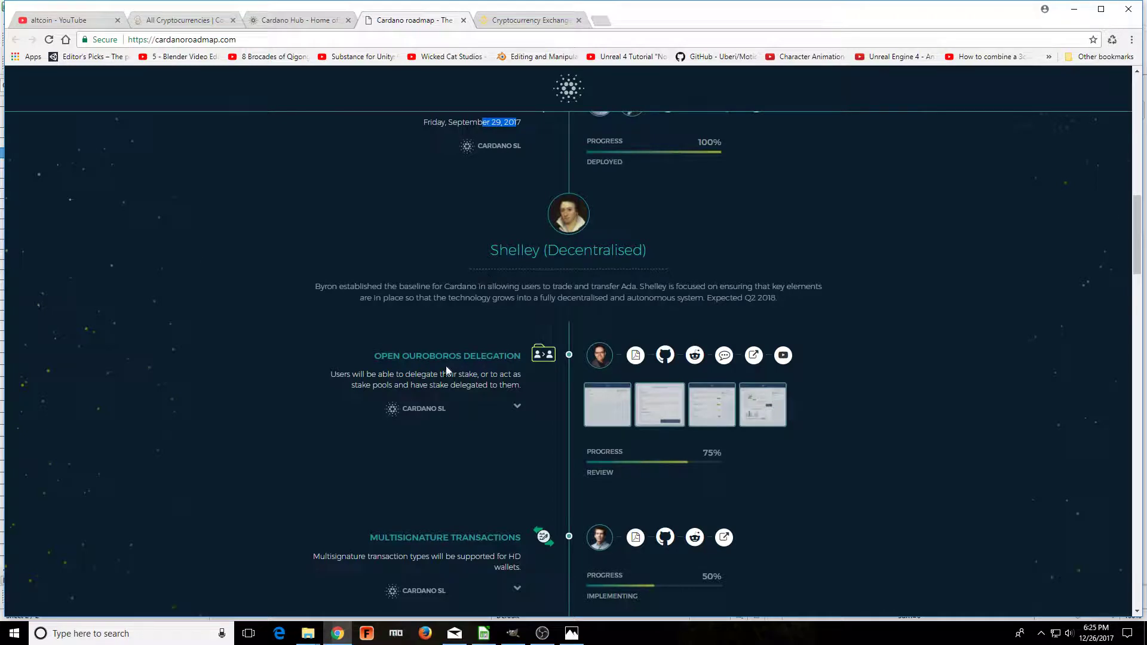
scroll(down, 3)
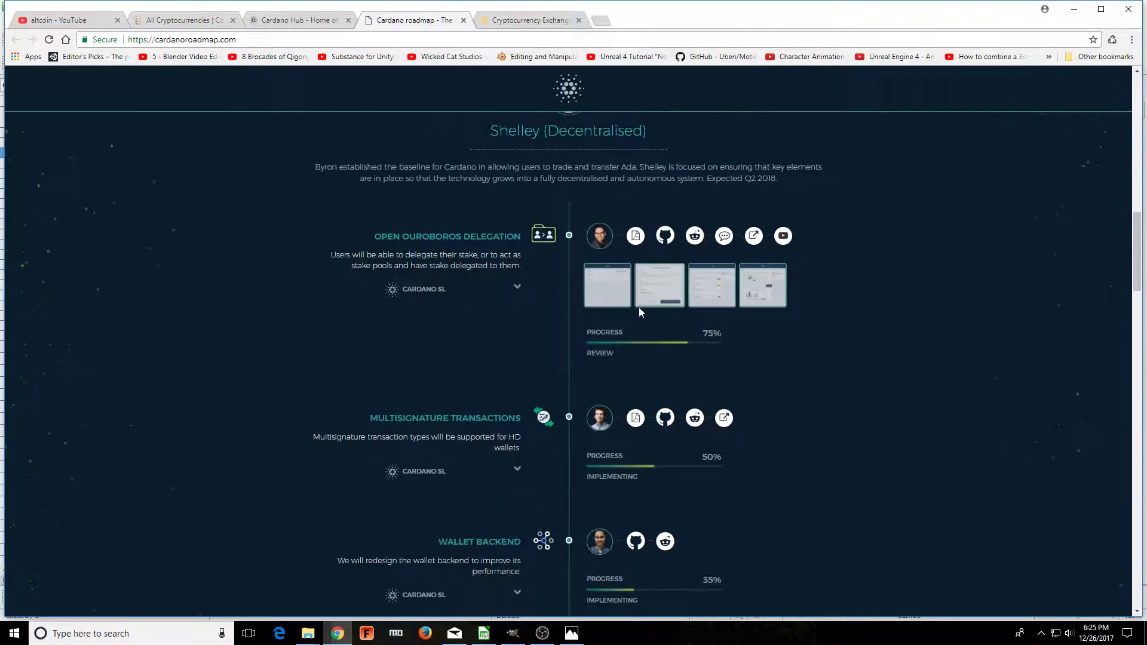
scroll(down, 3)
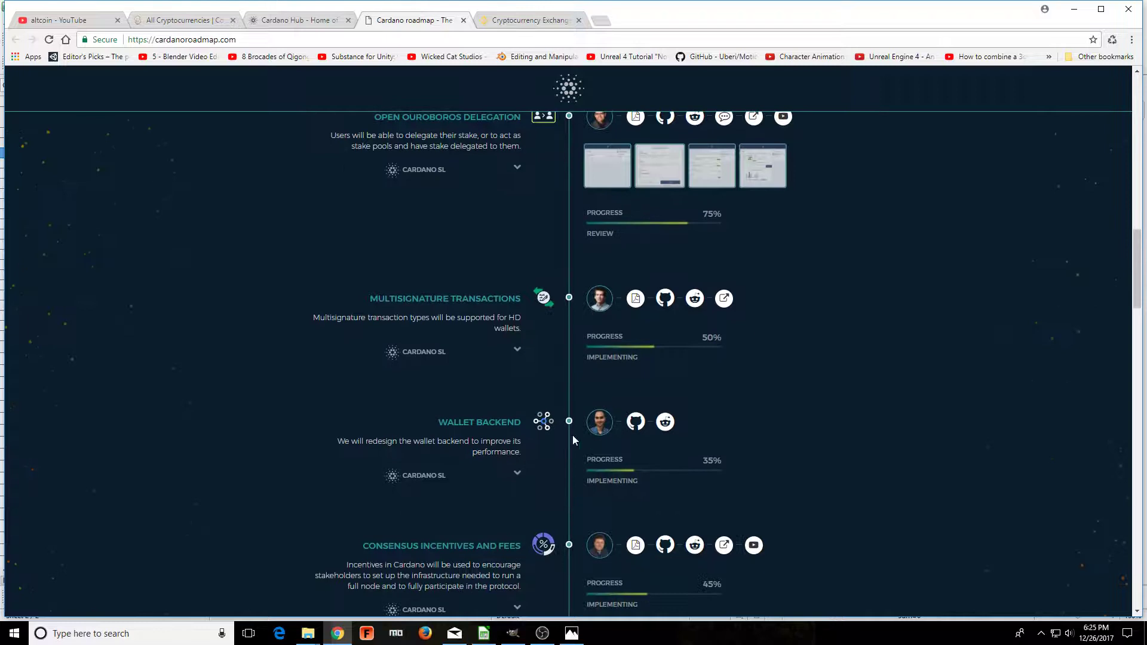
scroll(down, 3)
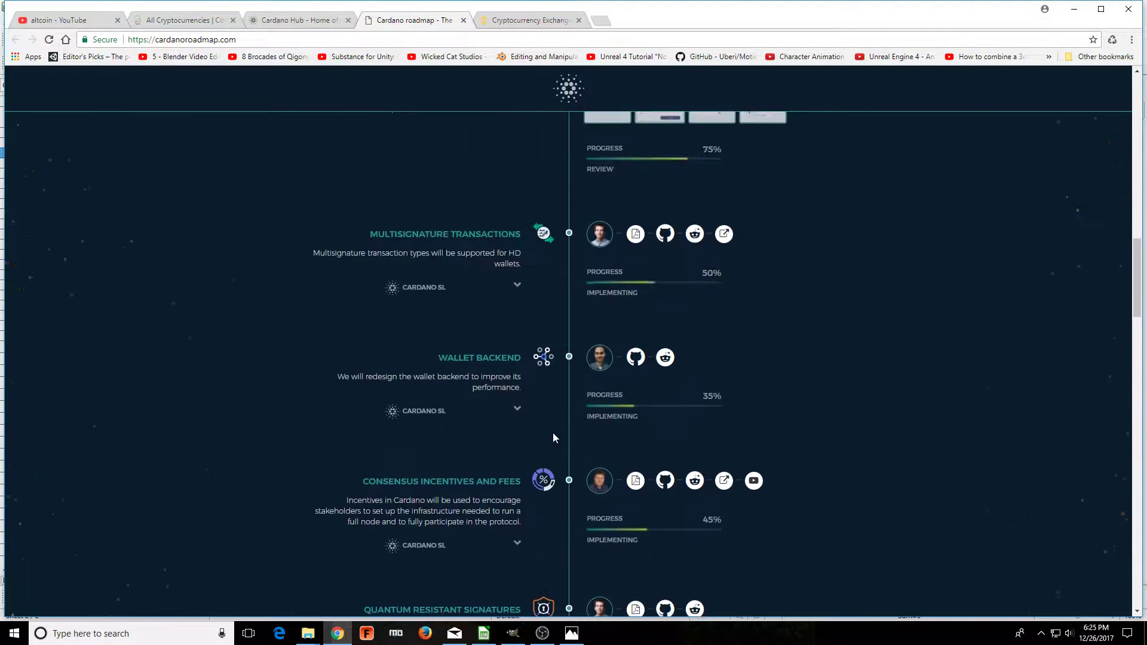
scroll(up, 3)
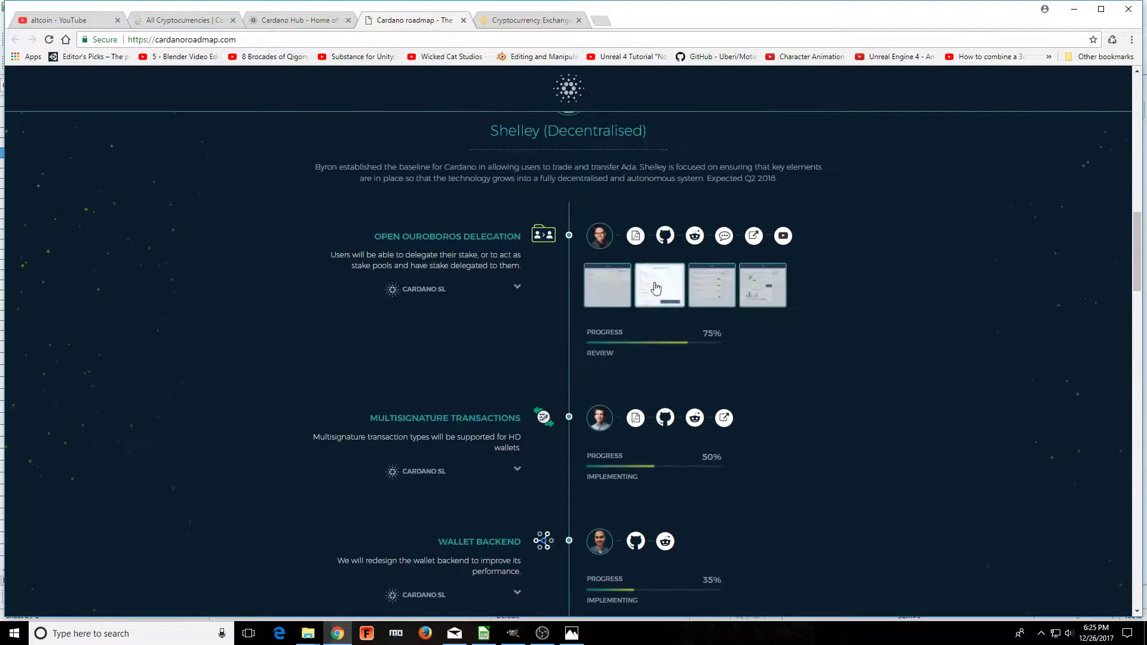
scroll(down, 3)
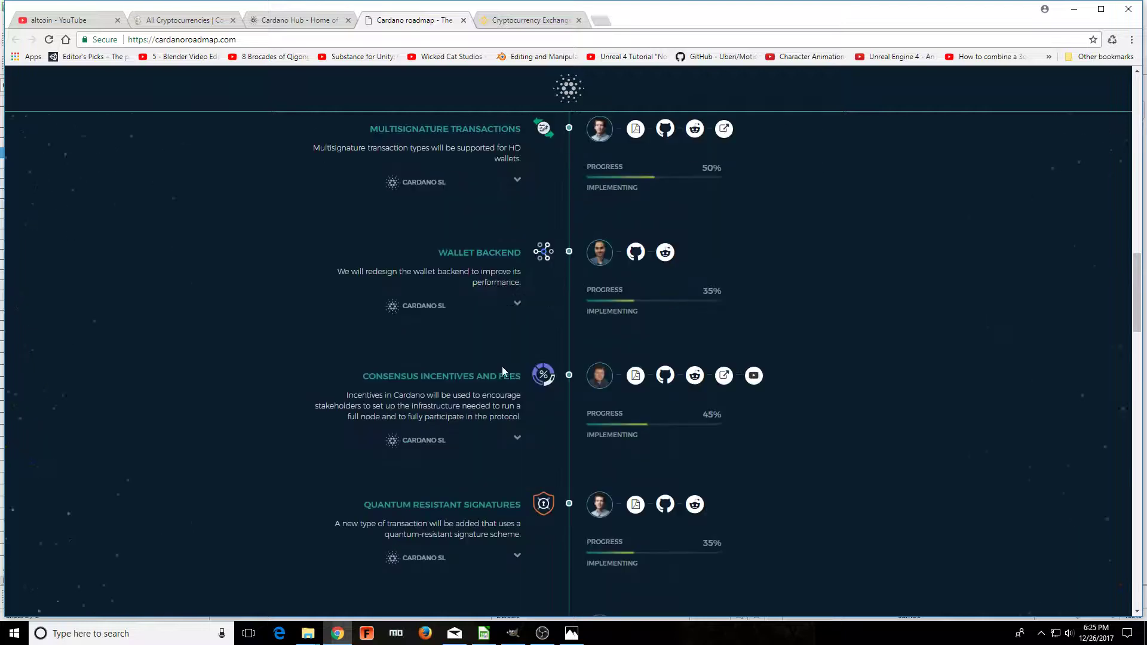
scroll(down, 3)
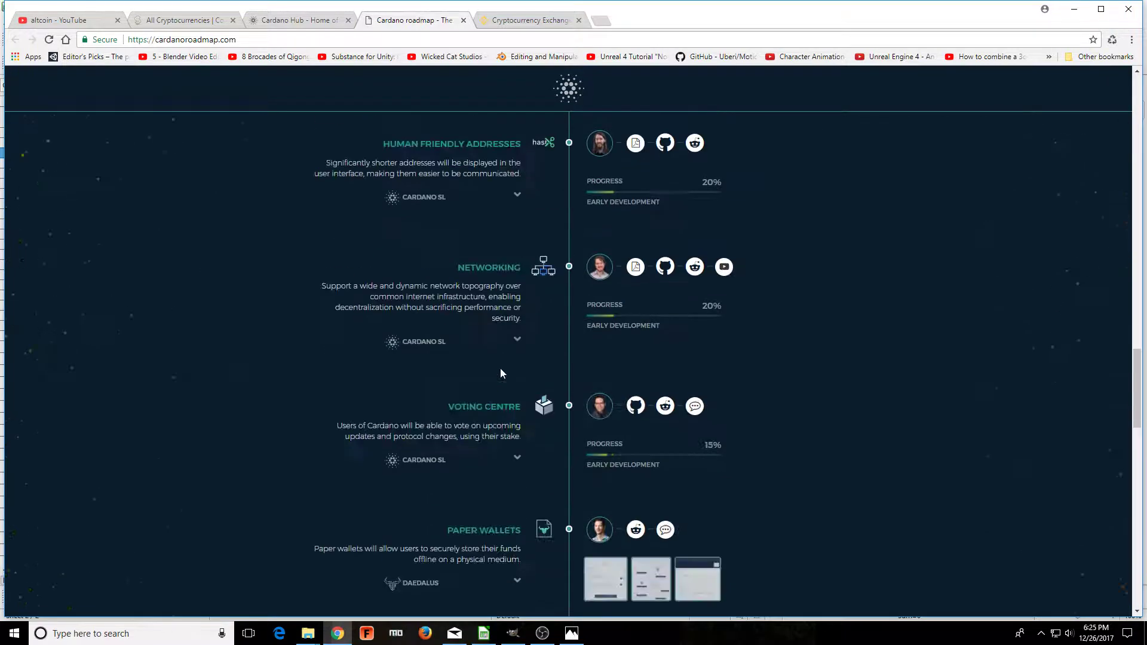
scroll(down, 3)
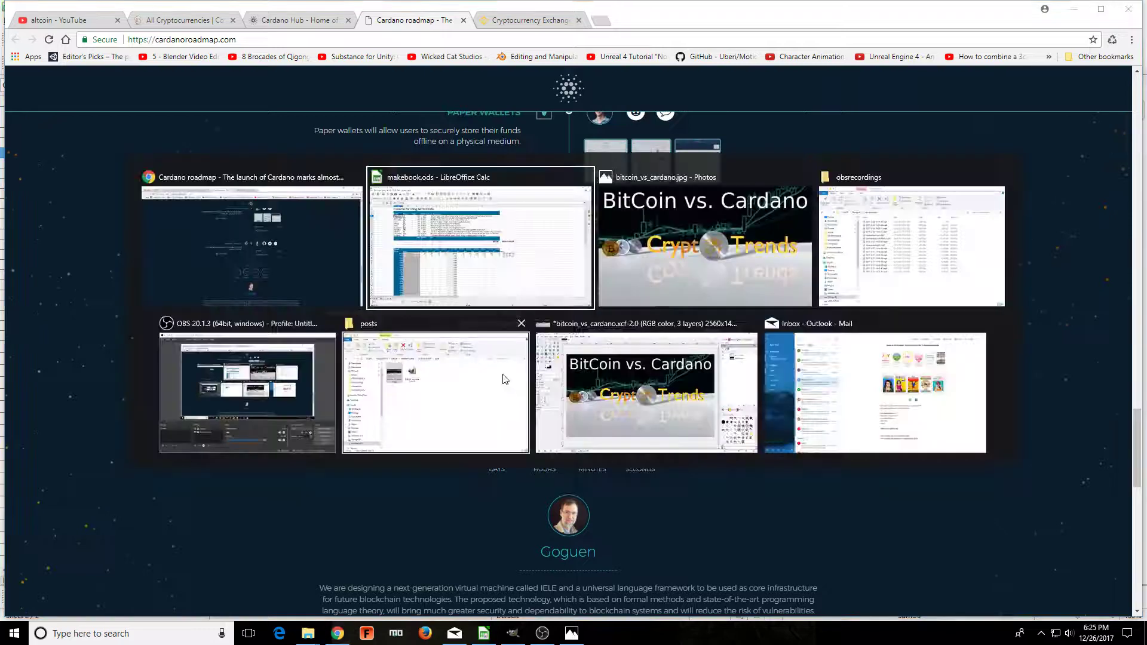
click(479, 242)
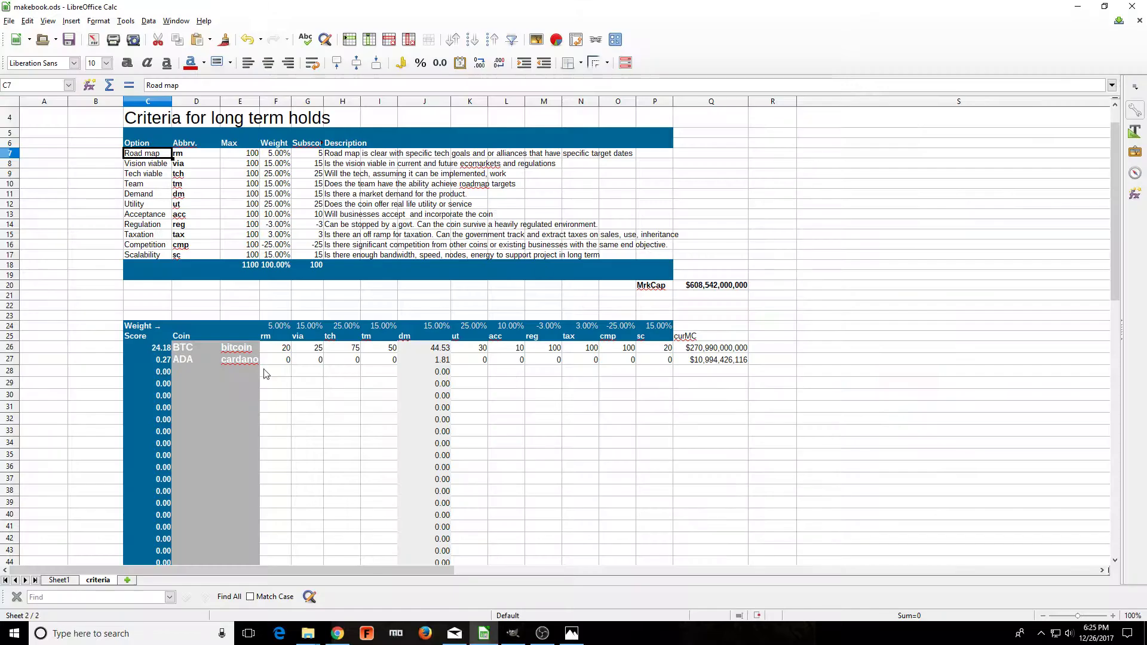
- Enter 75 as ADA's road map score in F27, lifting its total to 4.02
click(276, 359)
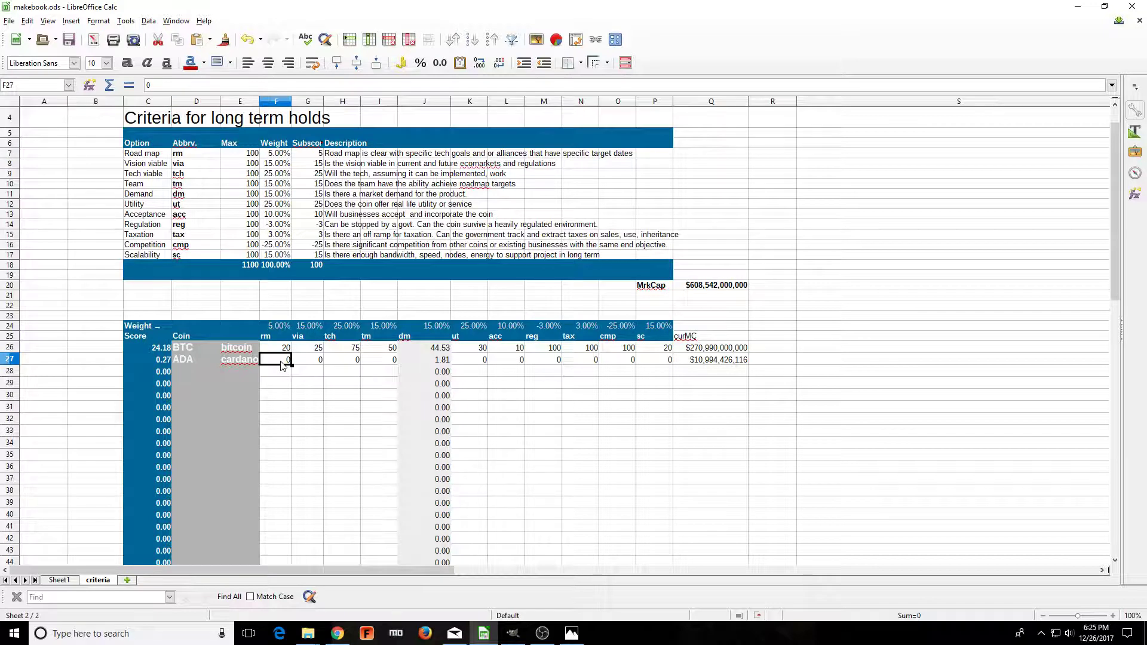
text(75)
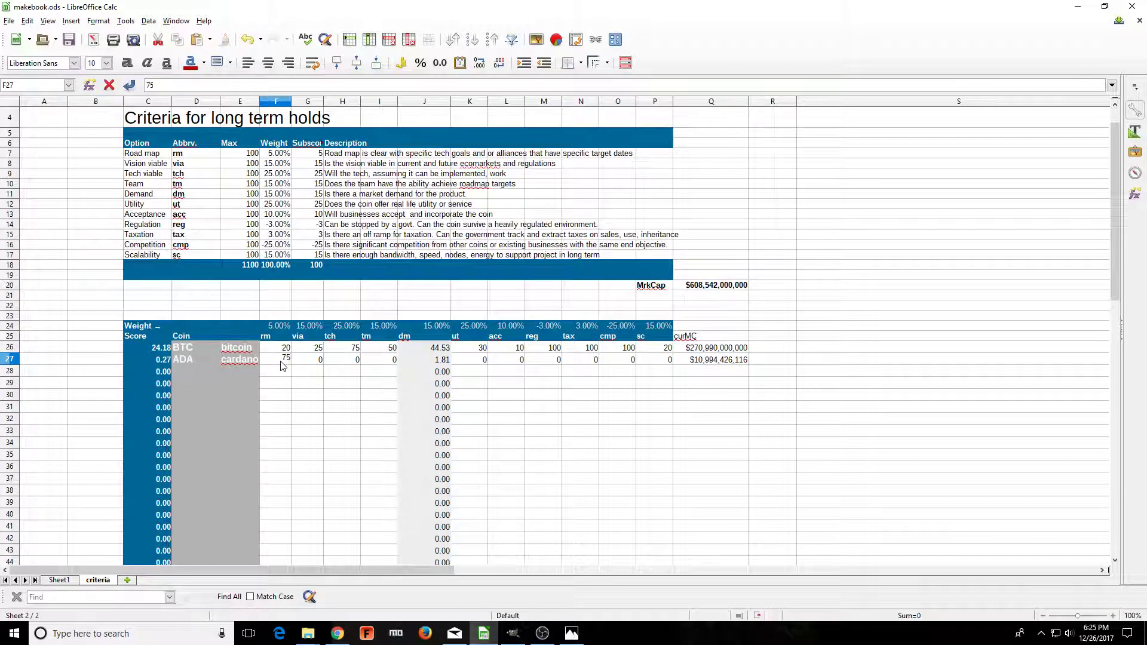
click(307, 359)
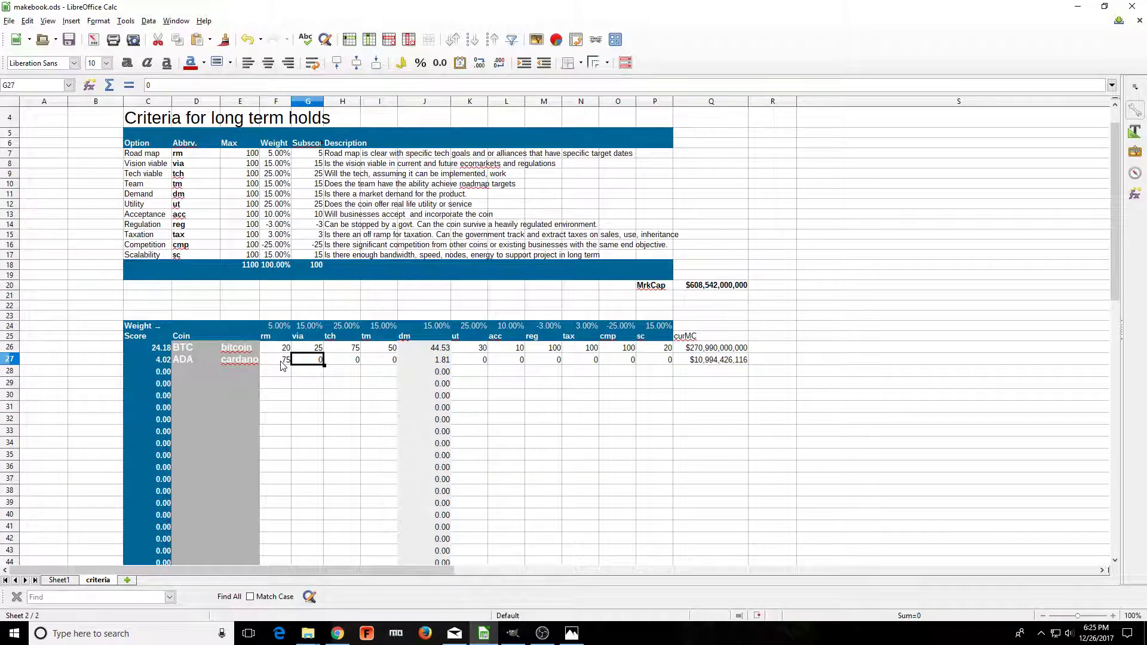
click(336, 633)
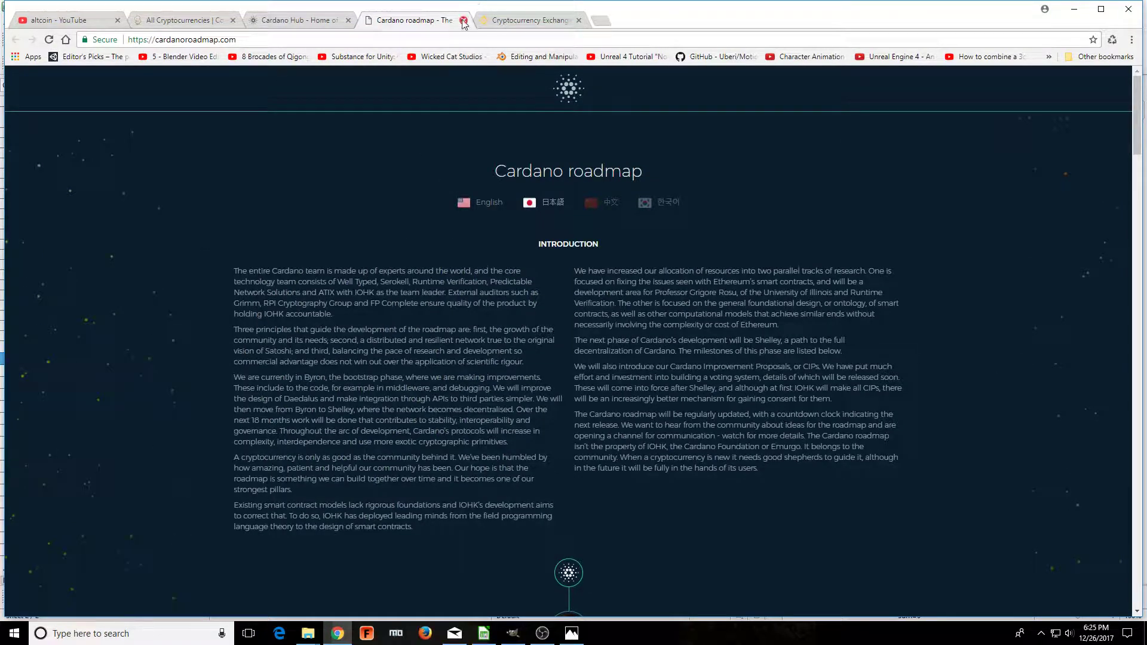
- Close the roadmap tab and read the Cardano Hub 'smart contract platform' introduction
click(463, 20)
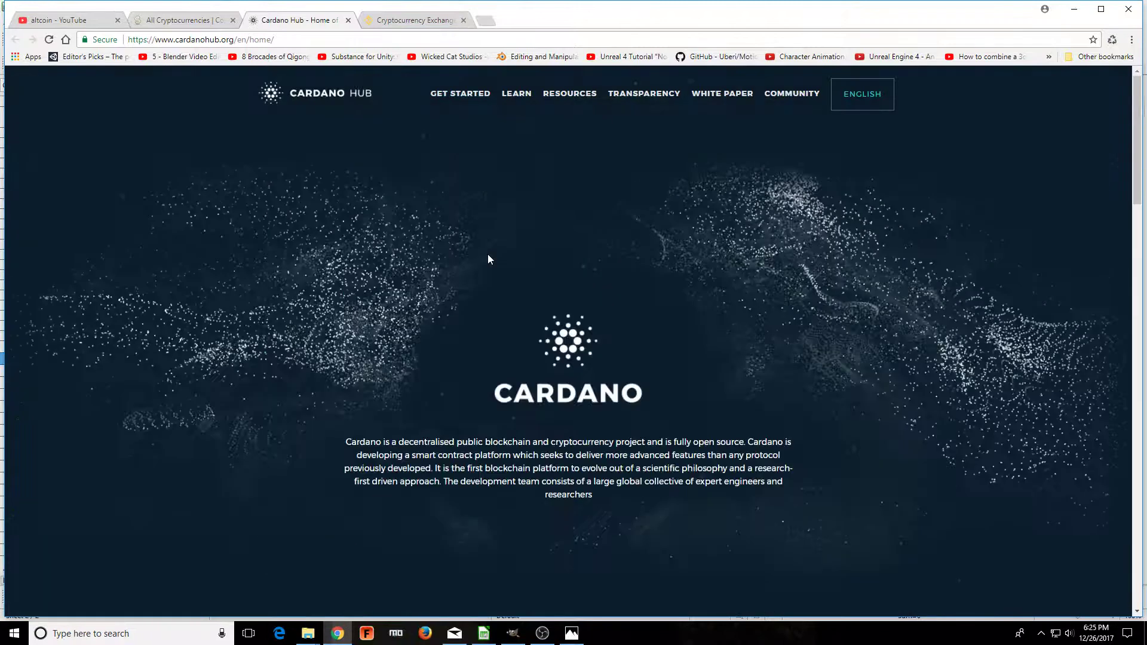
scroll(down, 3)
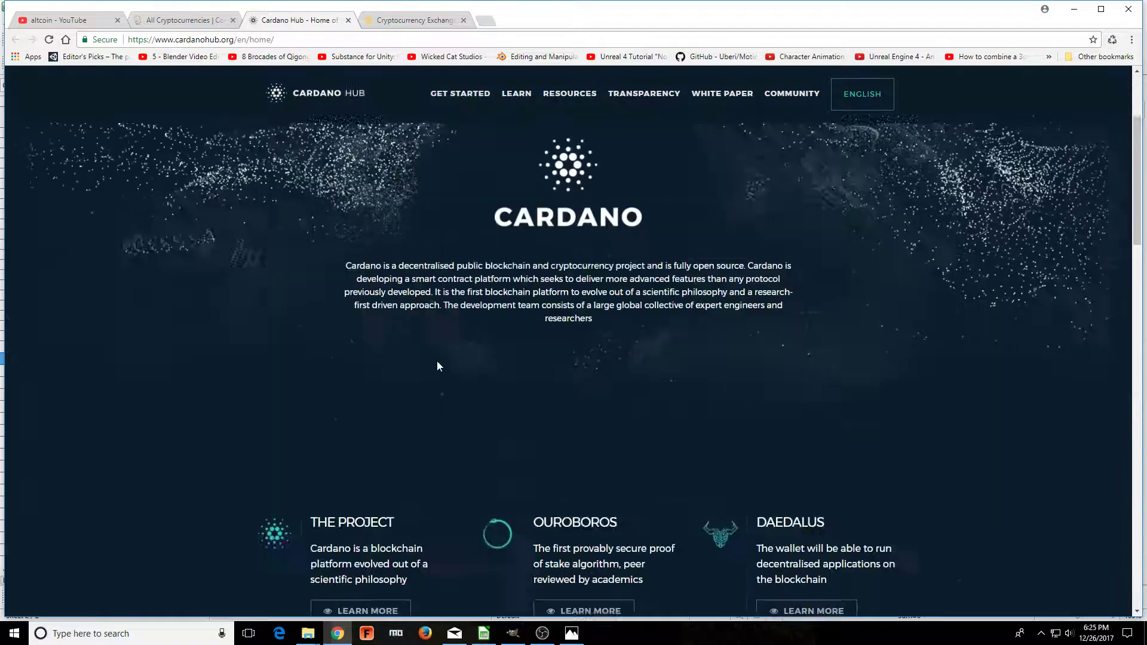
scroll(down, 3)
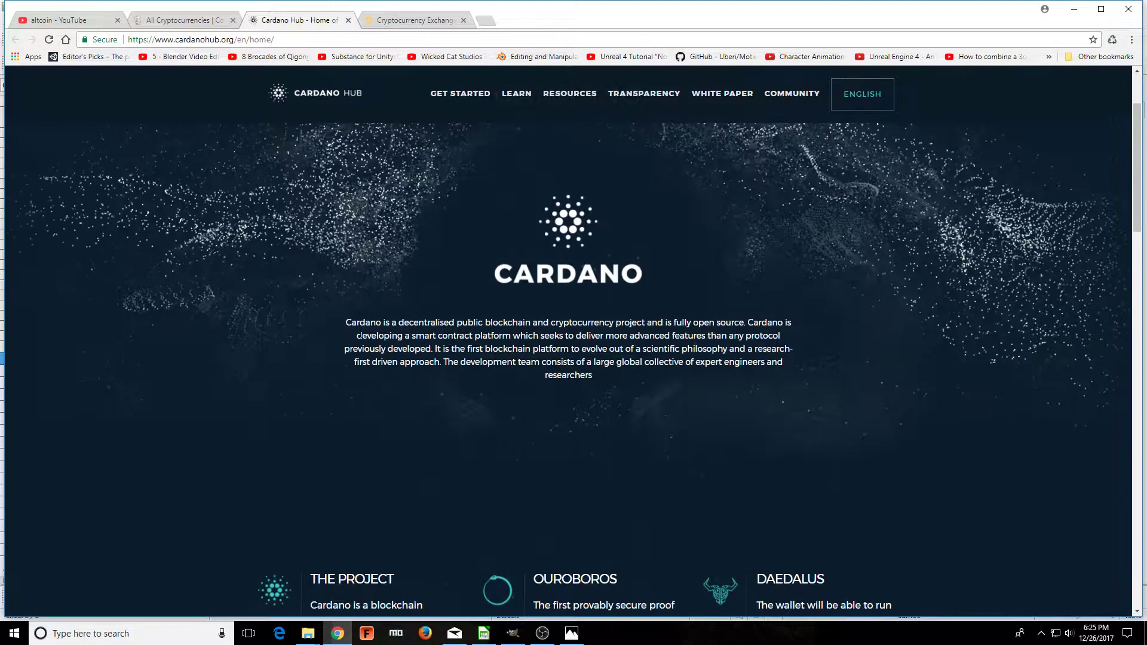
drag(407, 322, 550, 322)
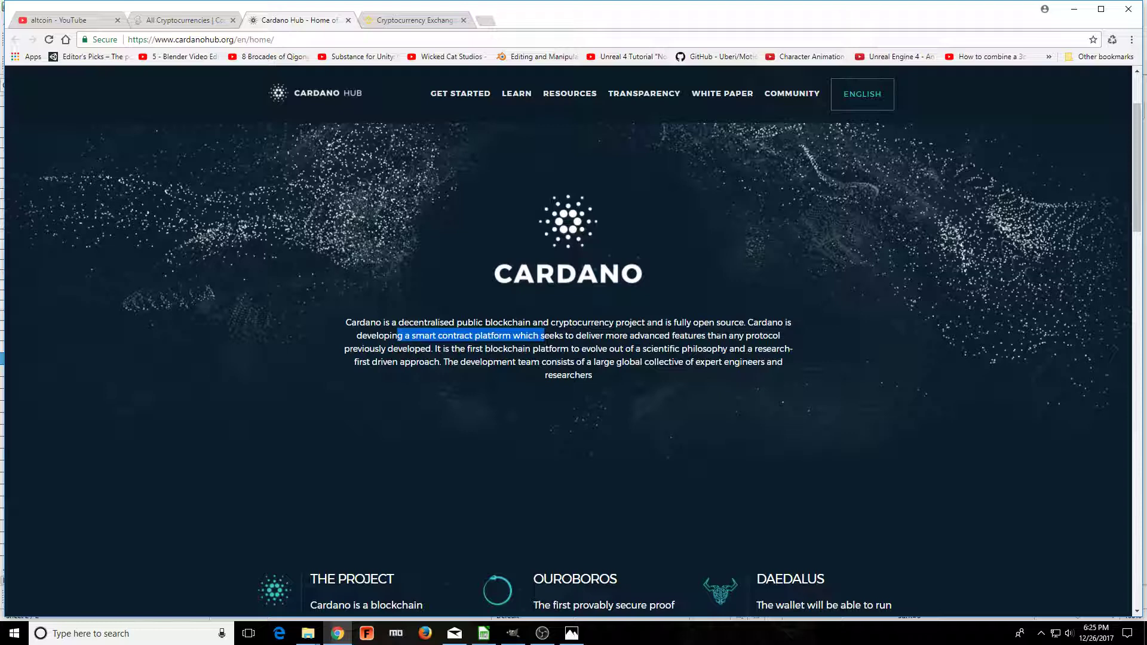
click(380, 348)
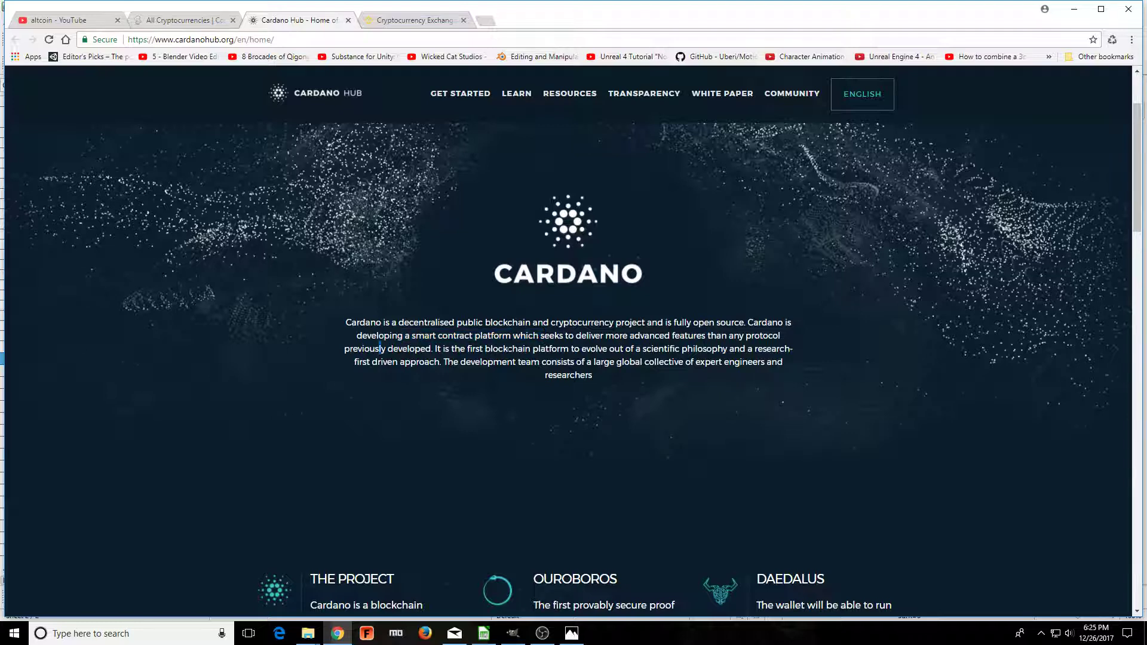
scroll(down, 3)
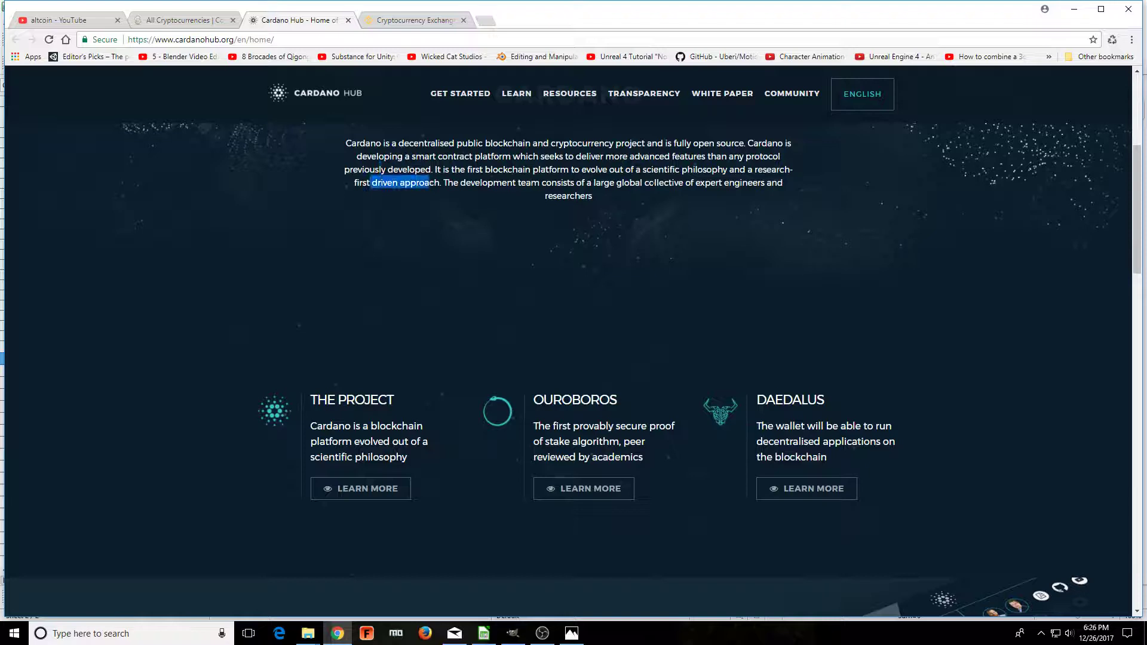
scroll(down, 3)
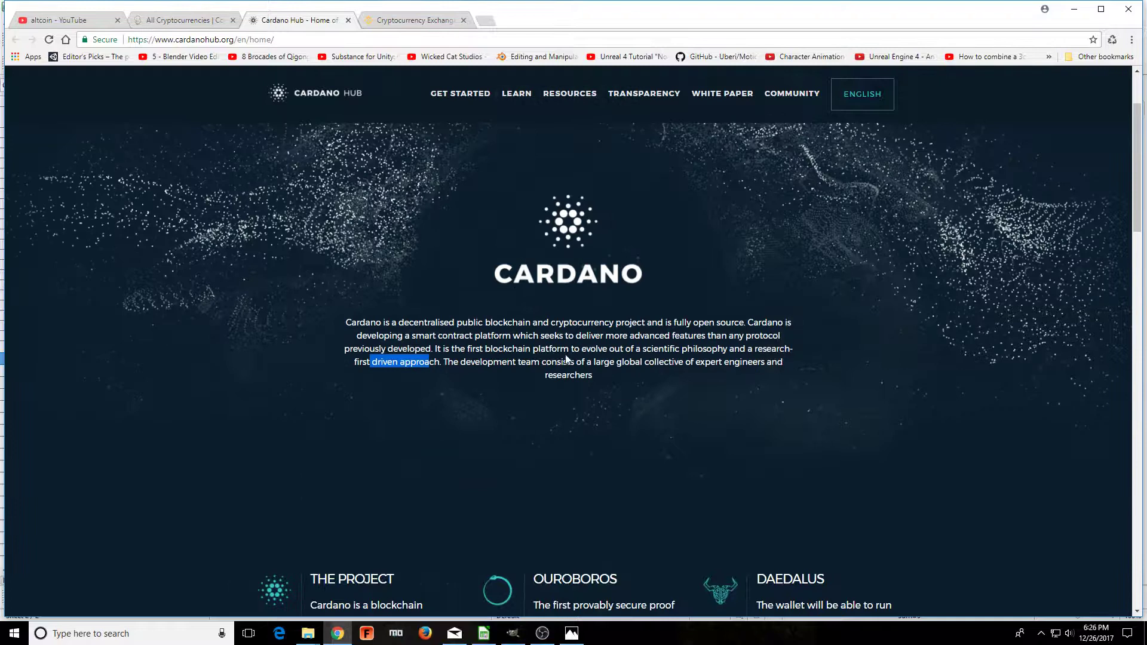
mouse_move(583, 131)
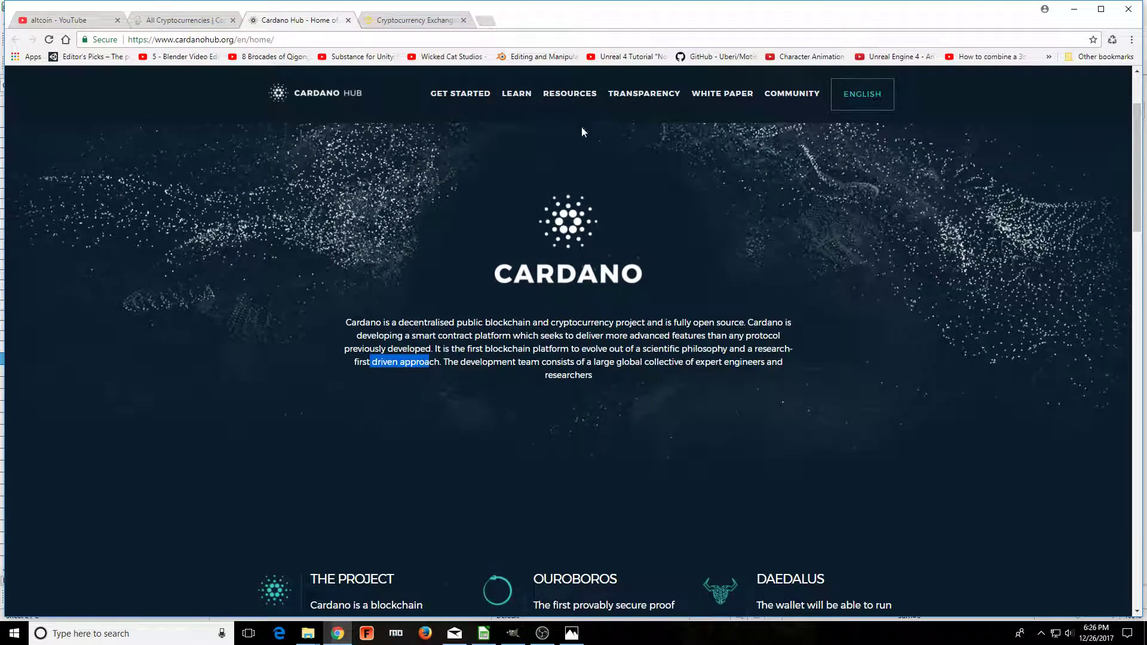
mouse_move(721, 94)
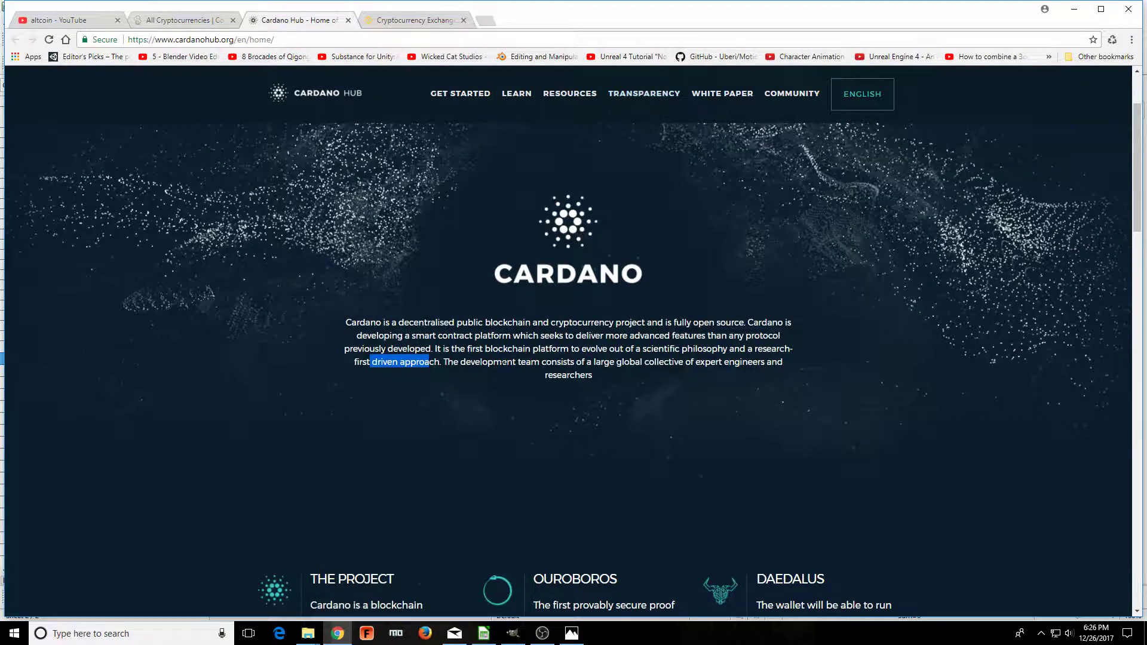
scroll(down, 3)
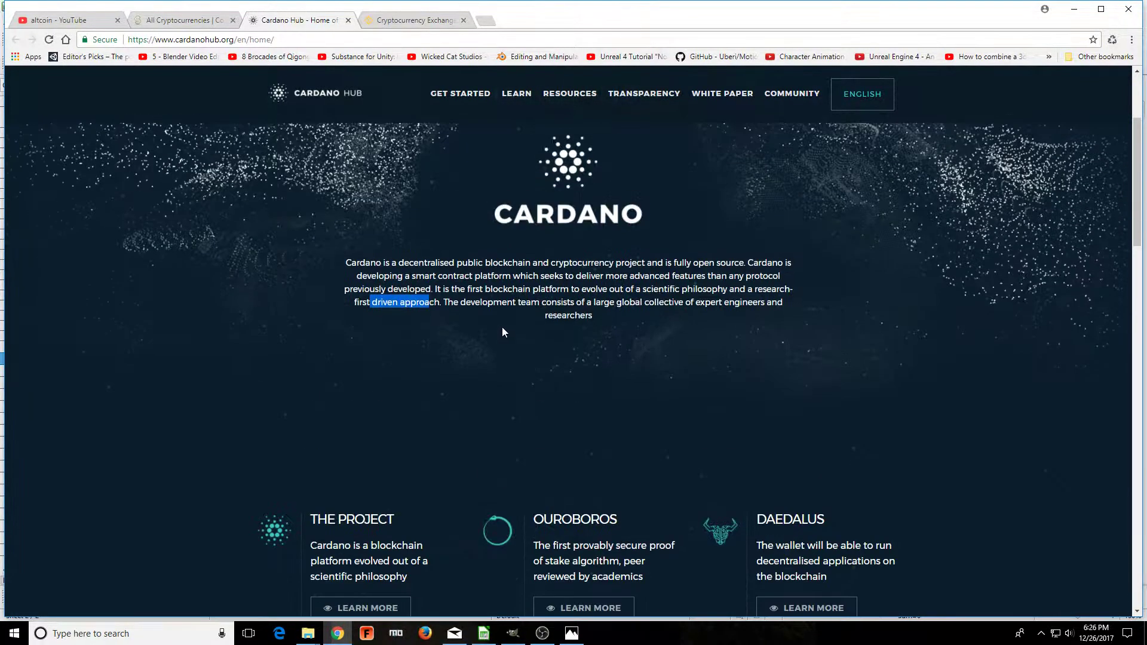
mouse_move(460, 93)
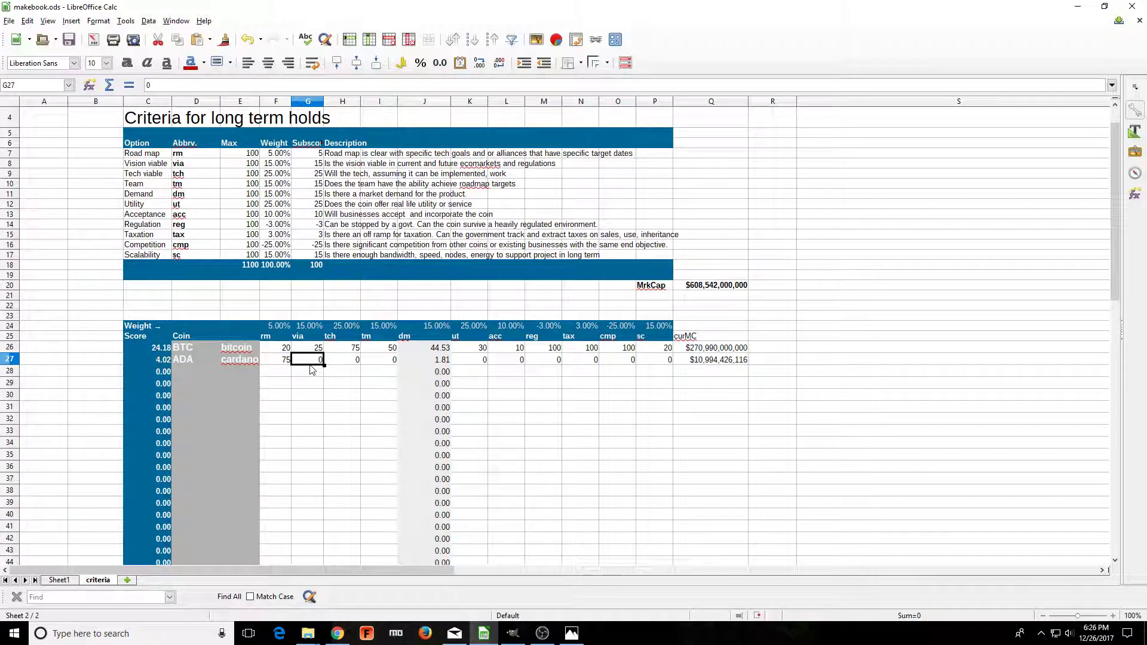
- Score ADA 100 for via, 95 for tch and 100 for tm
text(100)
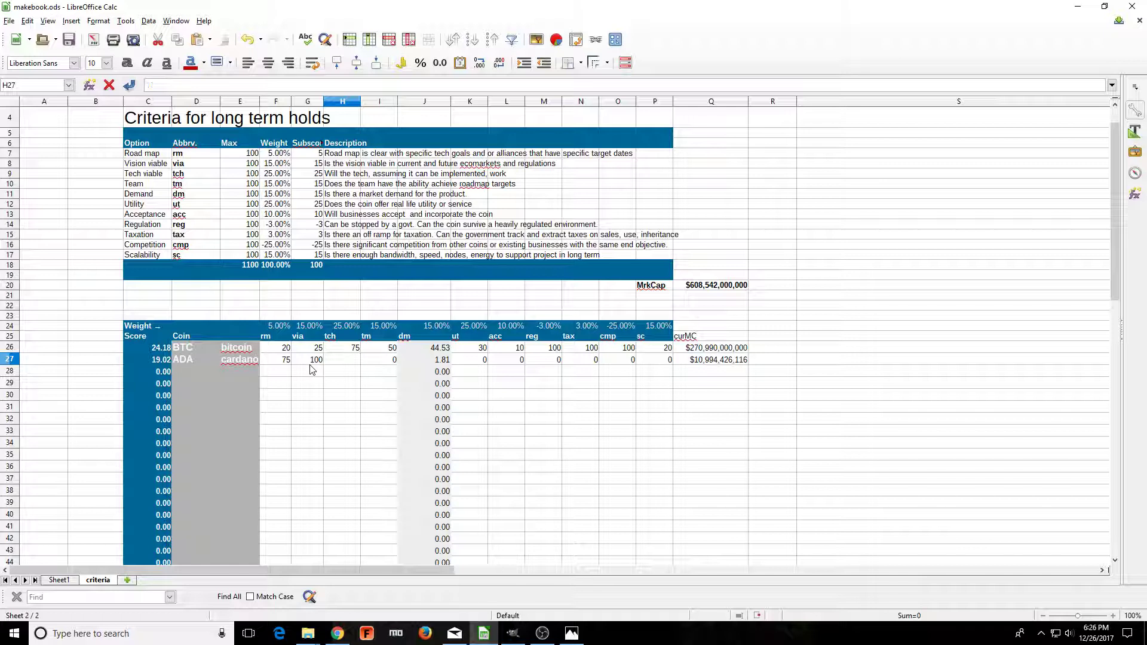
text(85)
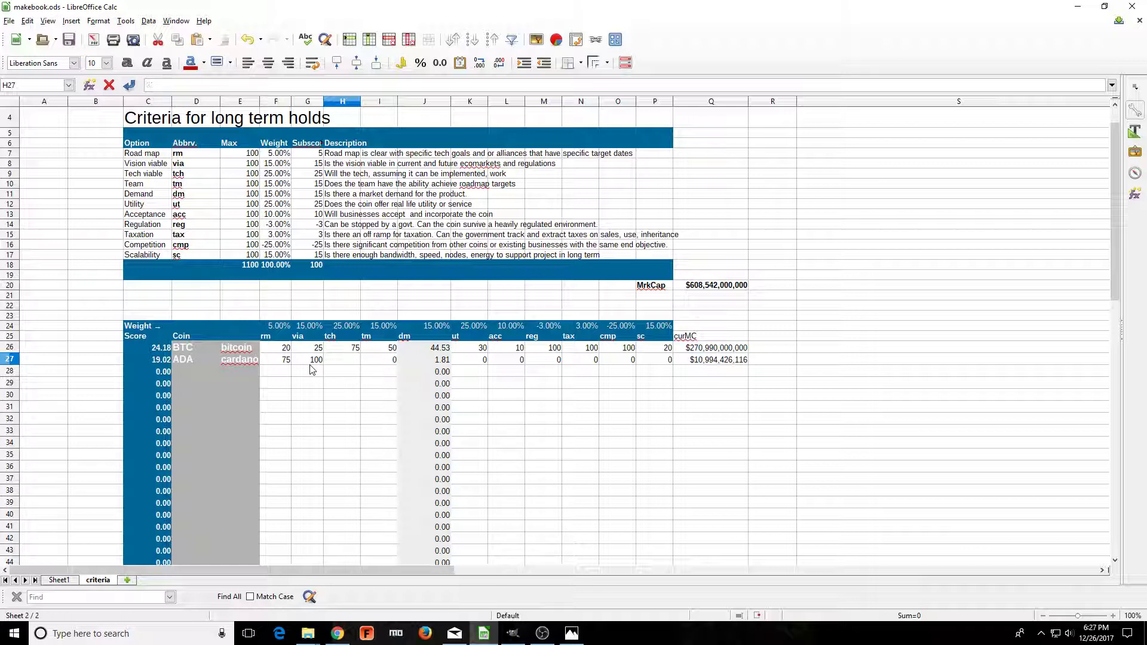
text(95)
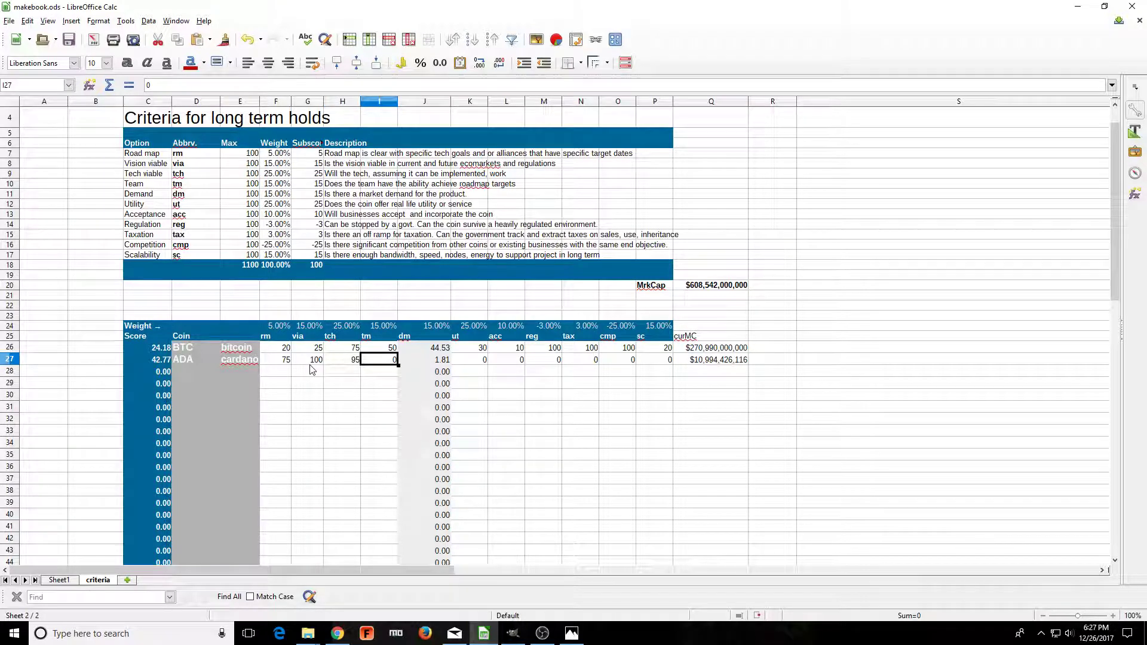
text(100)
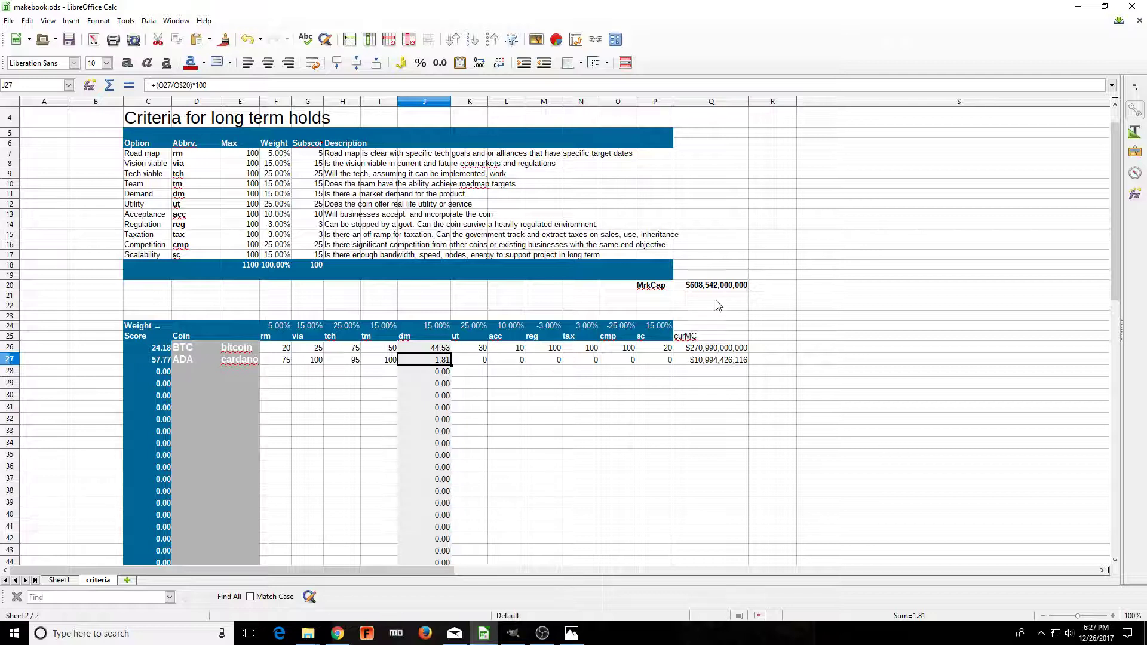
- Inspect ADA's dm market-cap formula and compare it with BTC's
click(424, 348)
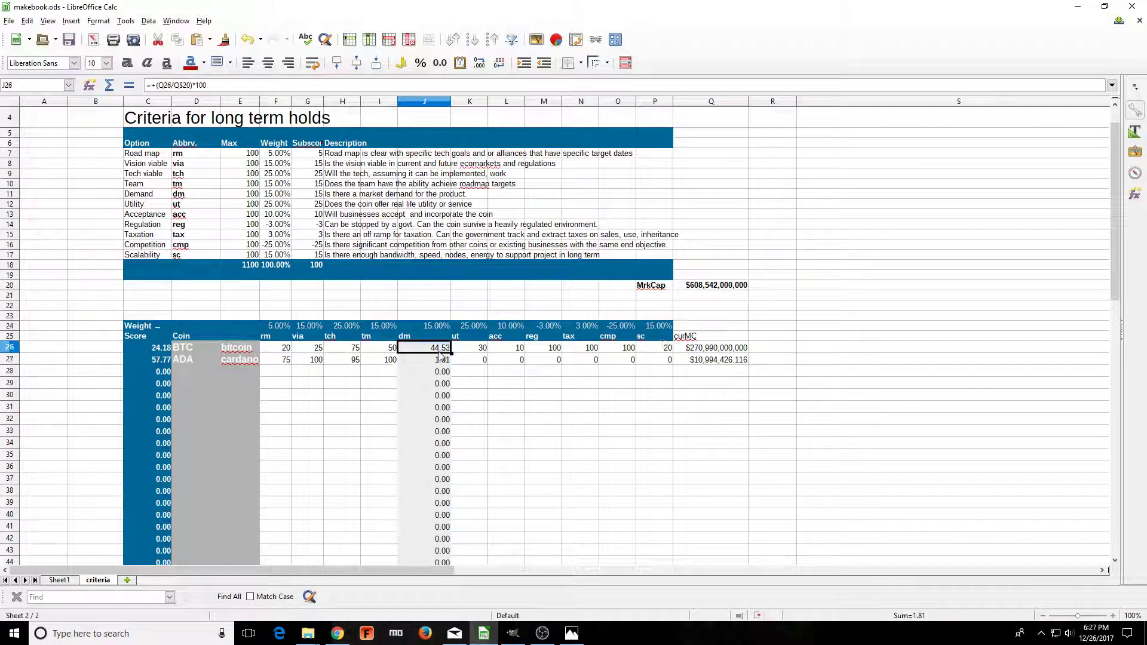
click(424, 359)
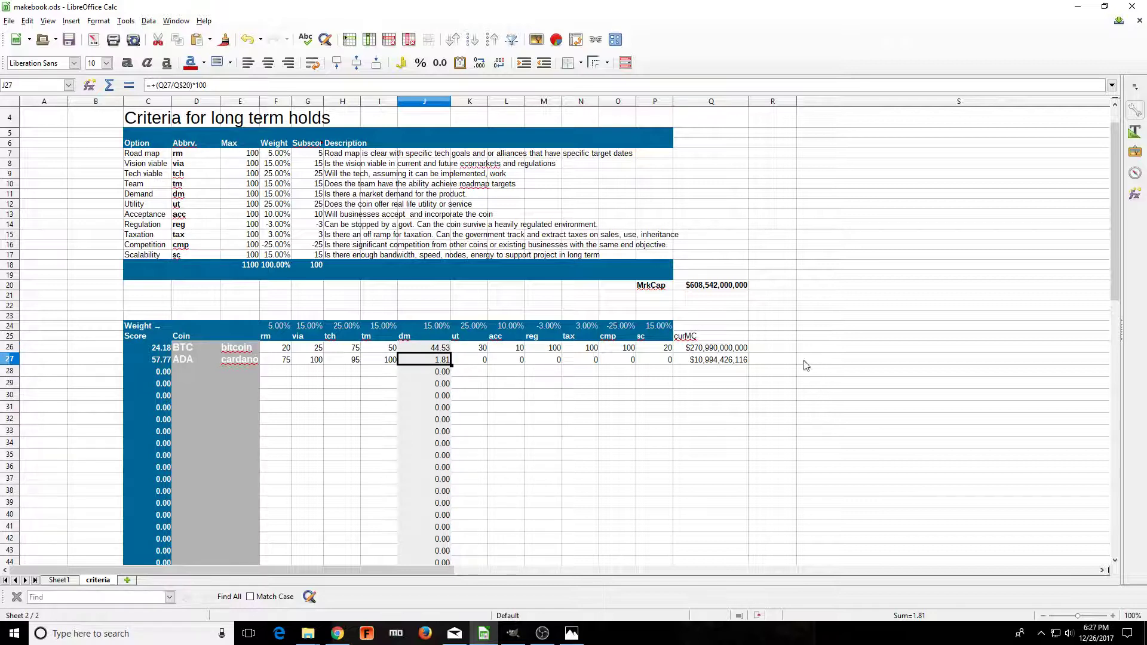
click(469, 359)
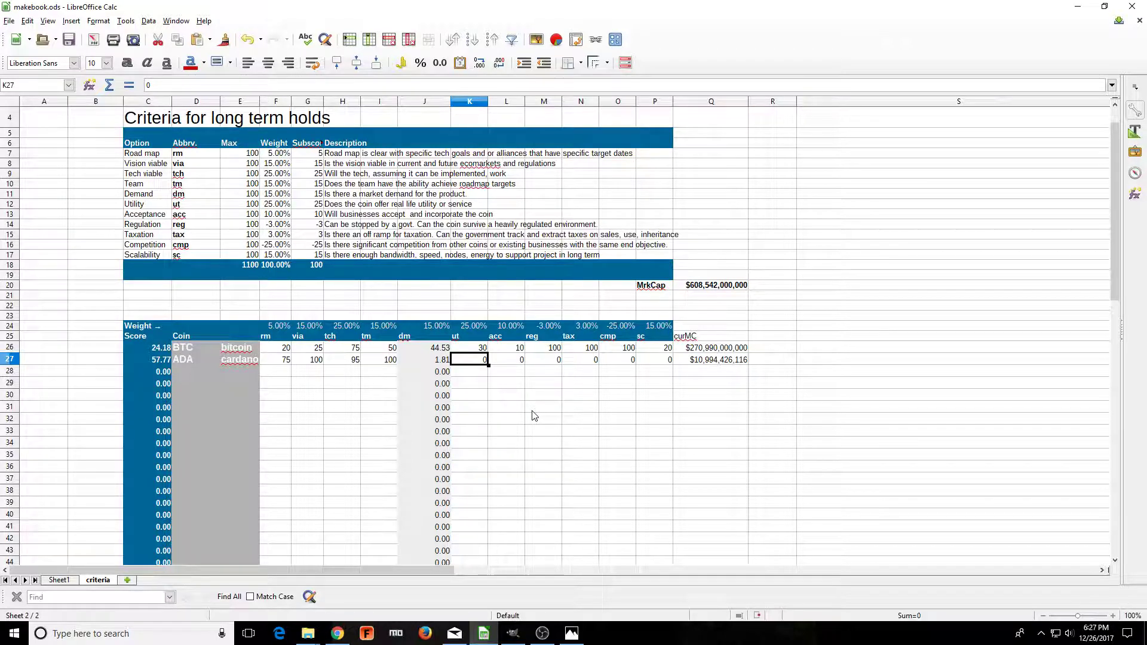
- Enter ADA's remaining scores: ut 85, acc 75, and 100 from regulation onward
text(100)
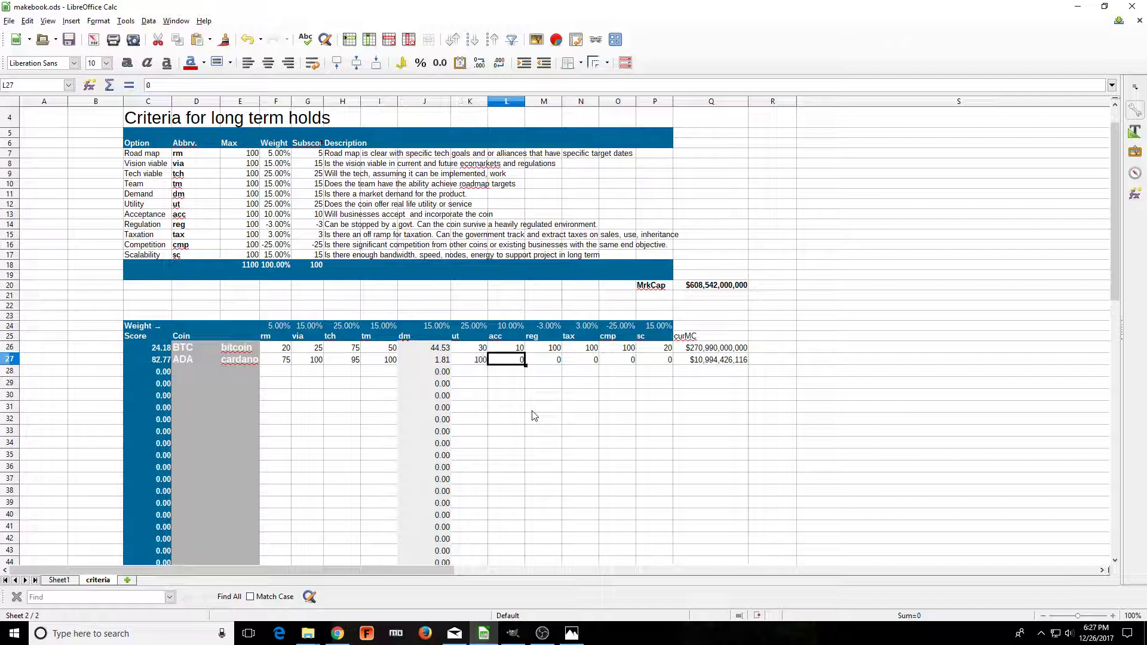
click(469, 346)
text(50)
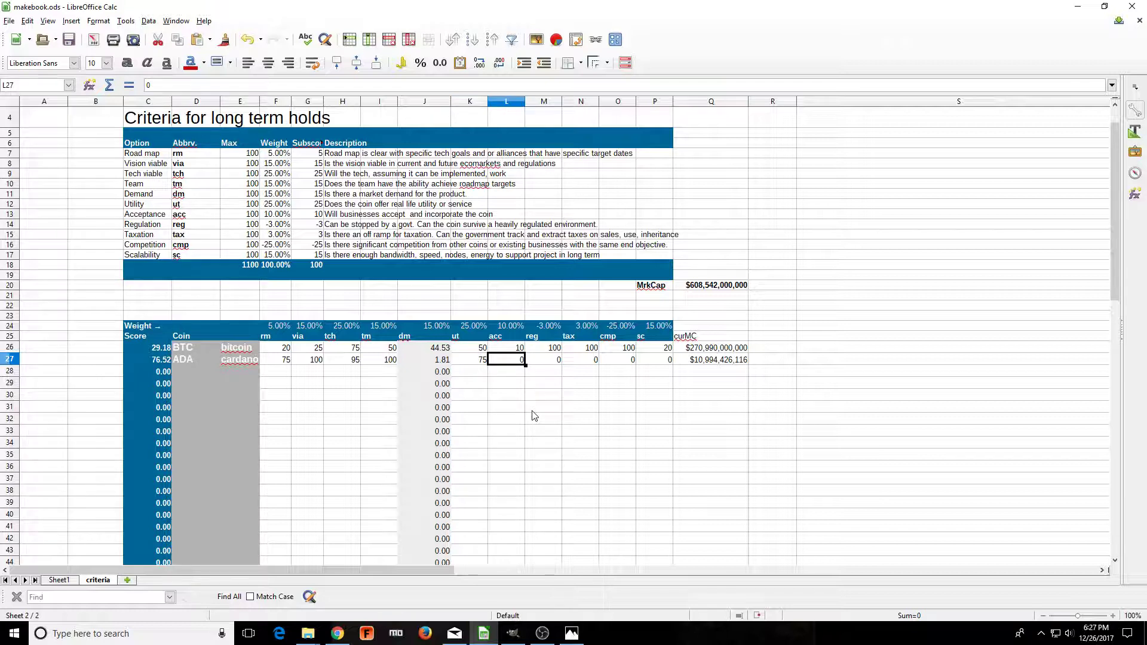
text(85)
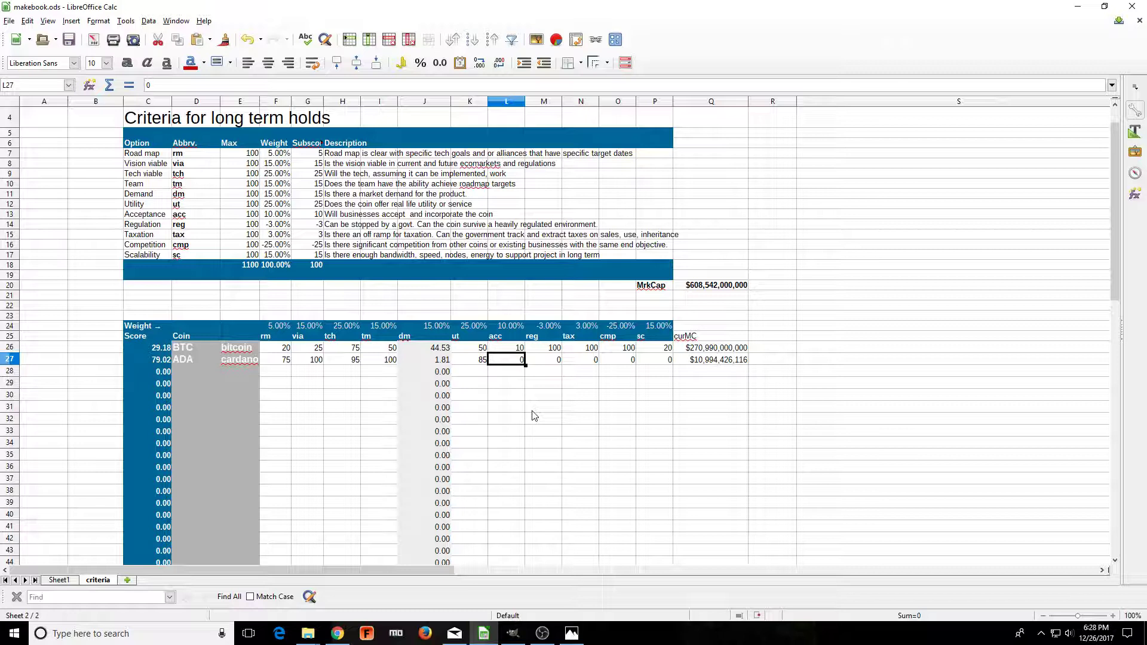
text(75)
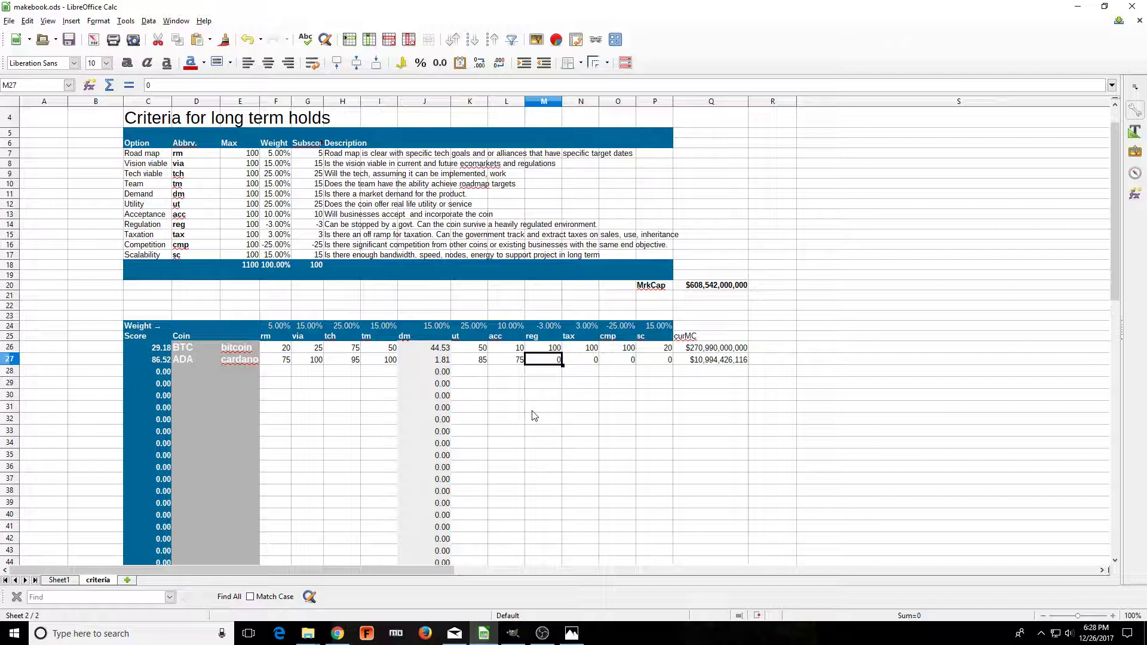
click(506, 359)
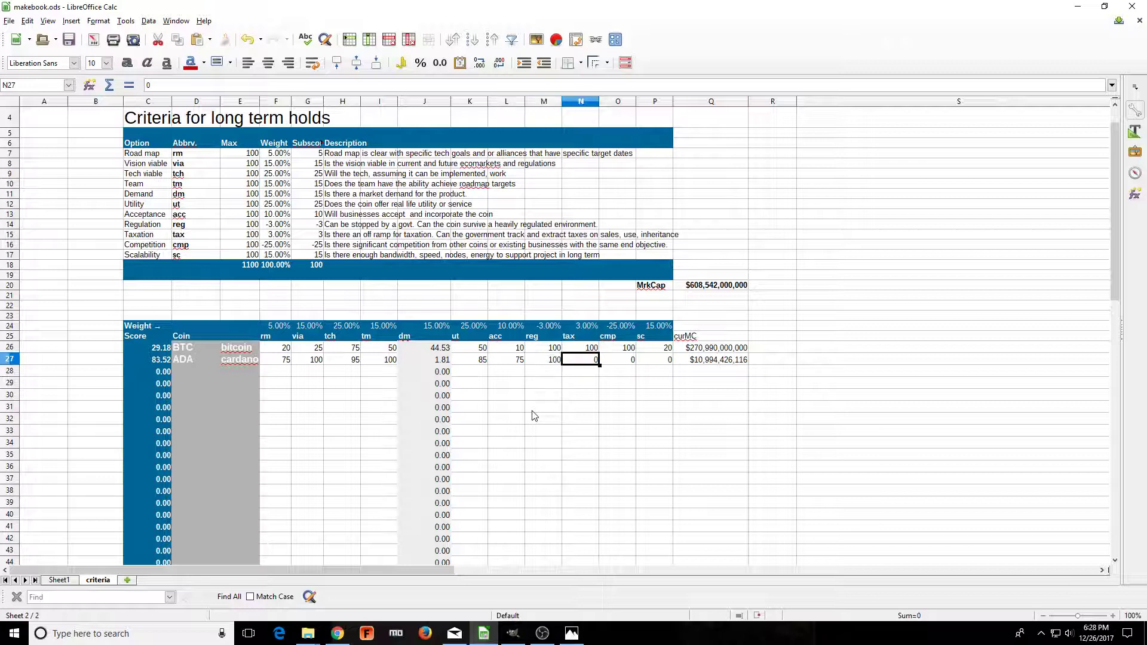
text(100)
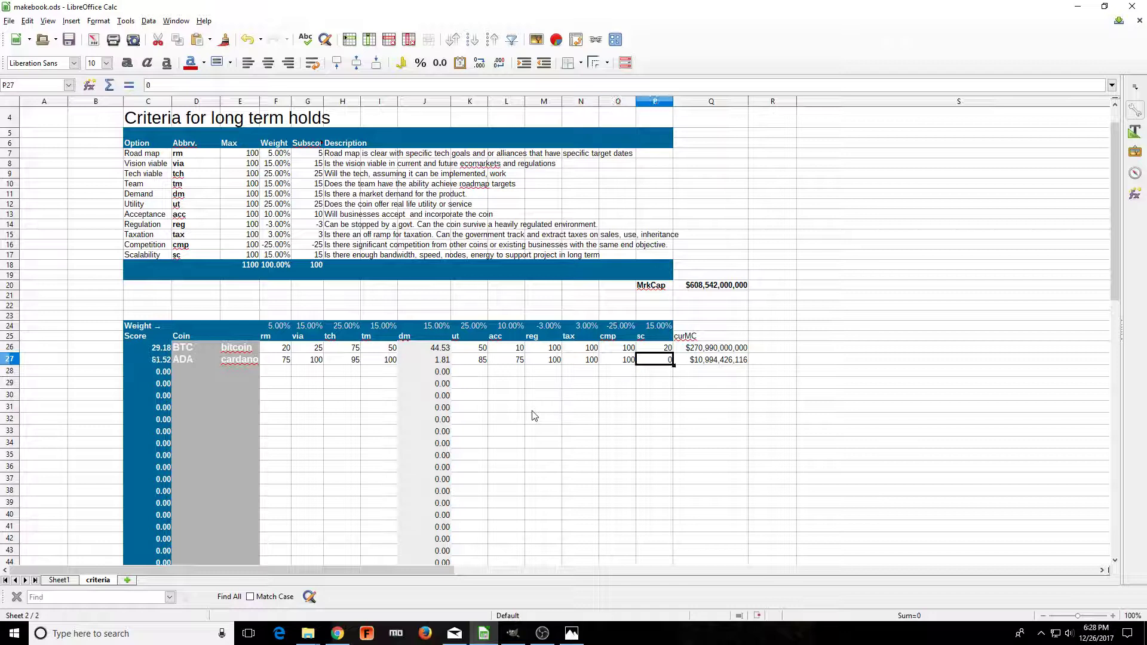
text(100)
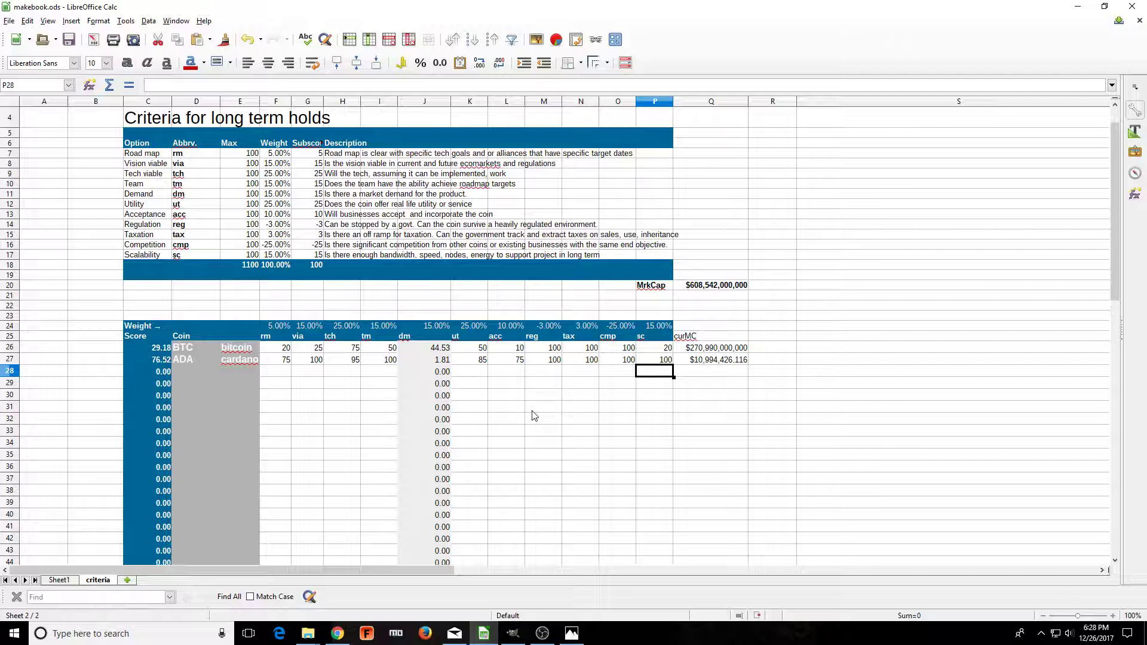
click(618, 359)
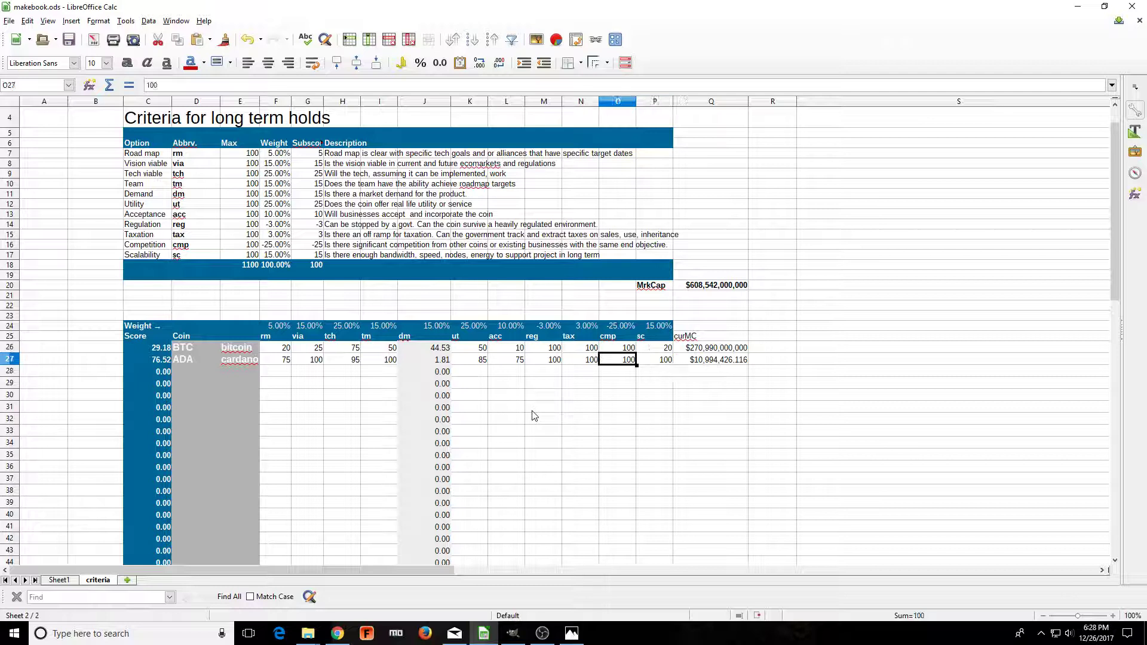
click(342, 359)
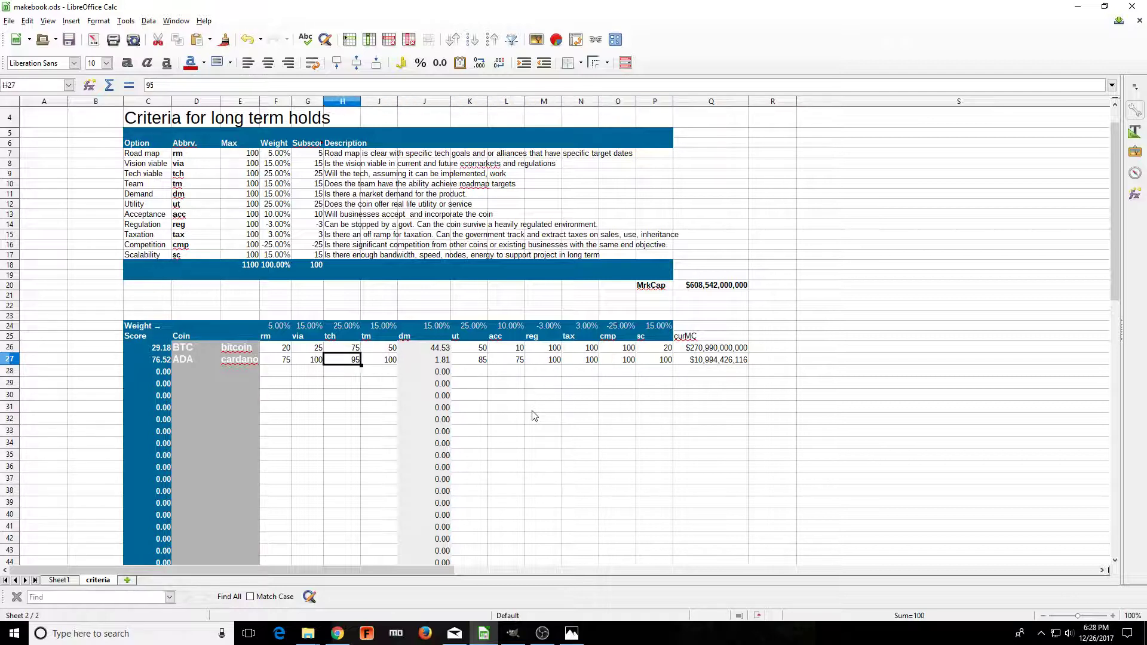
click(240, 326)
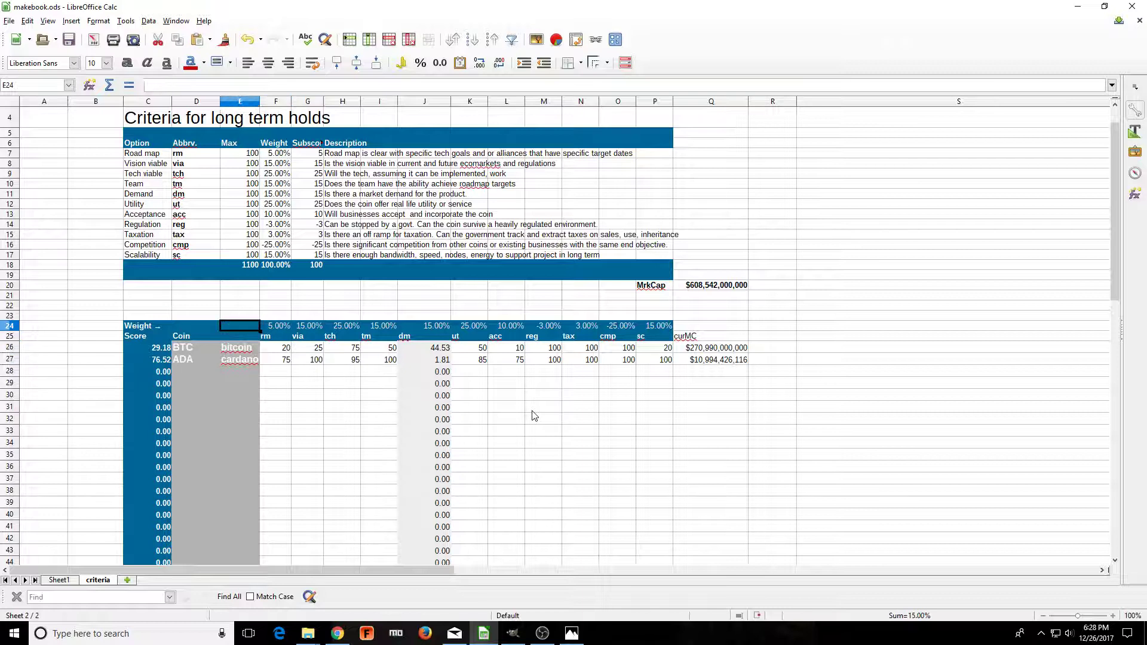
click(343, 325)
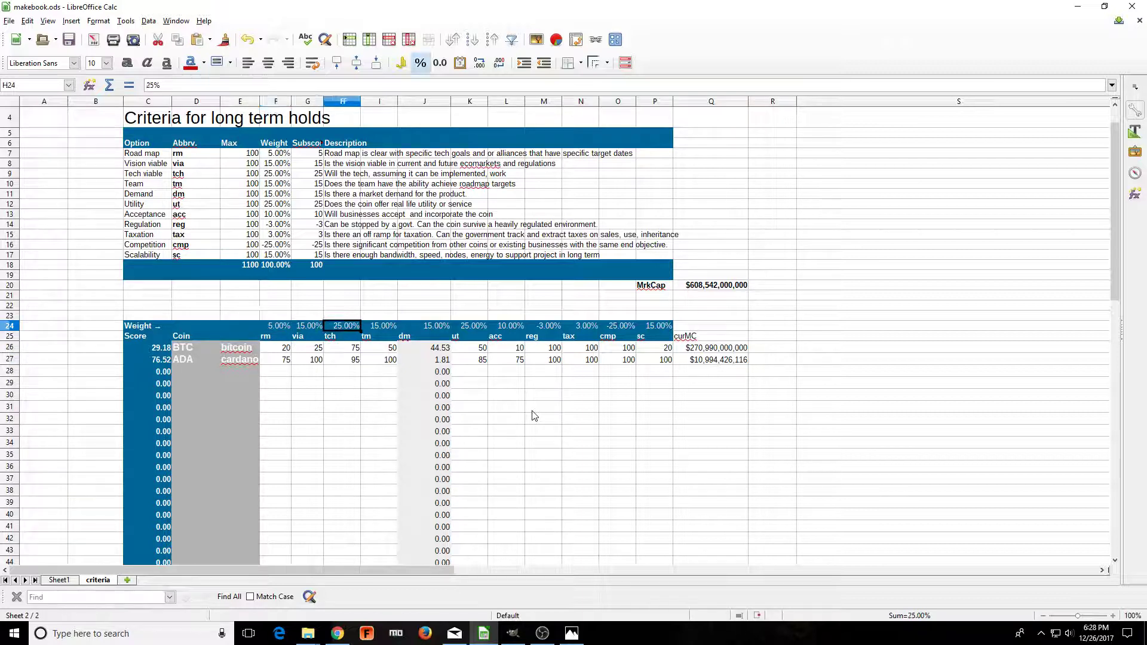
click(342, 348)
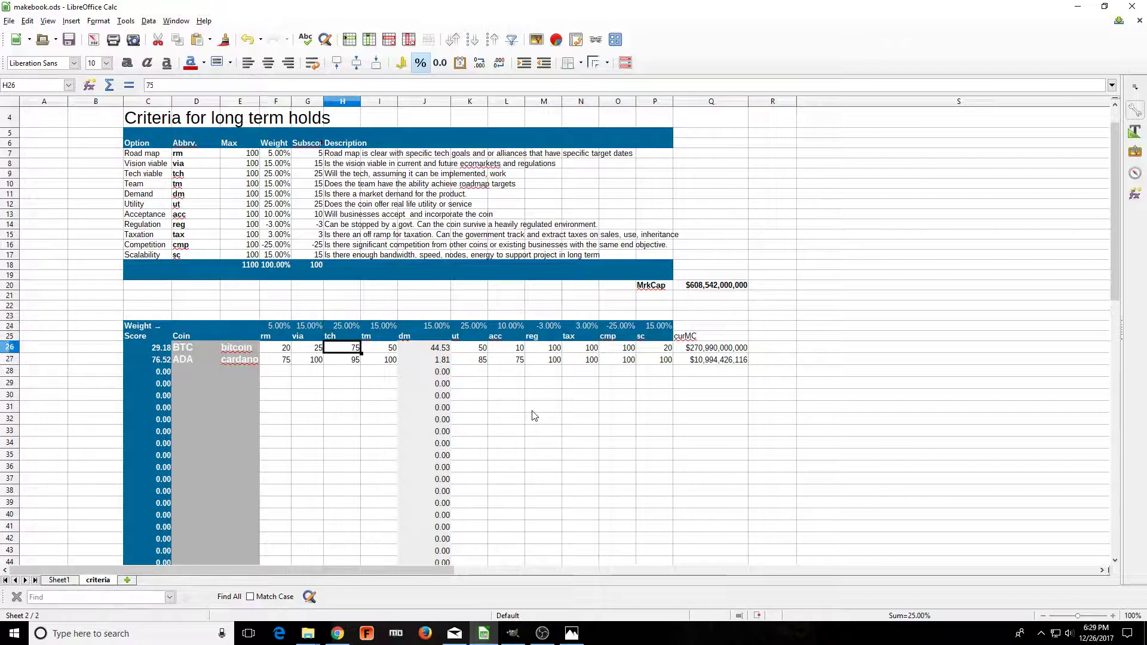
click(307, 348)
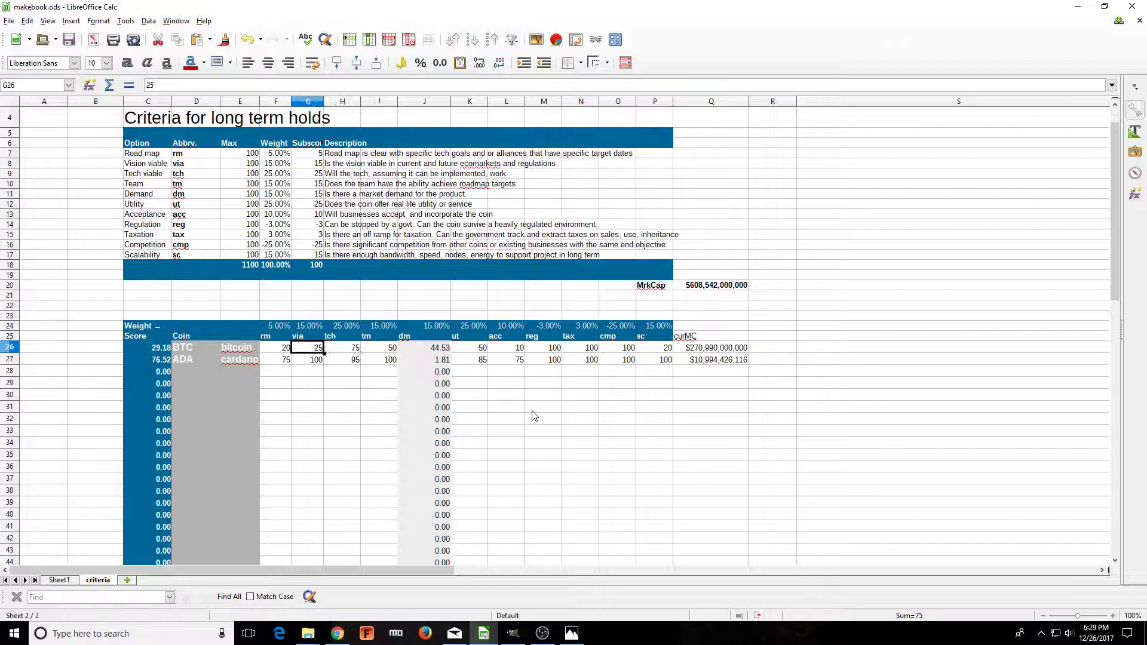
click(147, 348)
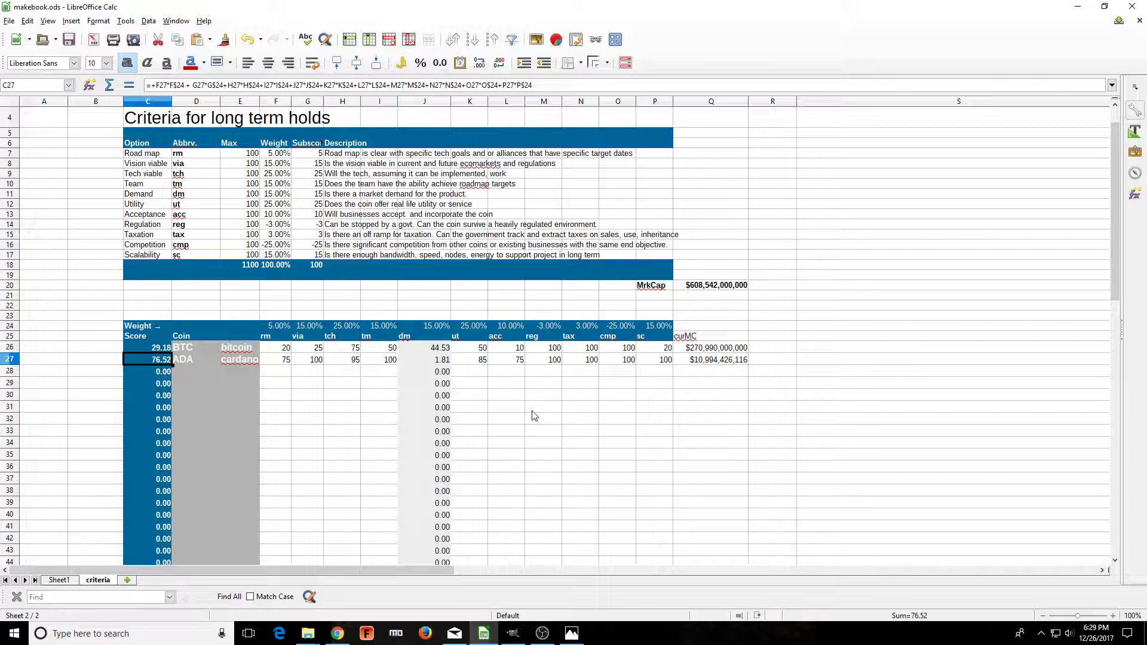
mouse_move(190, 397)
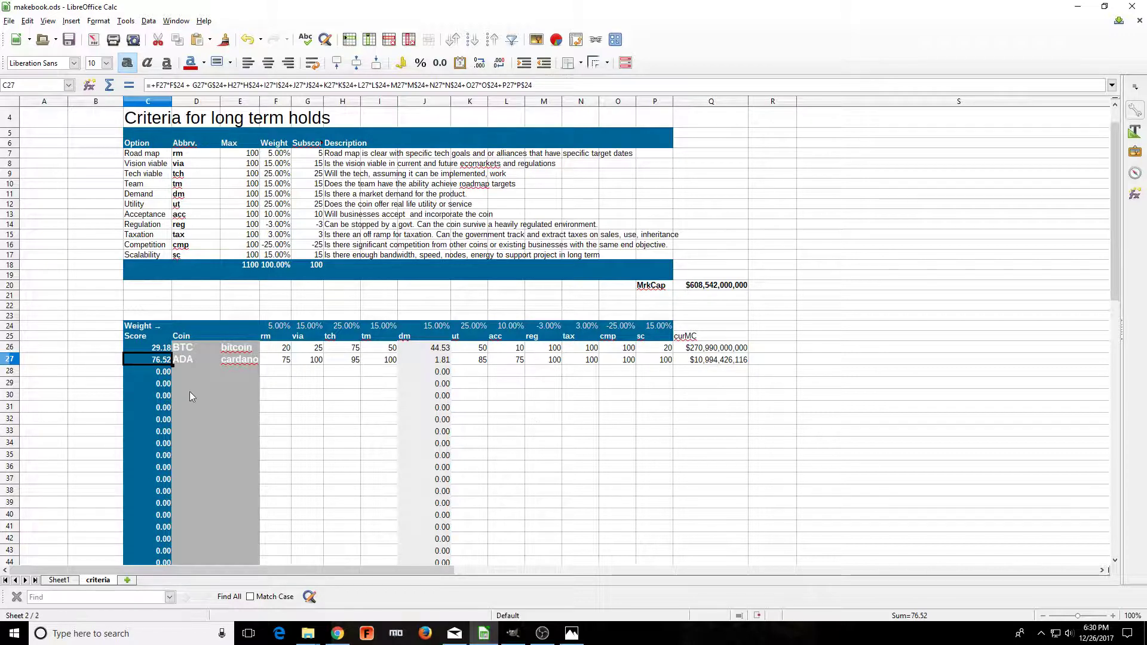
mouse_move(229, 348)
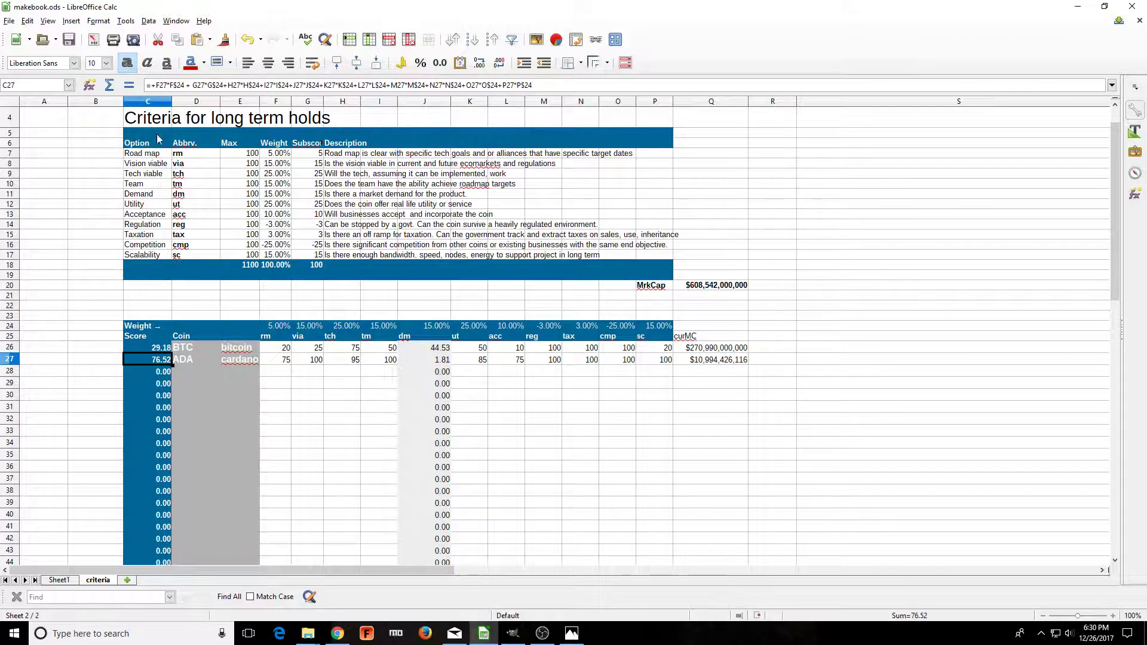
mouse_move(146, 232)
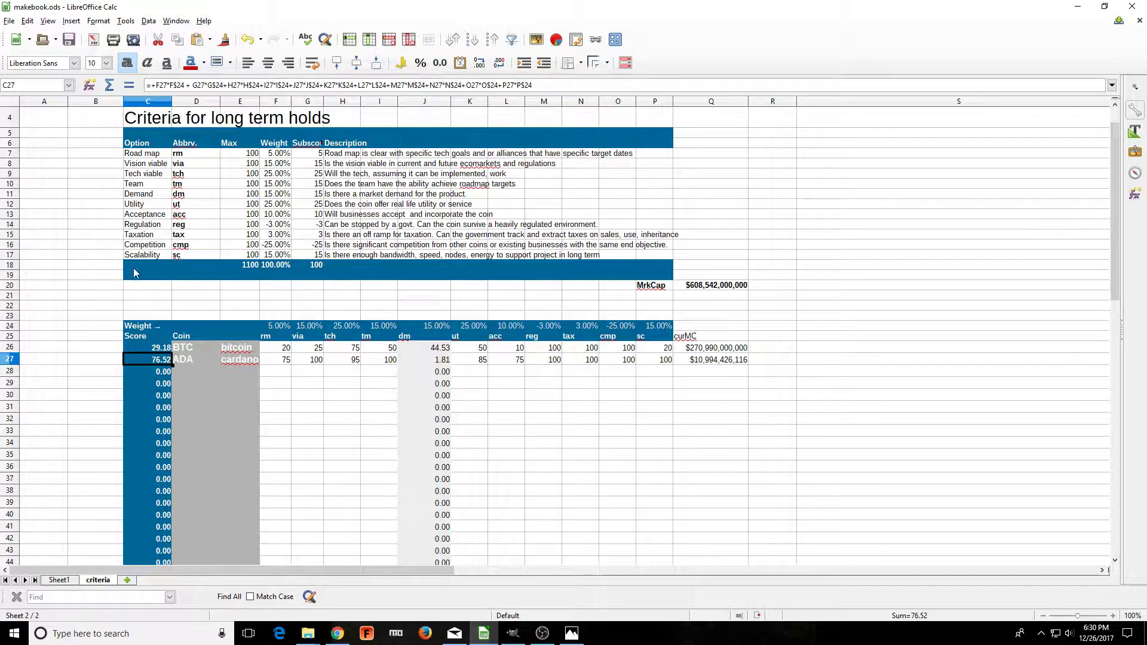
mouse_move(265, 209)
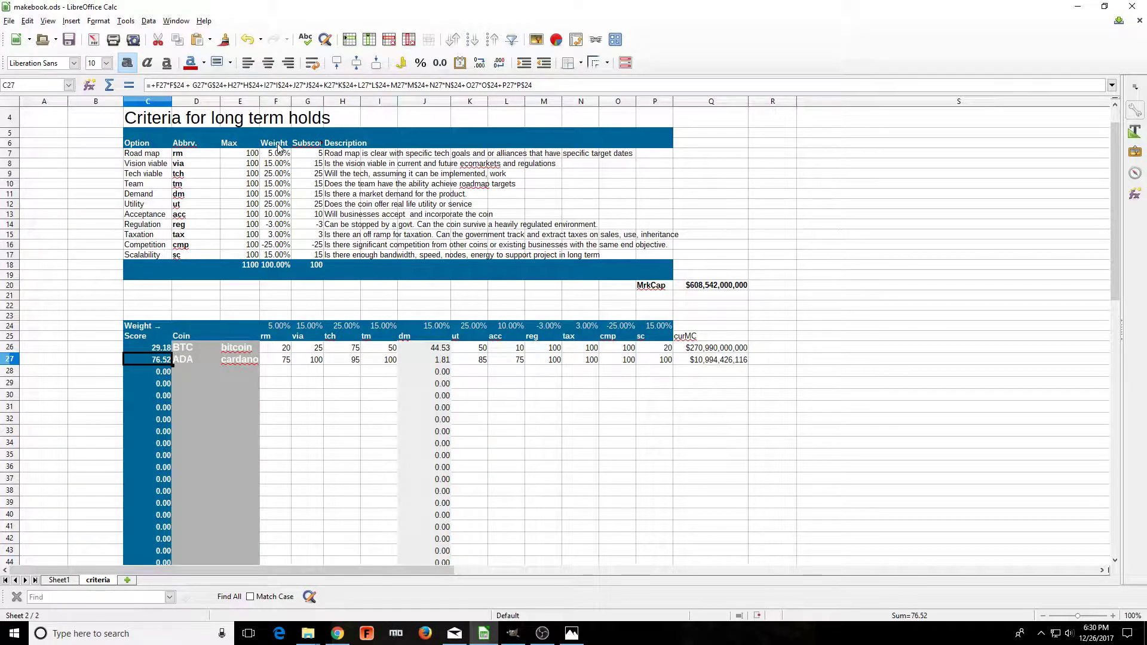
mouse_move(252, 304)
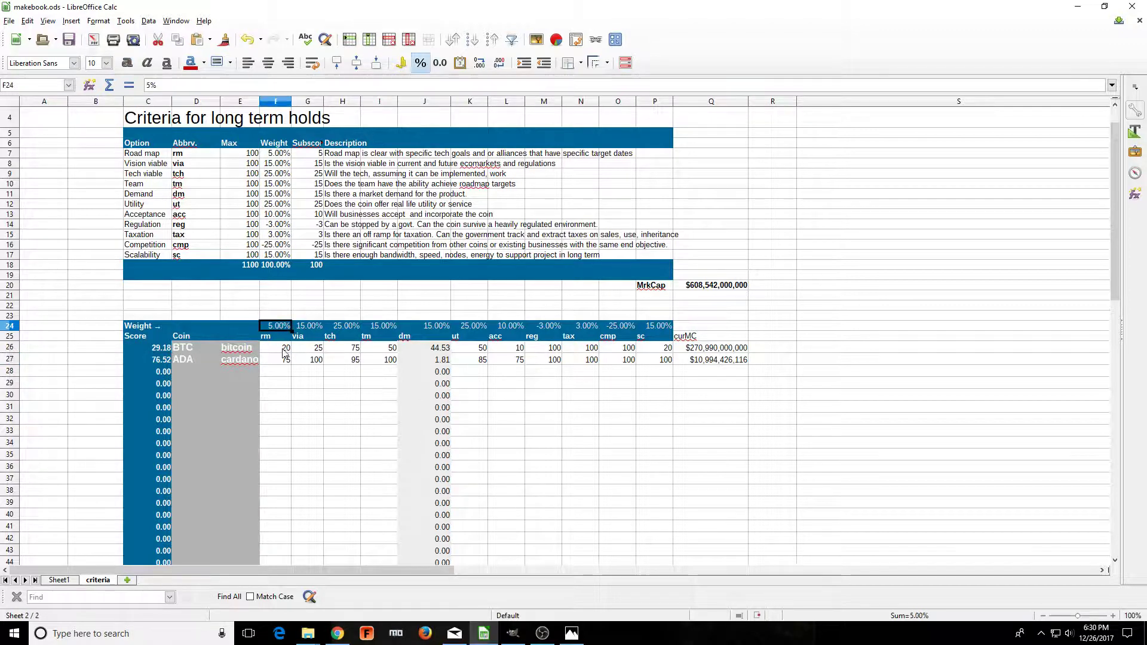
- Select BTC's 29.18 total in C26 and edit its formula in the Input line
click(276, 347)
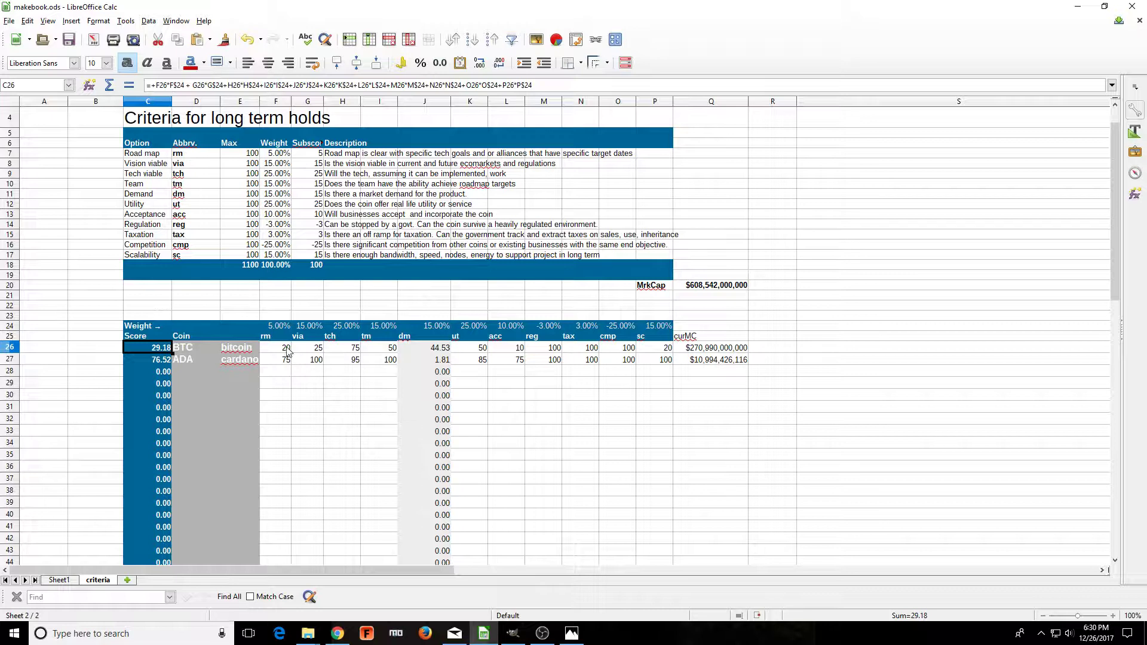
mouse_move(264, 330)
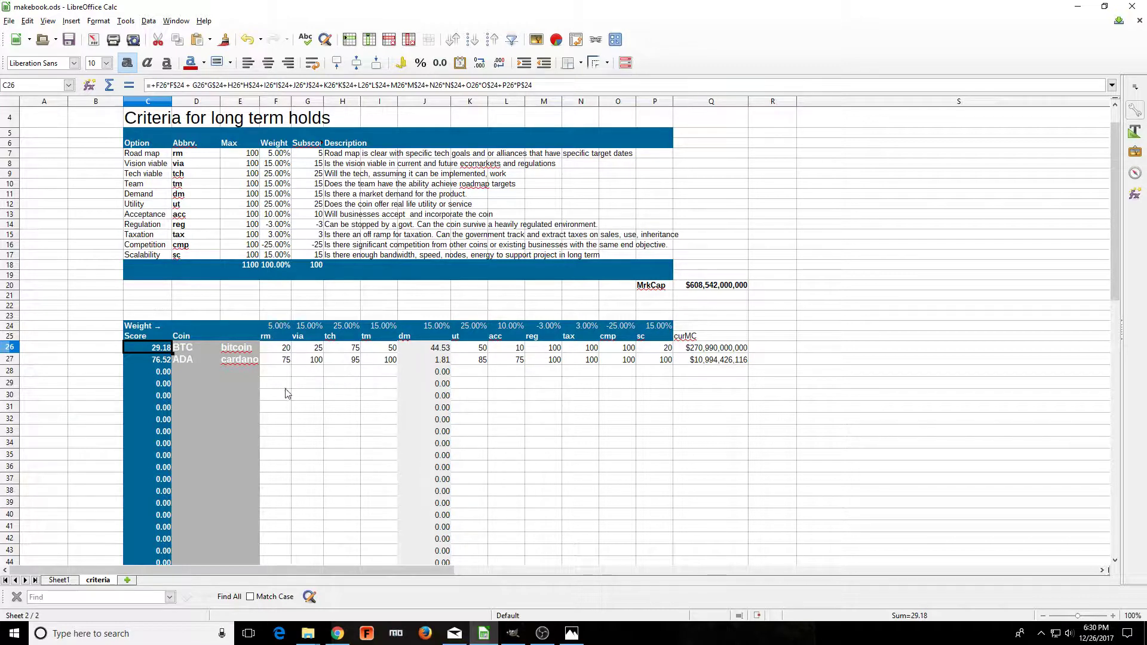
mouse_move(284, 459)
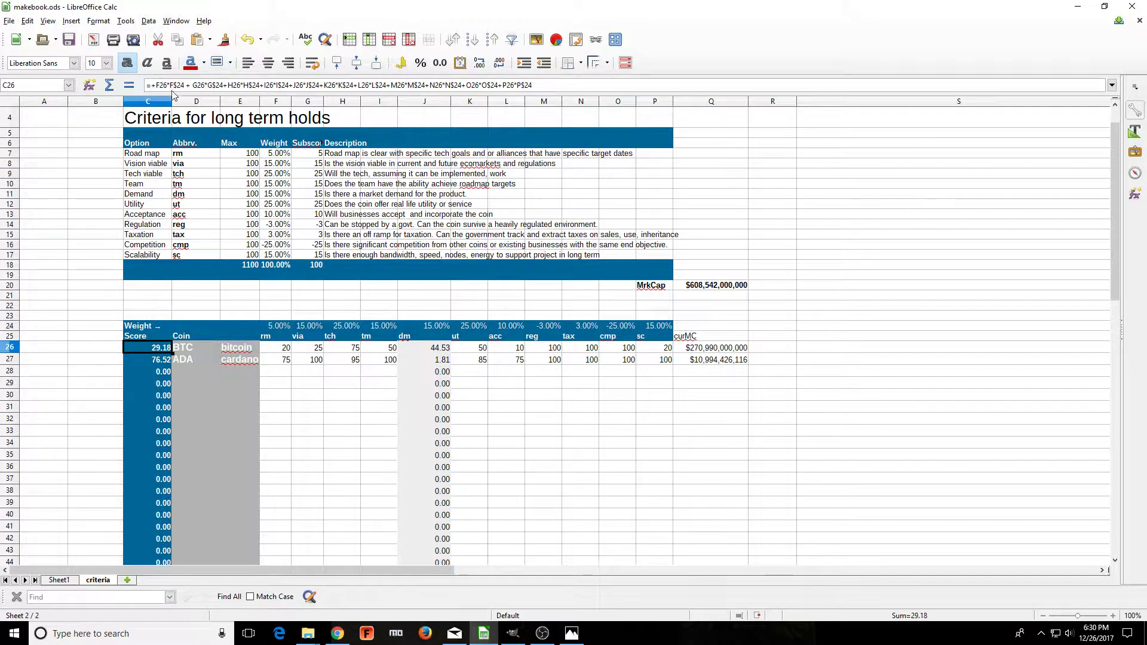
mouse_move(173, 95)
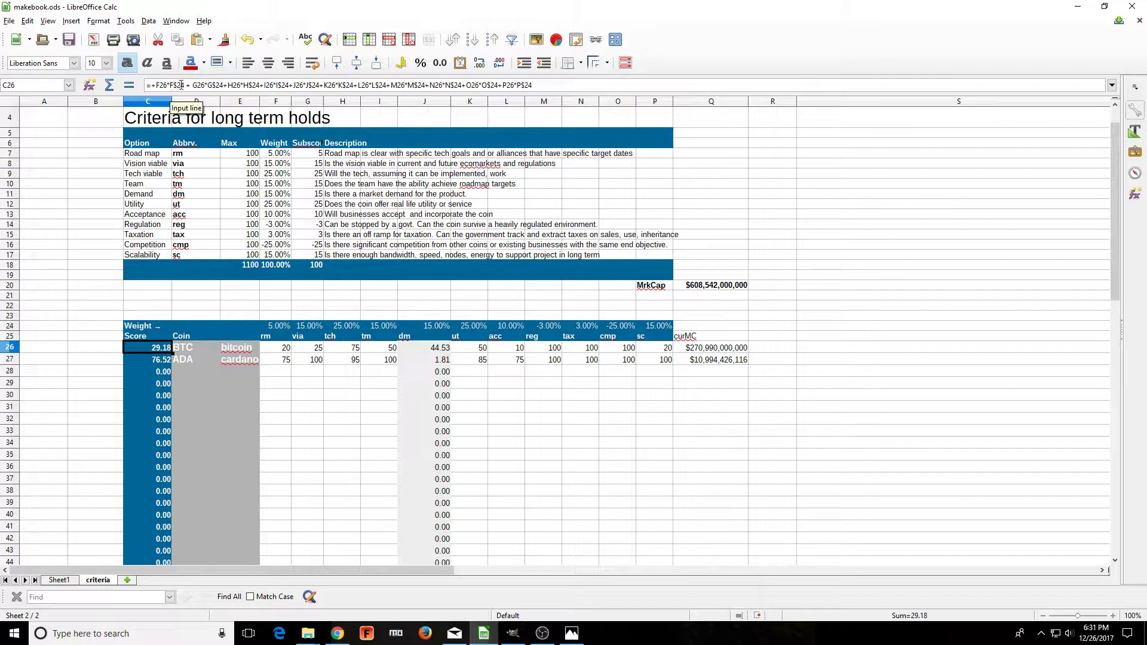
double_click(147, 348)
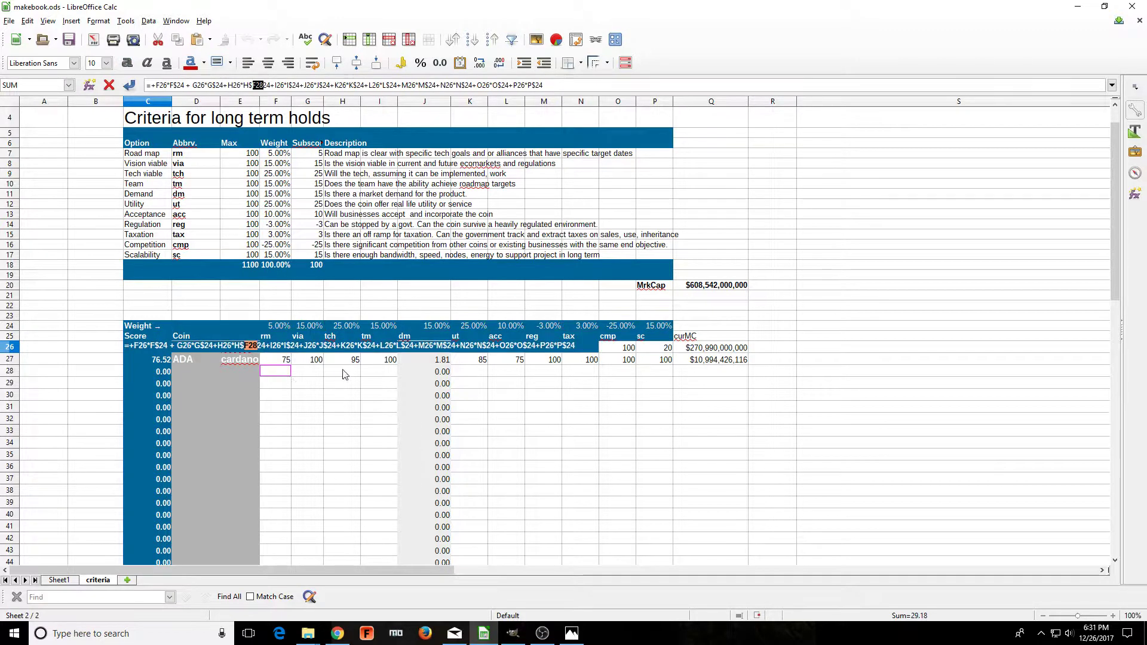
mouse_move(329, 395)
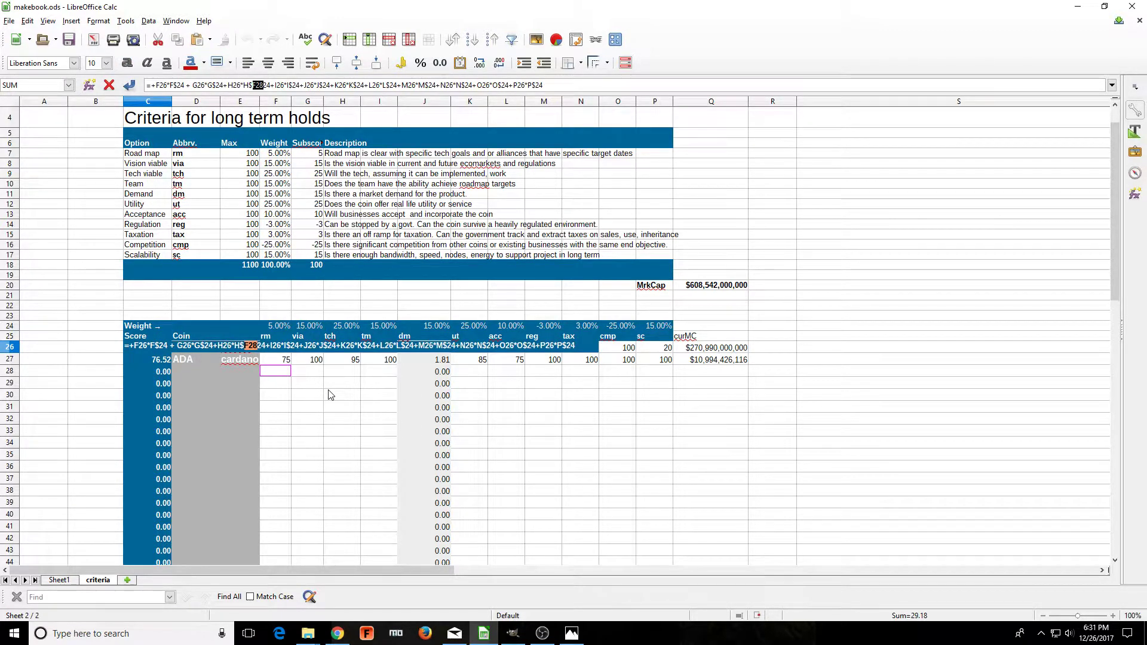